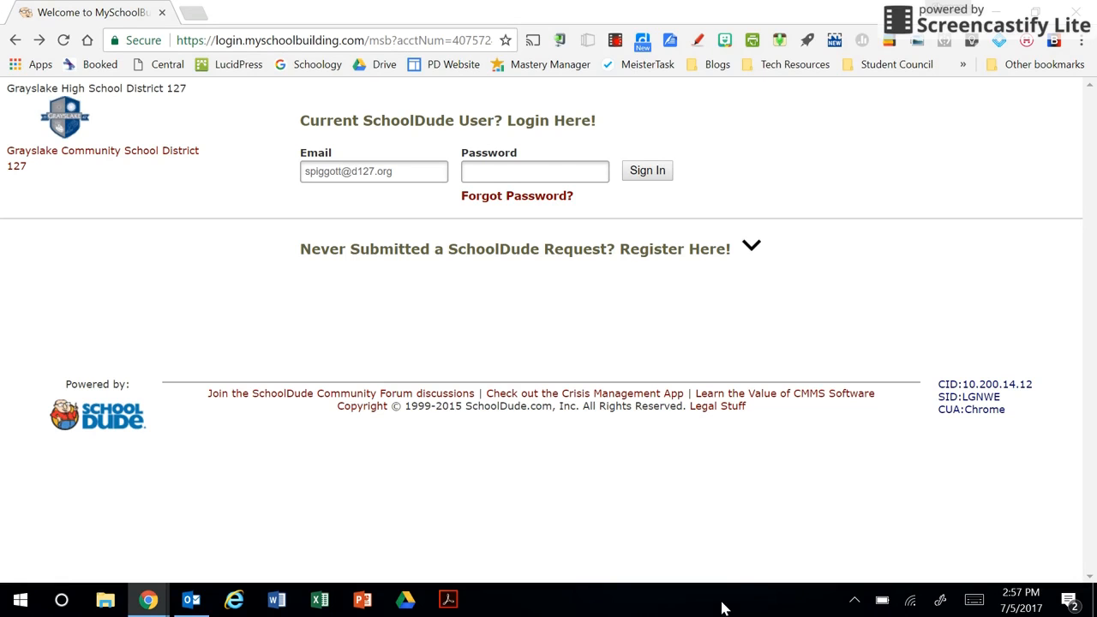
{"action": "mouse_move", "coordinate": [626, 545]}
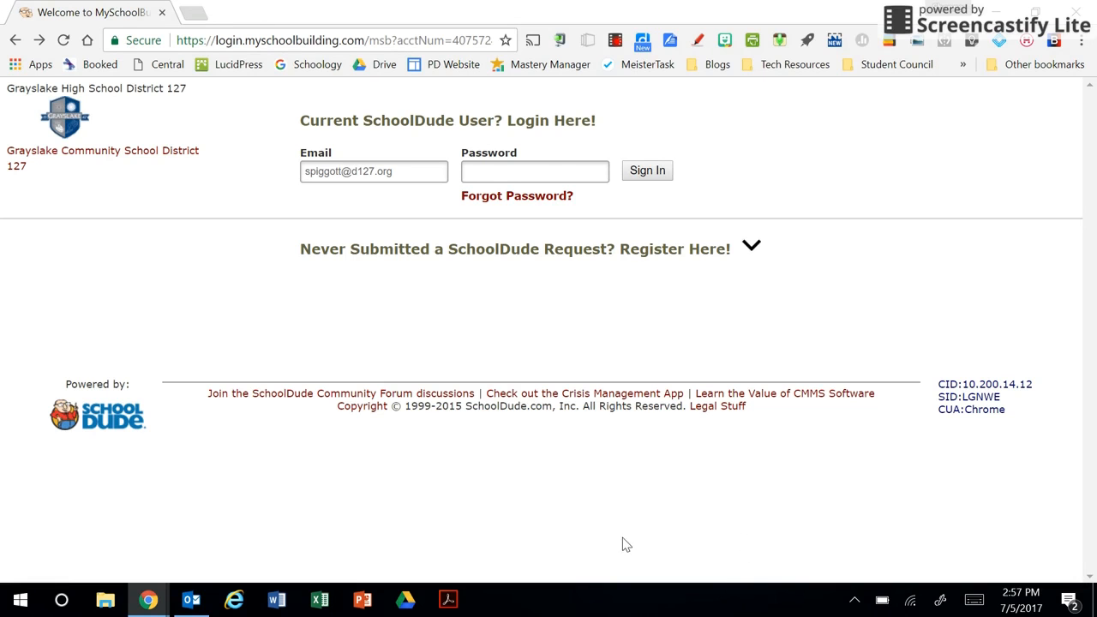
{"action": "mouse_move", "coordinate": [369, 41]}
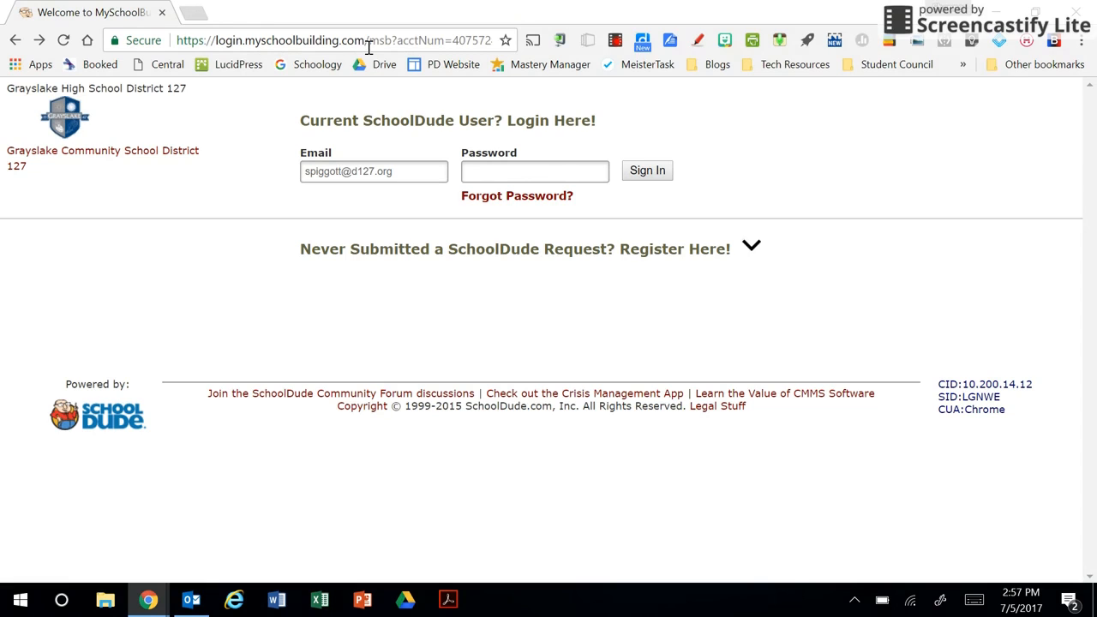
{"action": "mouse_move", "coordinate": [134, 226]}
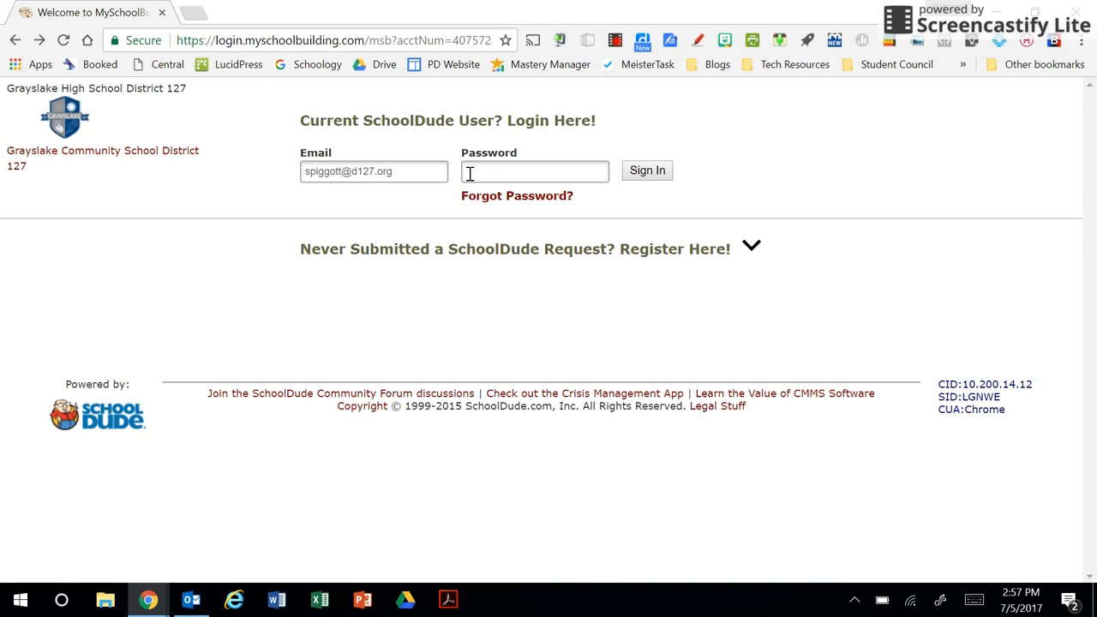
{"action": "mouse_move", "coordinate": [482, 187]}
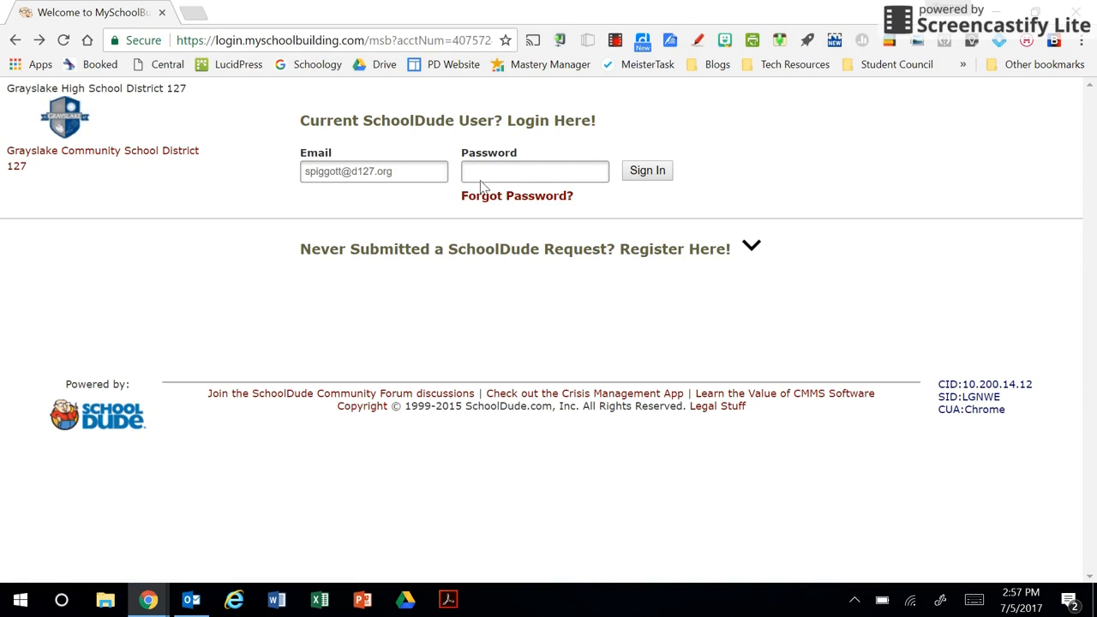
{"action": "mouse_move", "coordinate": [489, 212]}
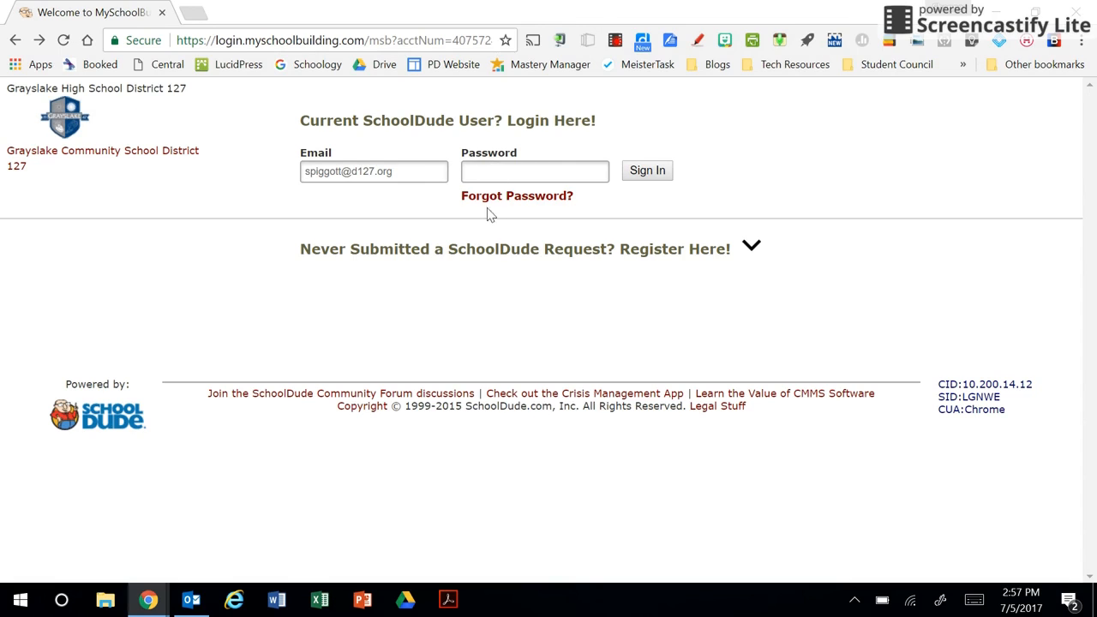
{"action": "mouse_move", "coordinate": [471, 272]}
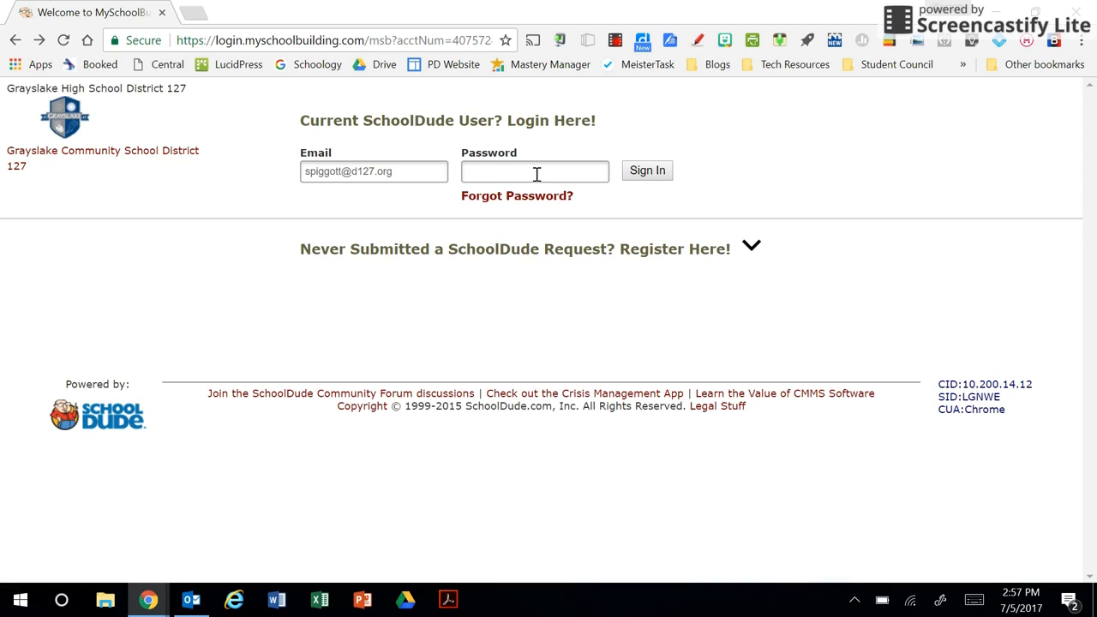
Enter the account password and sign in to the District 127 facility scheduling site
{"action": "left_click", "coordinate": [534, 172]}
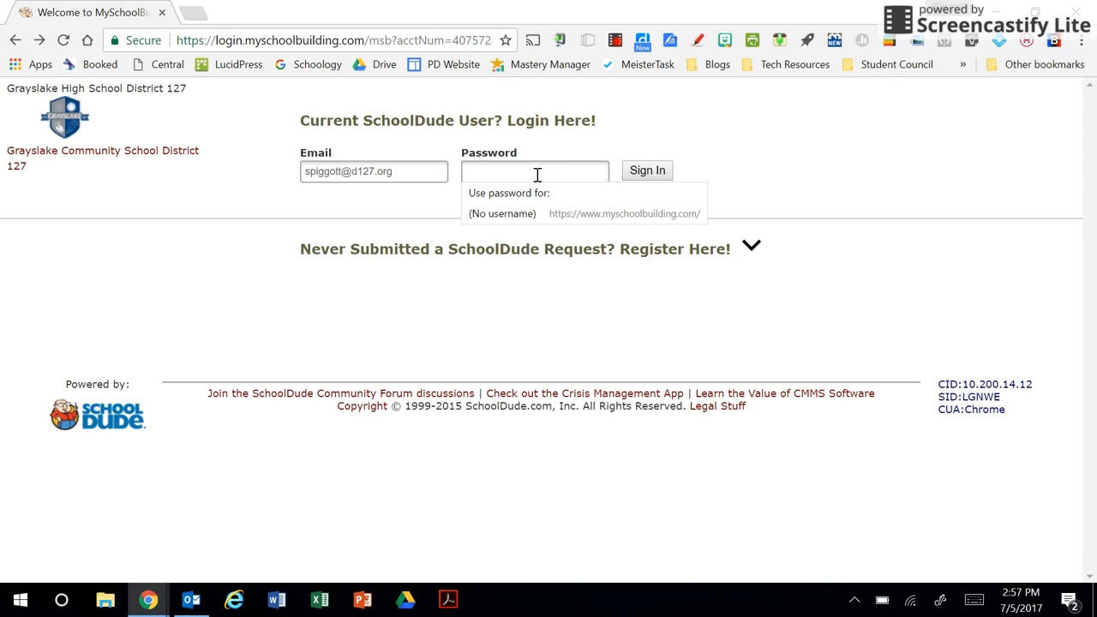
{"action": "type", "text": "••••••"}
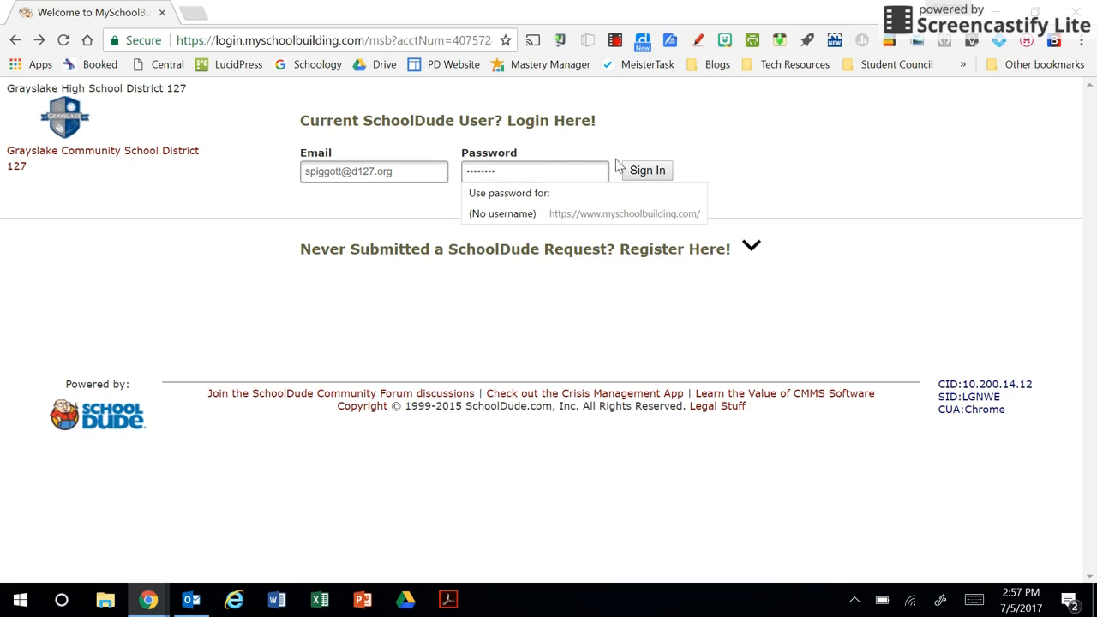
{"action": "left_click", "coordinate": [648, 169]}
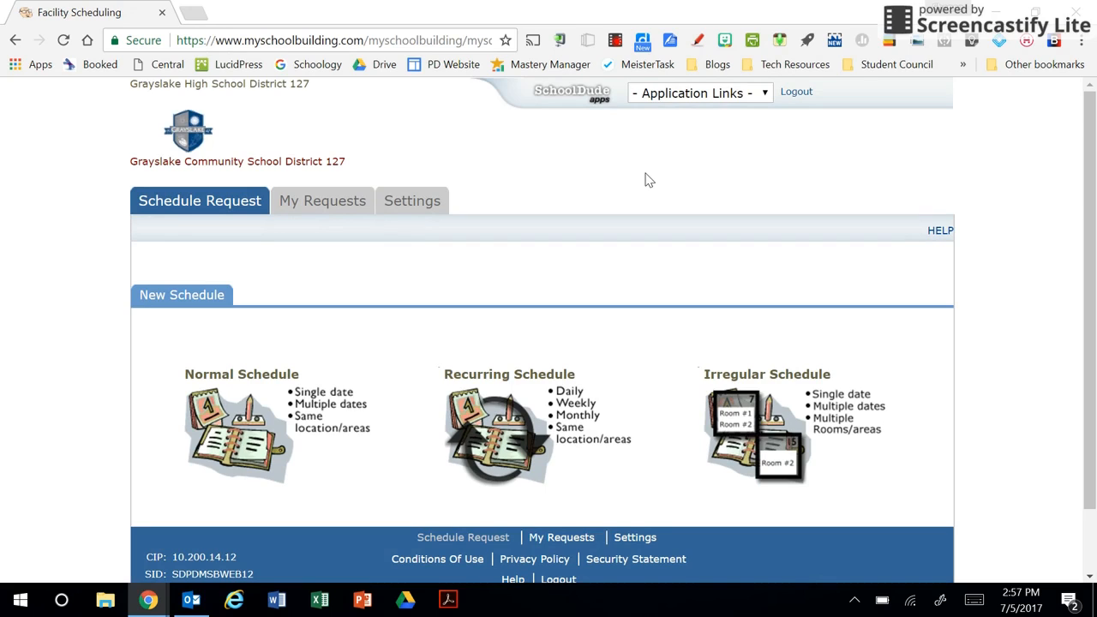
Choose Normal Schedule to begin a single-date, single-location request
{"action": "scroll", "scroll_direction": "down", "scroll_amount": 3}
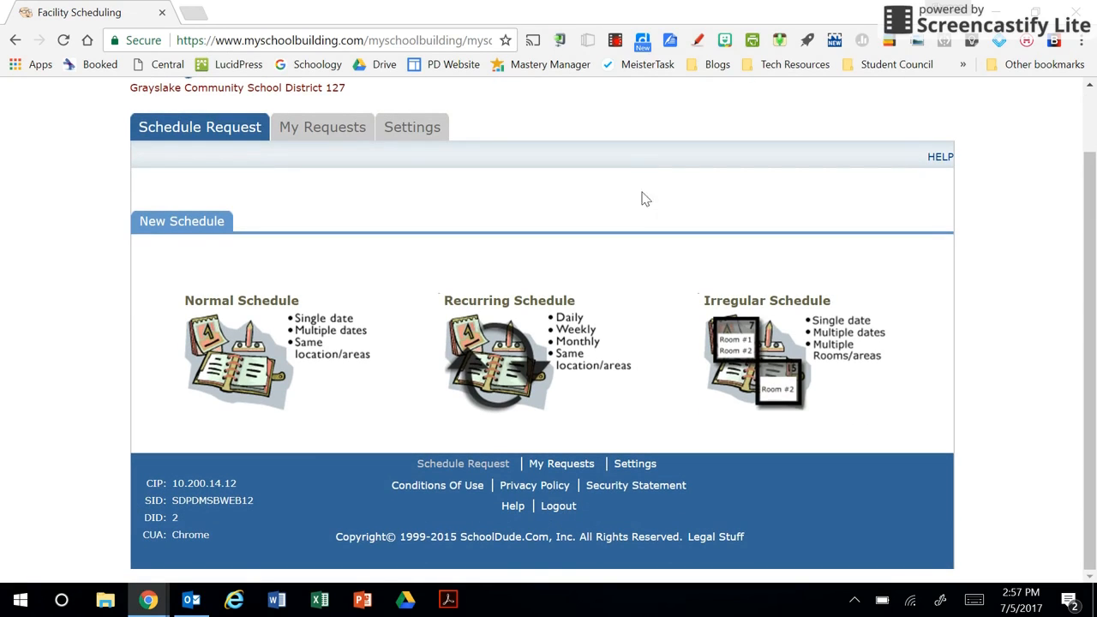
{"action": "mouse_move", "coordinate": [260, 317]}
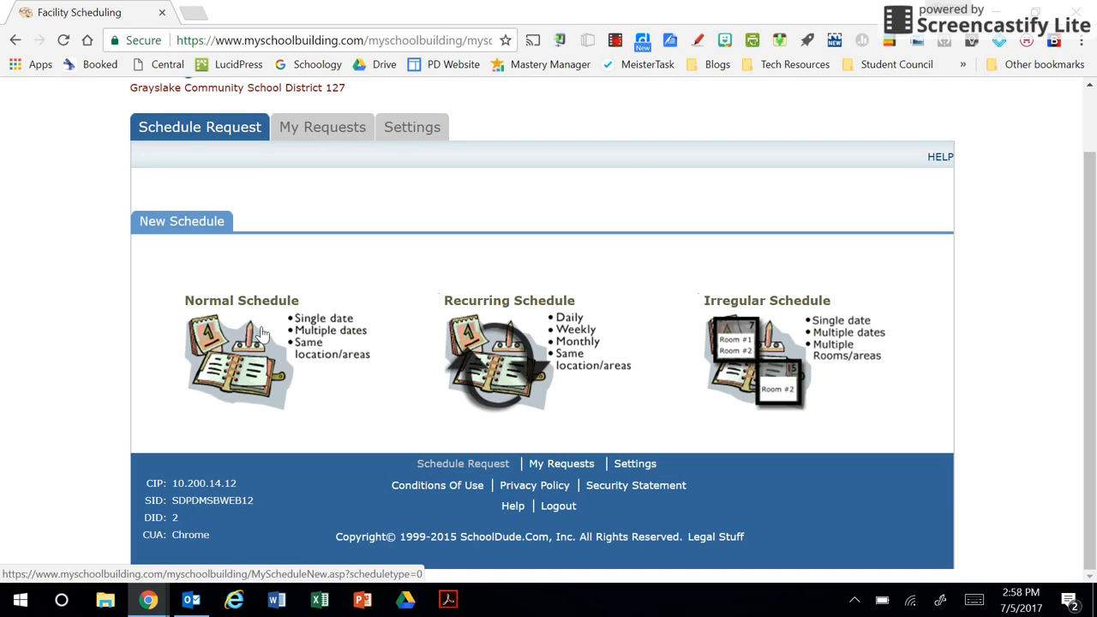
{"action": "mouse_move", "coordinate": [281, 384]}
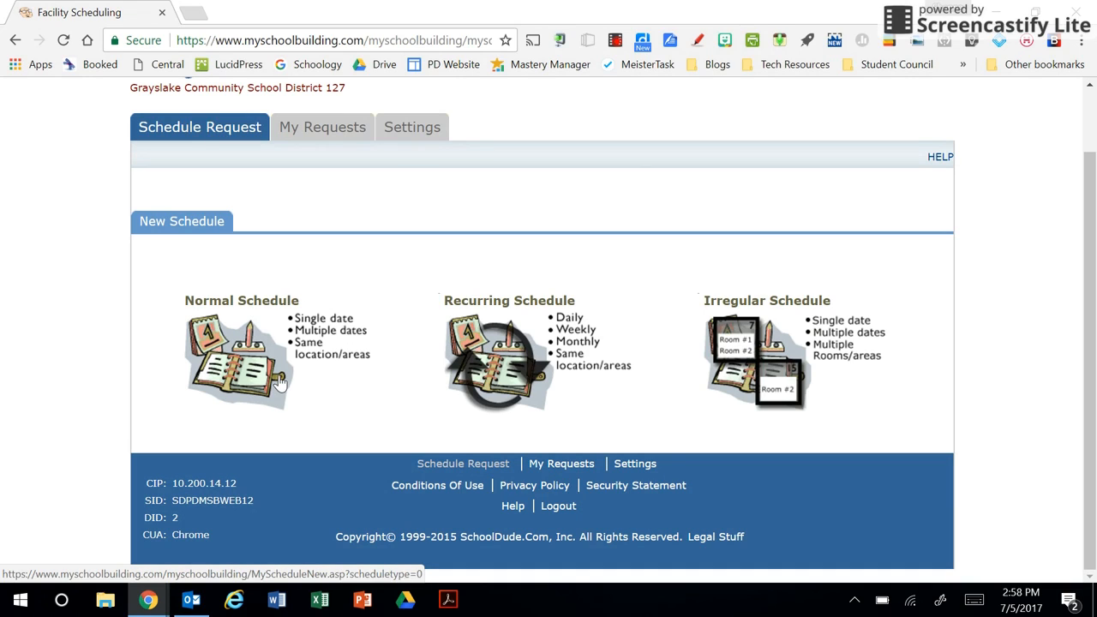
{"action": "mouse_move", "coordinate": [600, 381]}
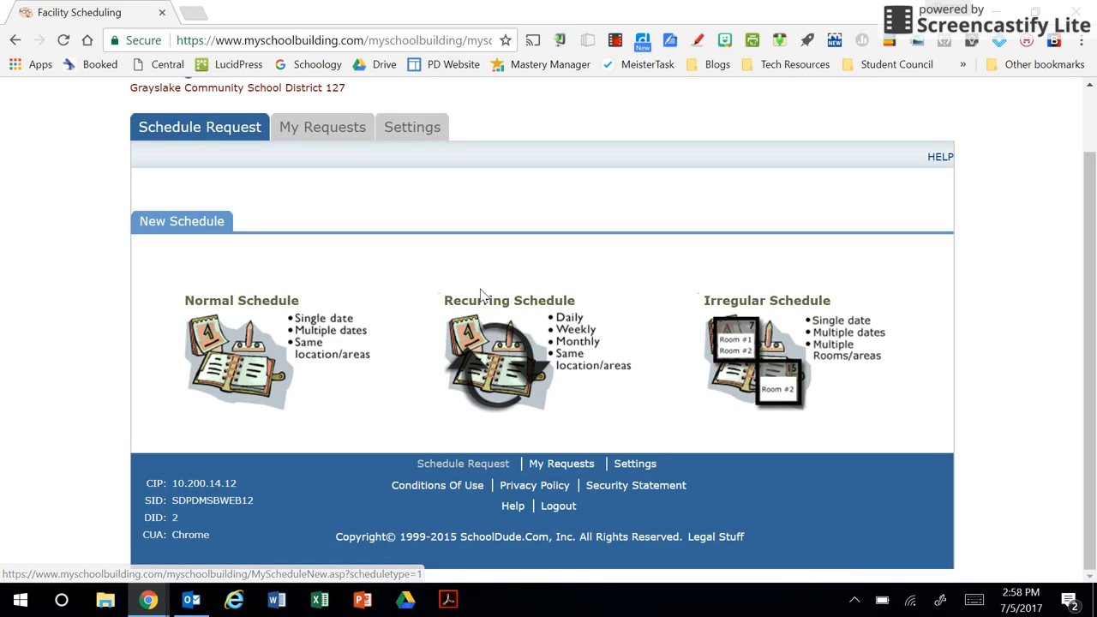
{"action": "mouse_move", "coordinate": [499, 364]}
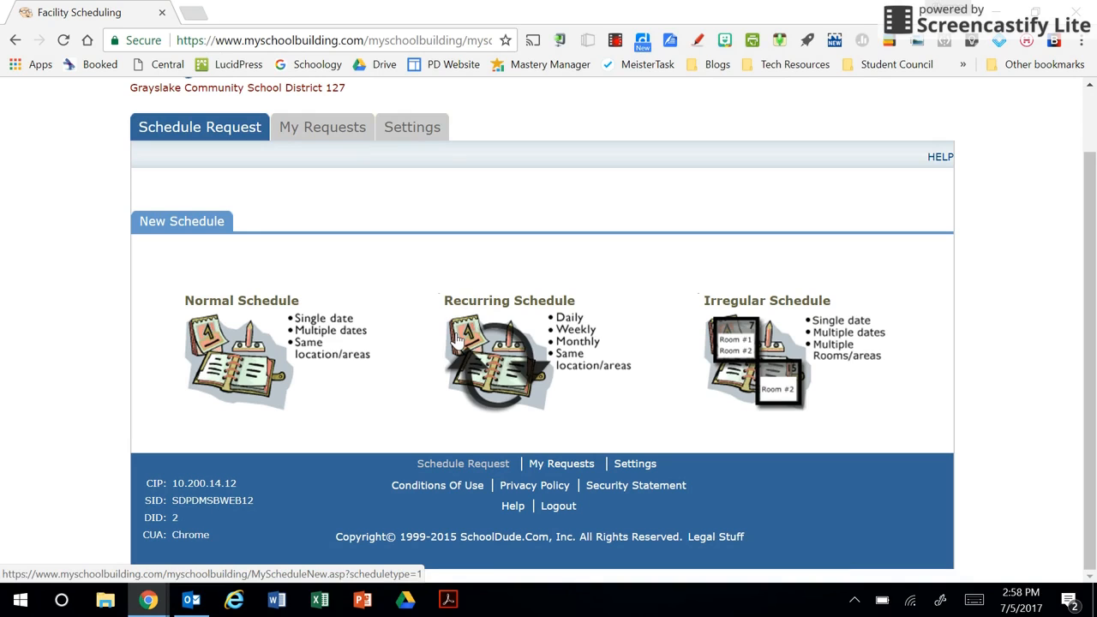
{"action": "mouse_move", "coordinate": [733, 291]}
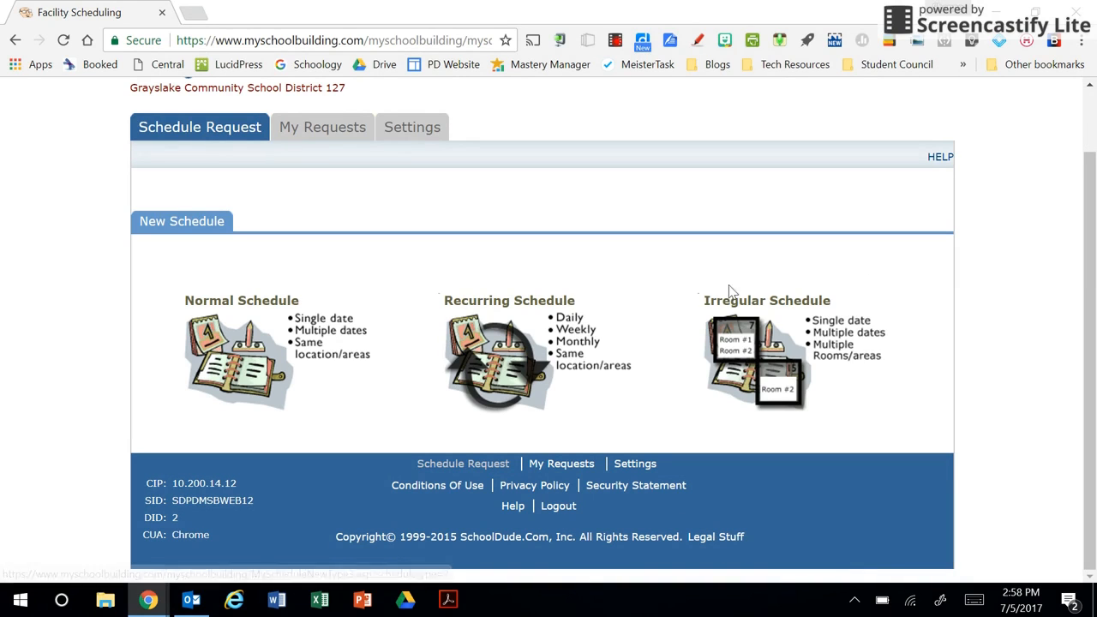
{"action": "mouse_move", "coordinate": [831, 369]}
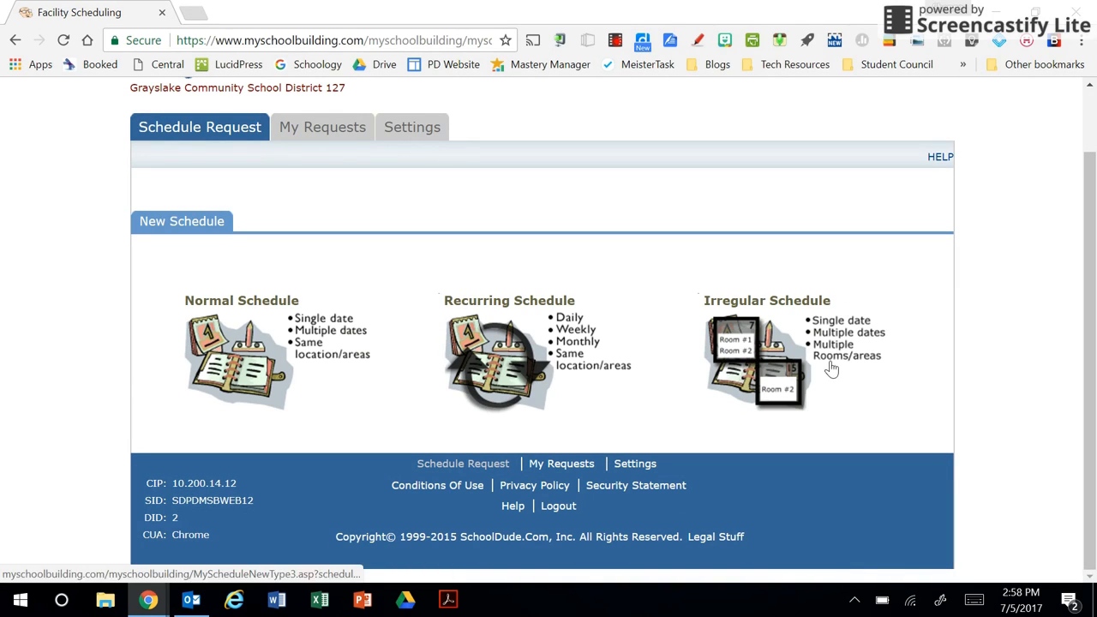
{"action": "mouse_move", "coordinate": [298, 407]}
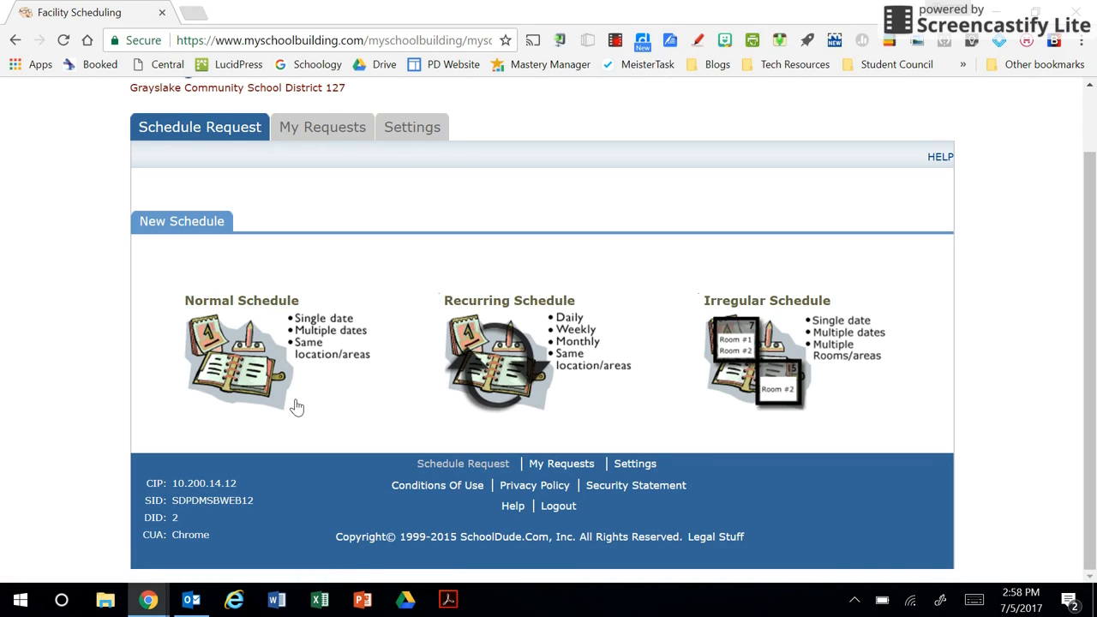
{"action": "mouse_move", "coordinate": [274, 346]}
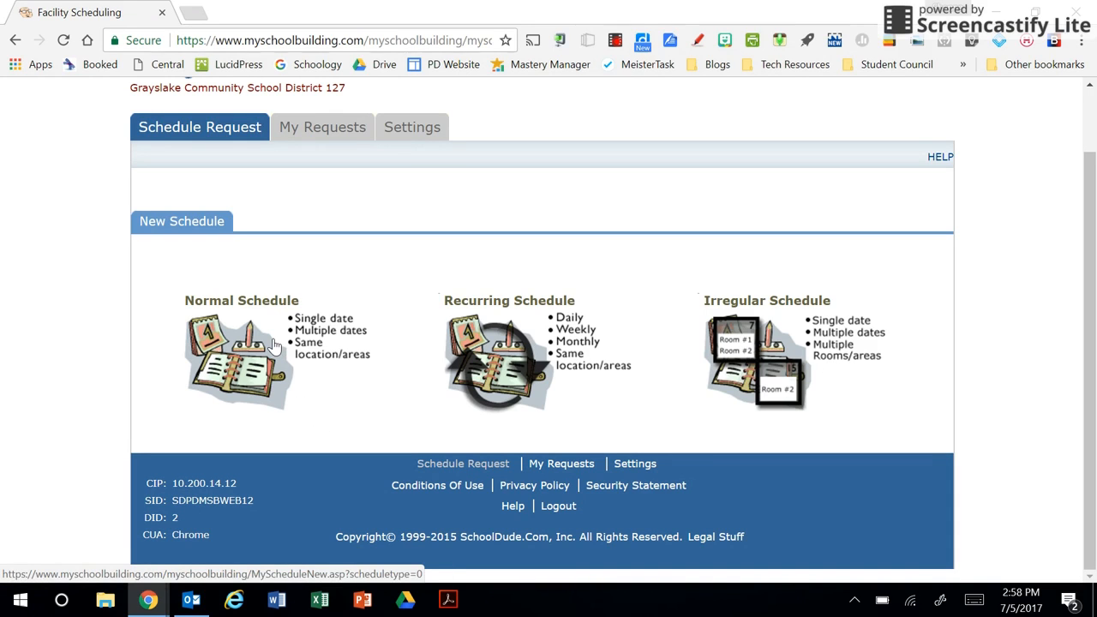
{"action": "left_click", "coordinate": [240, 355]}
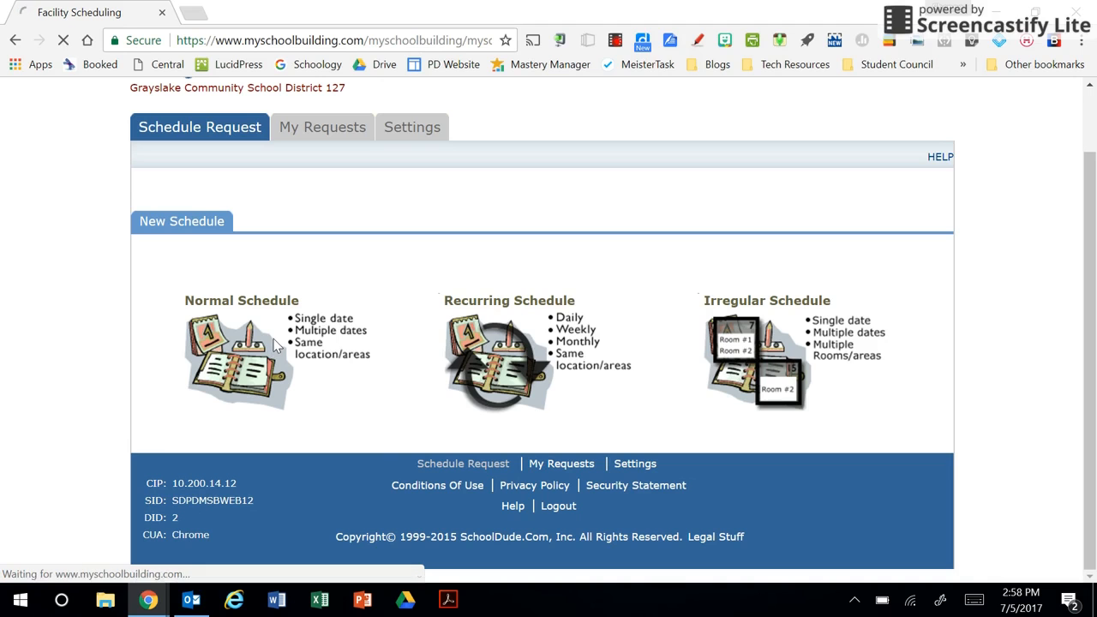
Enter 'Practice Event' as the Event Title on the New Schedule form
{"action": "left_click", "coordinate": [240, 359]}
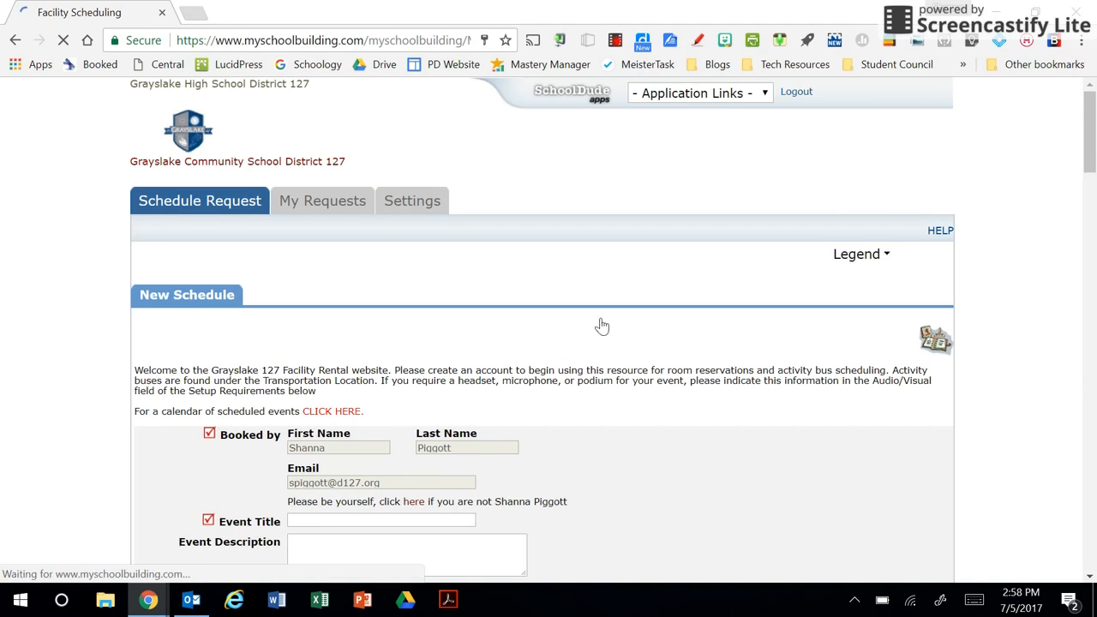
{"action": "scroll", "scroll_direction": "down", "scroll_amount": 3}
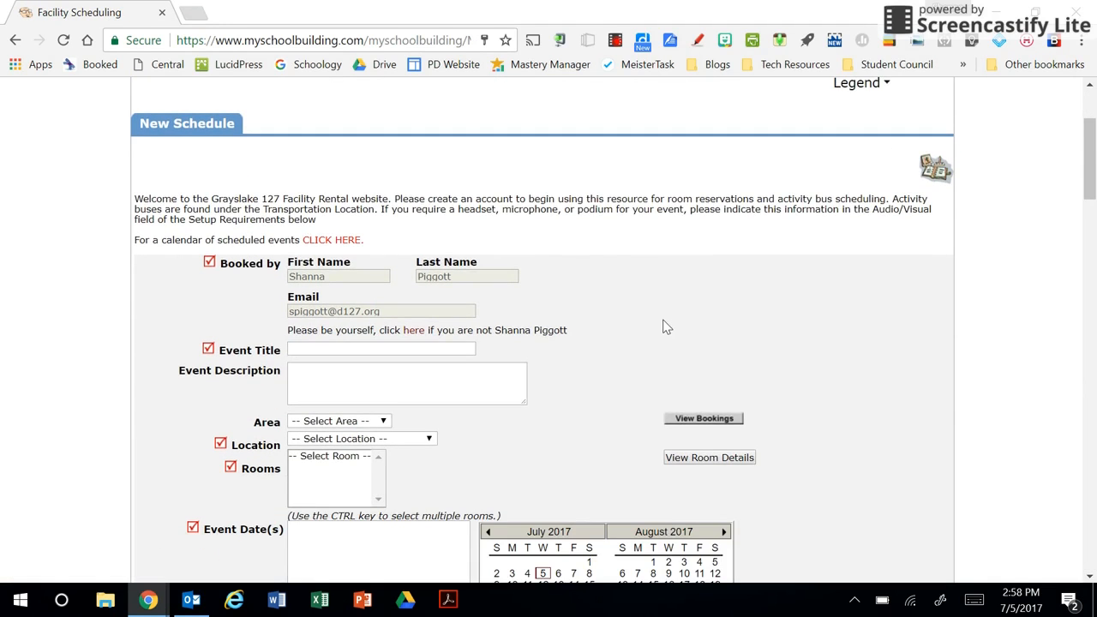
{"action": "scroll", "scroll_direction": "down", "scroll_amount": 3}
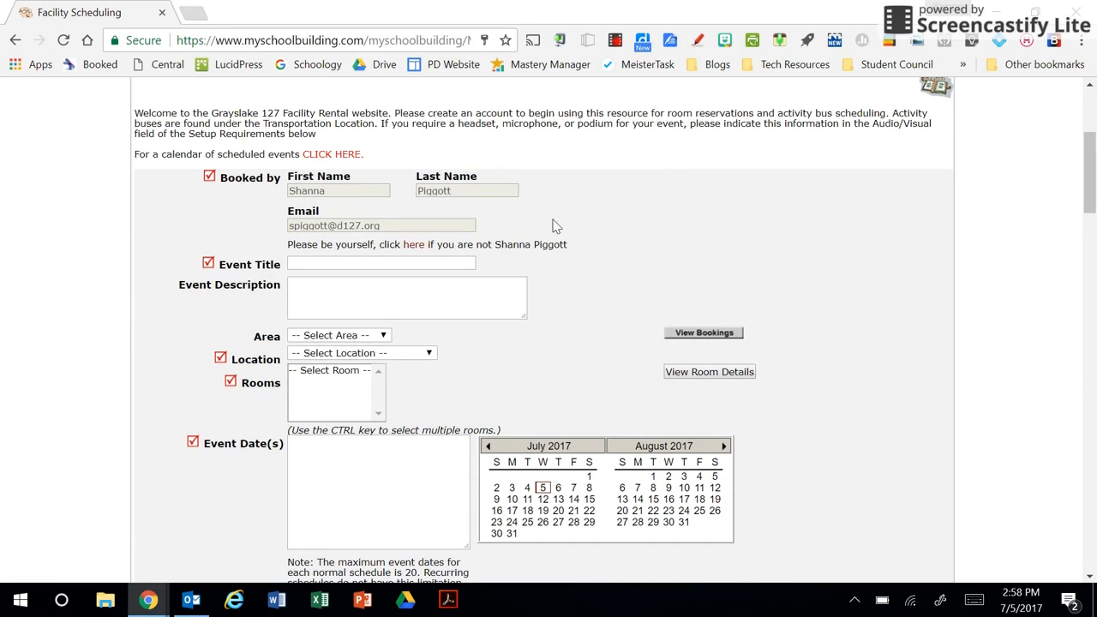
{"action": "scroll", "scroll_direction": "down", "scroll_amount": 3}
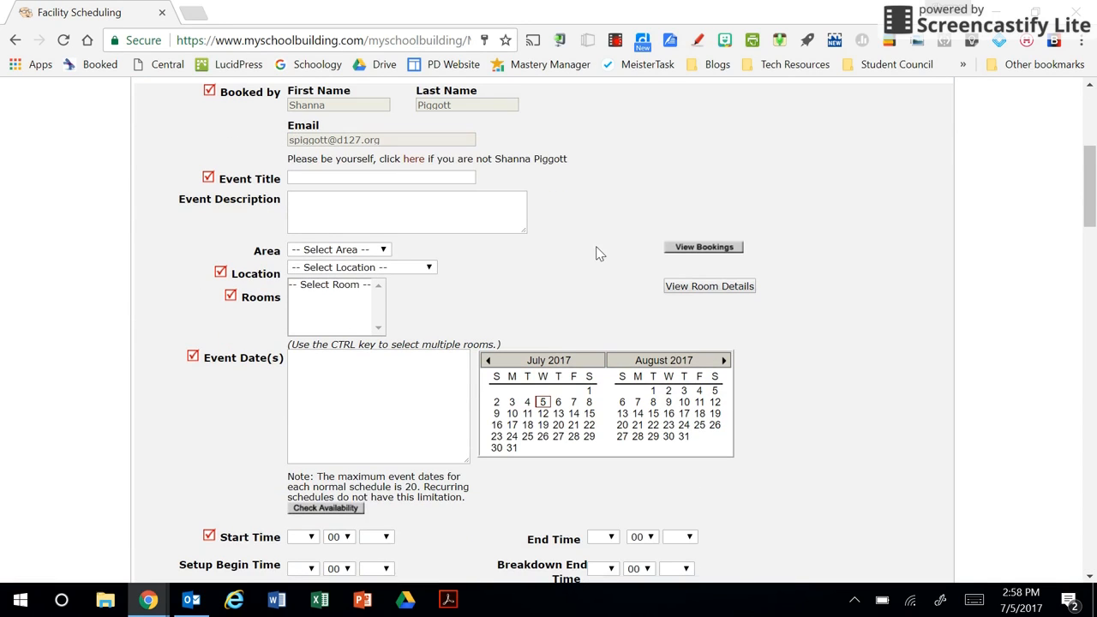
{"action": "left_click", "coordinate": [381, 177]}
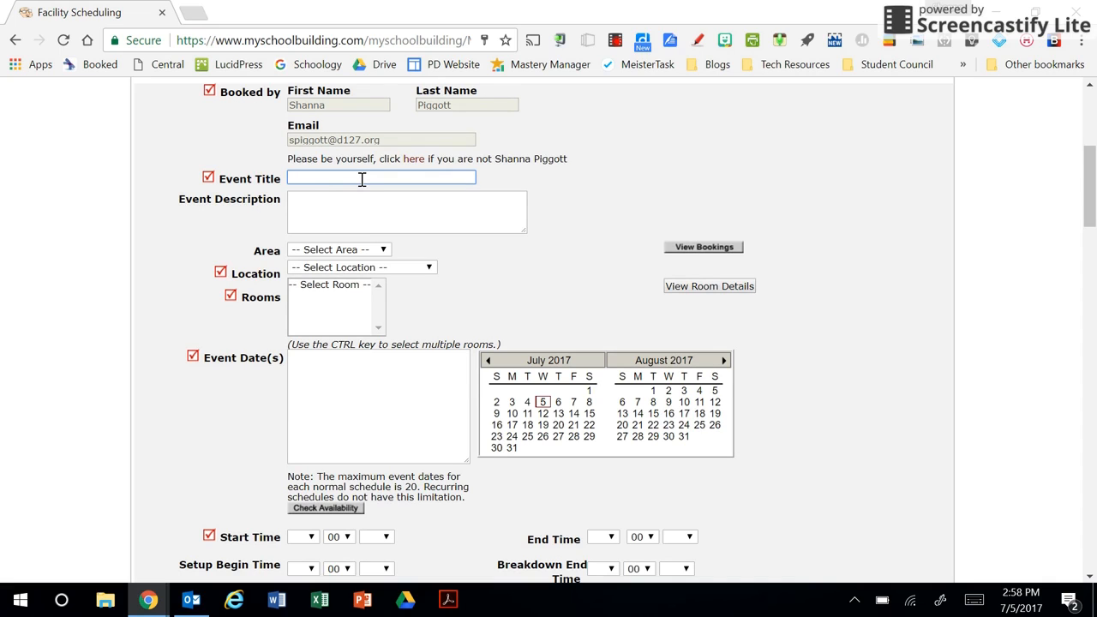
{"action": "type", "text": "Practice E"}
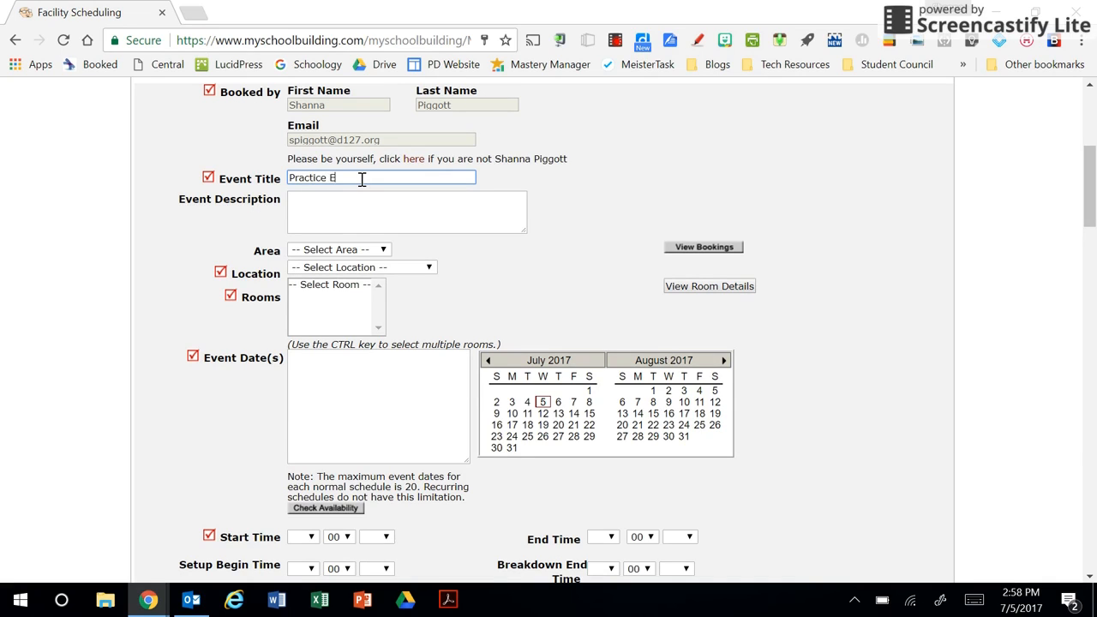
{"action": "type", "text": "vent"}
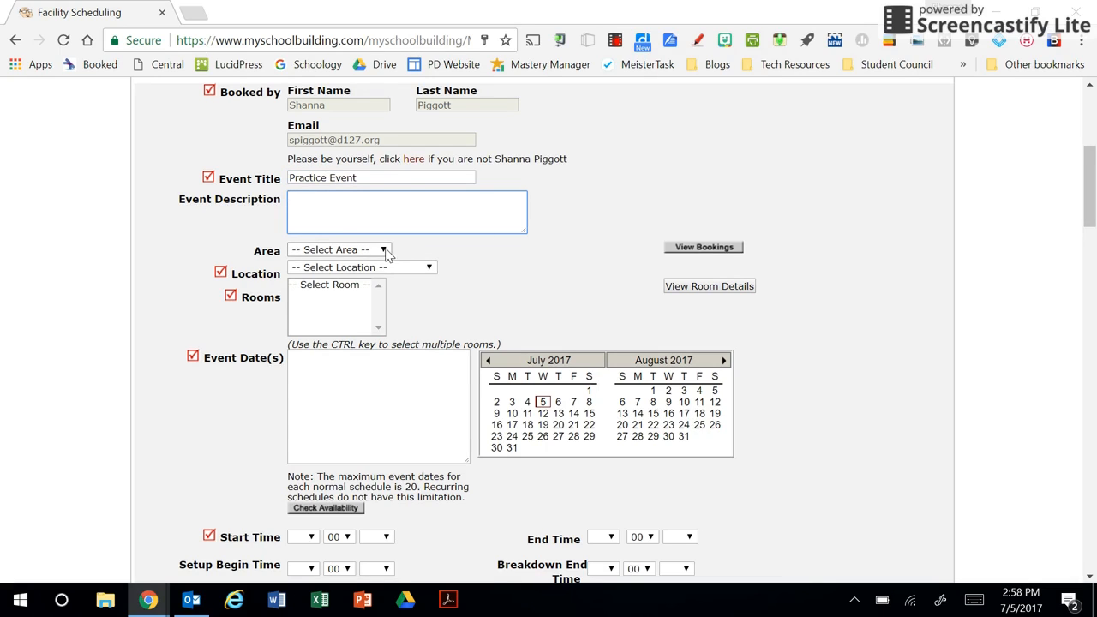
Set Area to Classroom and Location to Grayslake Central
{"action": "left_click", "coordinate": [384, 250]}
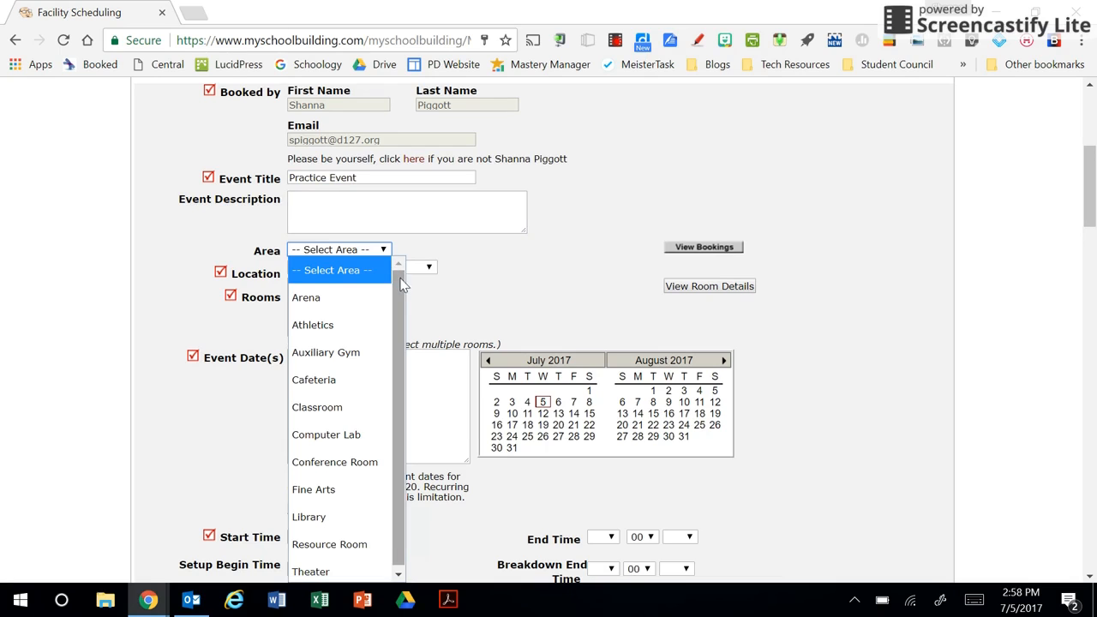
{"action": "mouse_move", "coordinate": [373, 377]}
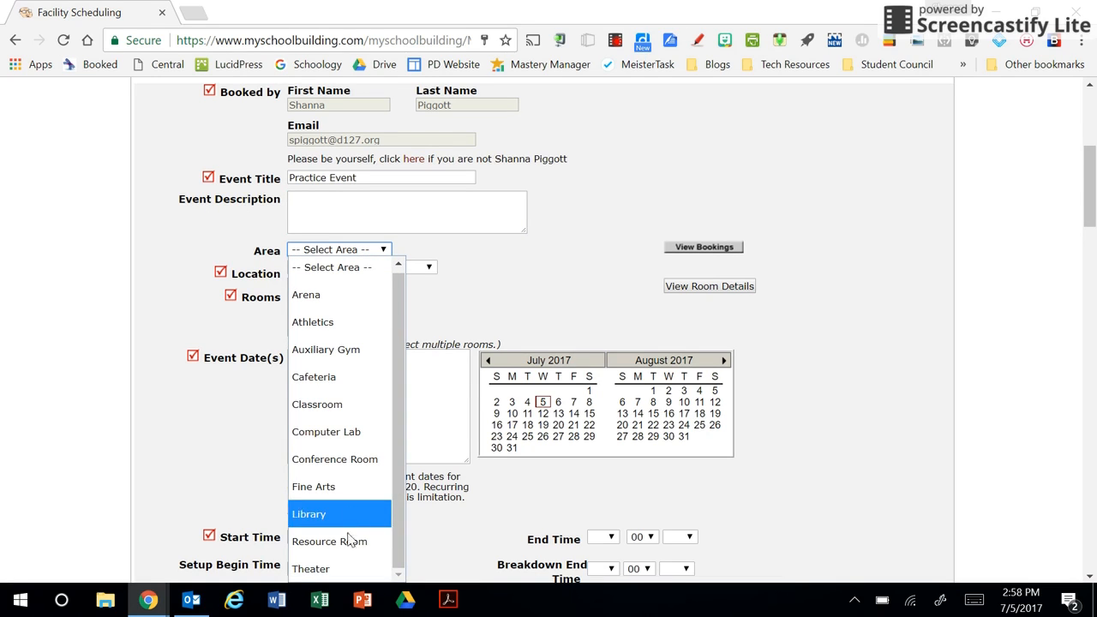
{"action": "mouse_move", "coordinate": [329, 542]}
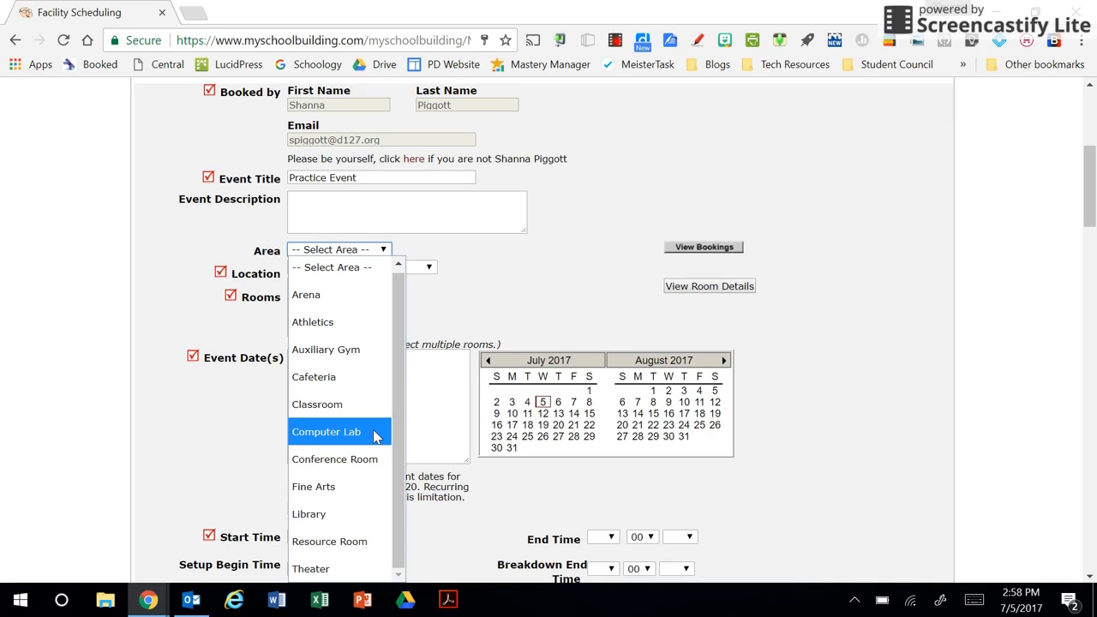
{"action": "mouse_move", "coordinate": [367, 410]}
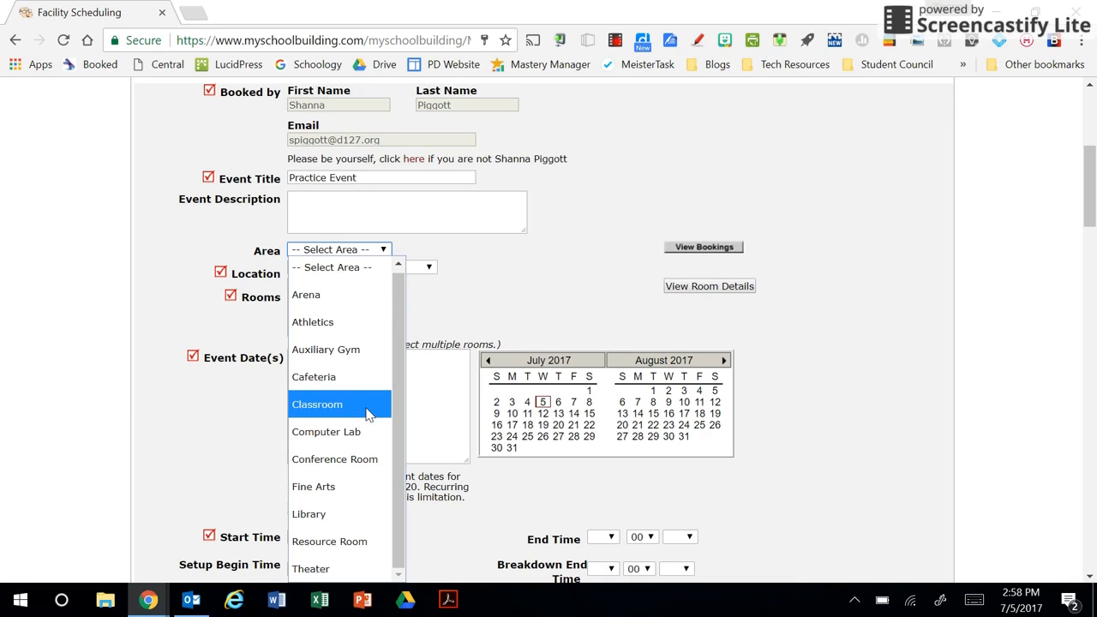
{"action": "left_click", "coordinate": [315, 404]}
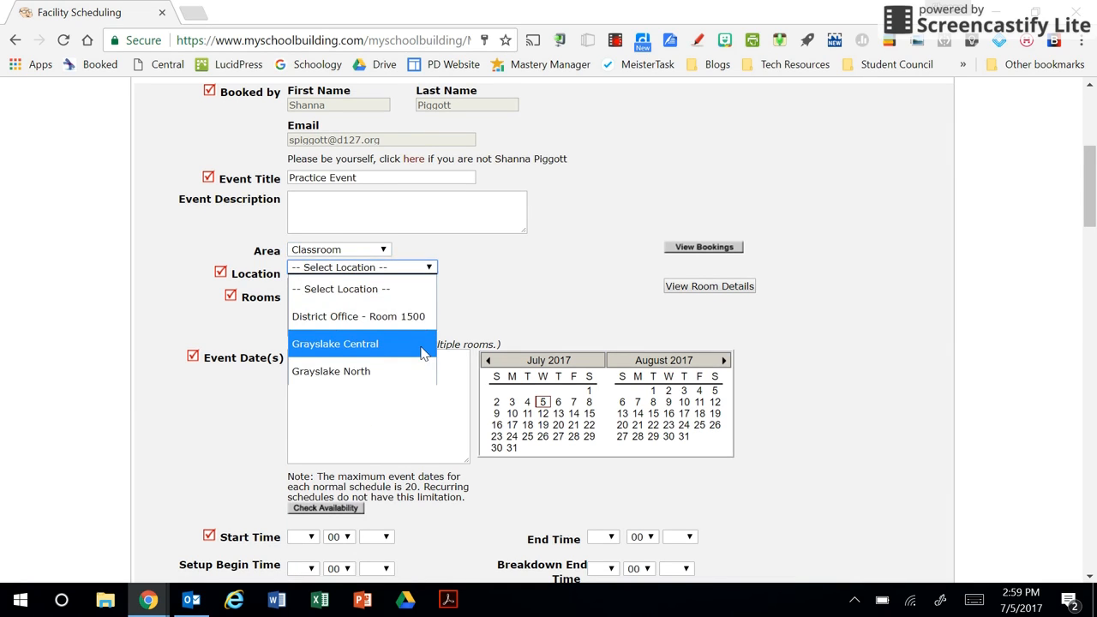
{"action": "mouse_move", "coordinate": [410, 353]}
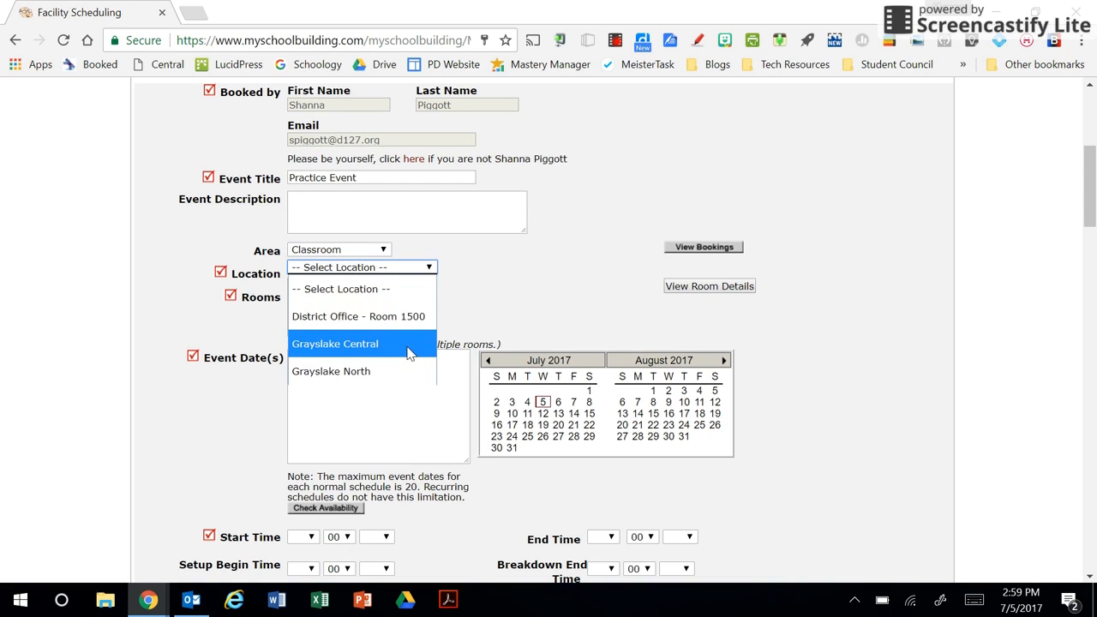
{"action": "left_click", "coordinate": [334, 343]}
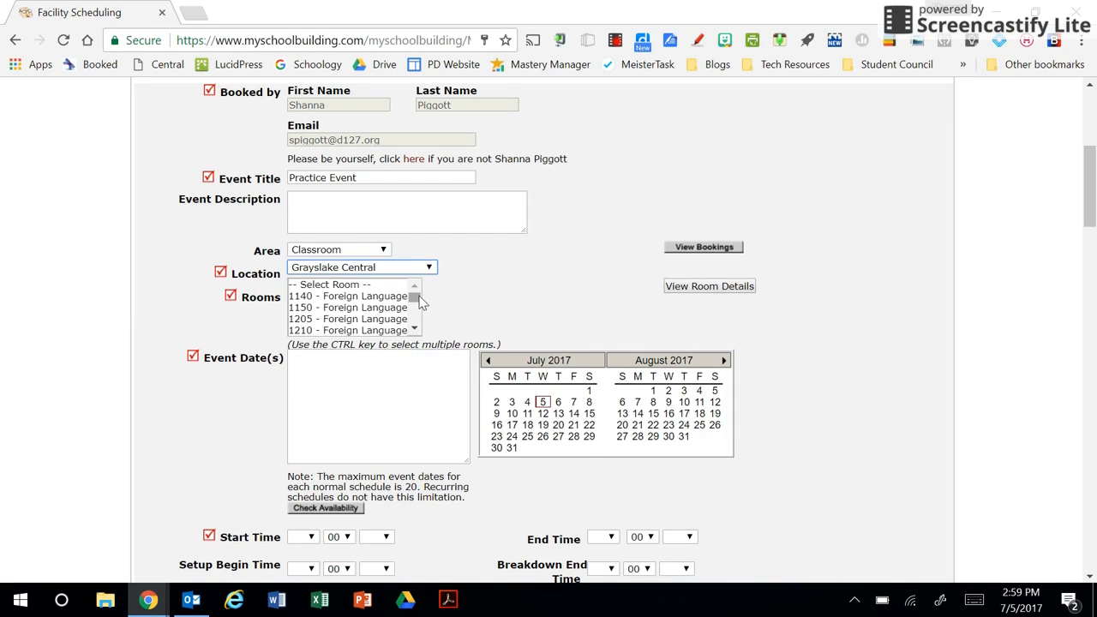
Choose room 1140 - Foreign Language from the Rooms list
{"action": "scroll", "scroll_direction": "down", "scroll_amount": 3}
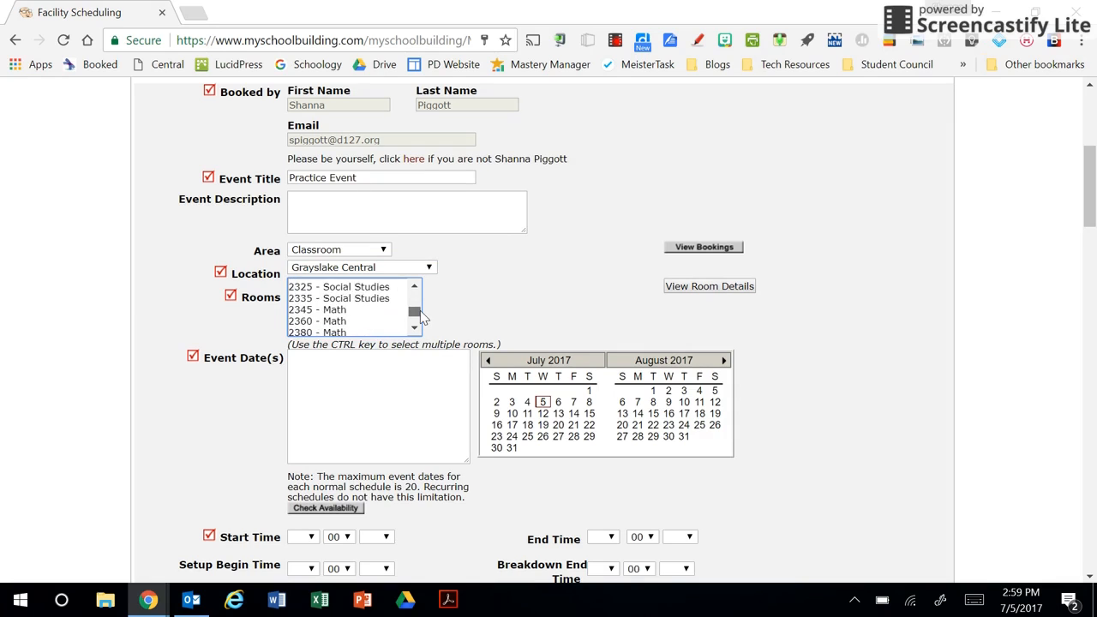
{"action": "scroll", "scroll_direction": "down", "scroll_amount": 3}
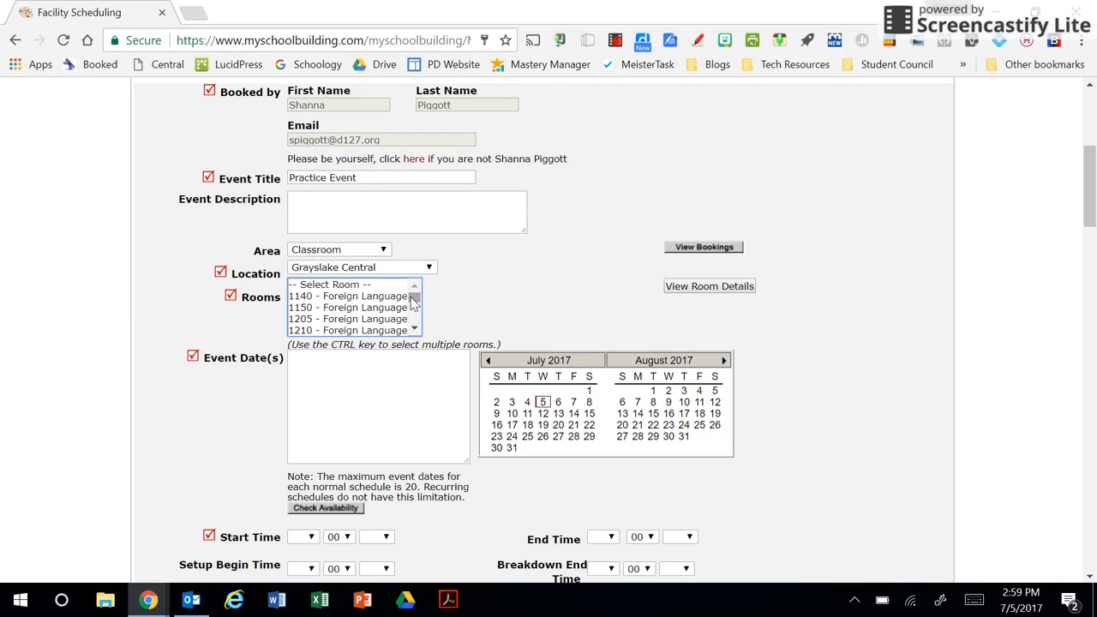
{"action": "left_click", "coordinate": [346, 295]}
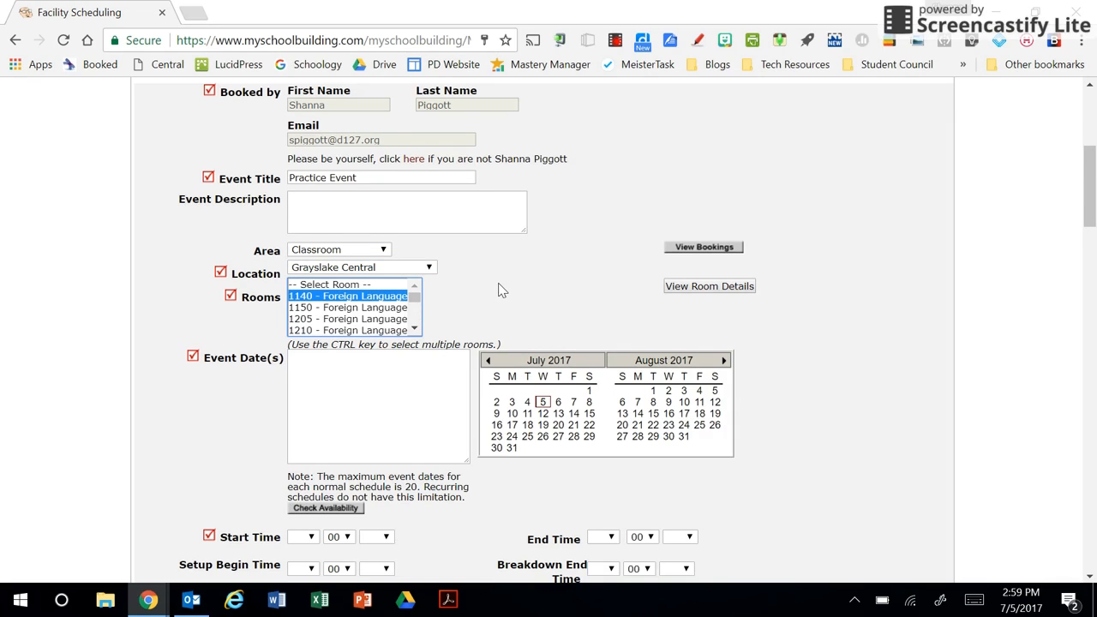
{"action": "scroll", "scroll_direction": "down", "scroll_amount": 3}
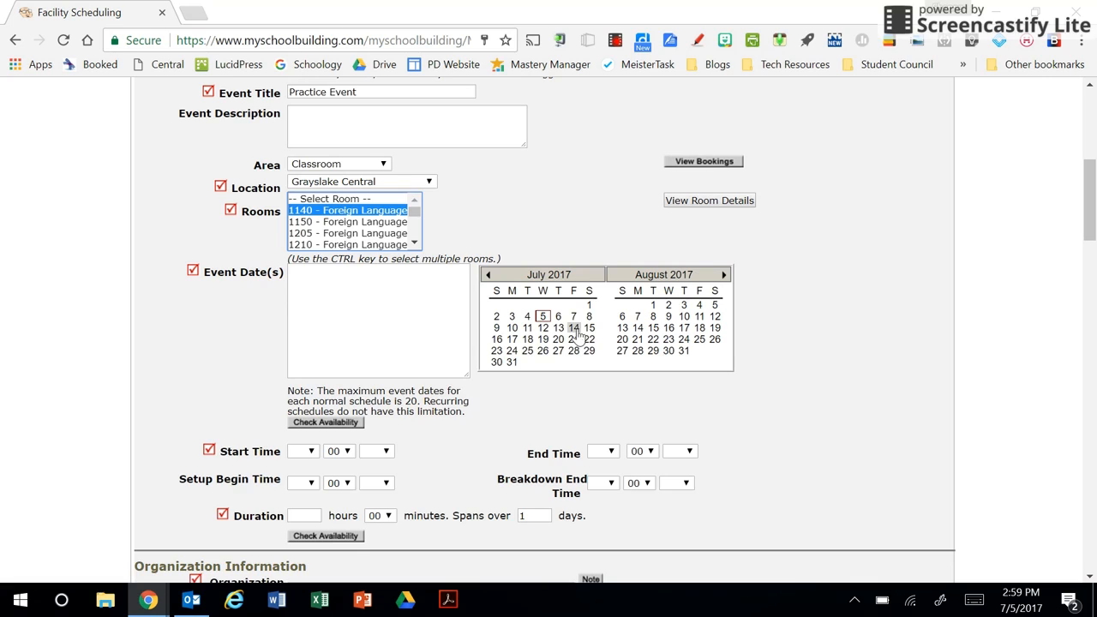
Pick July 7 in the calendar so 7/7/2017 is listed as the event date
{"action": "left_click", "coordinate": [572, 315]}
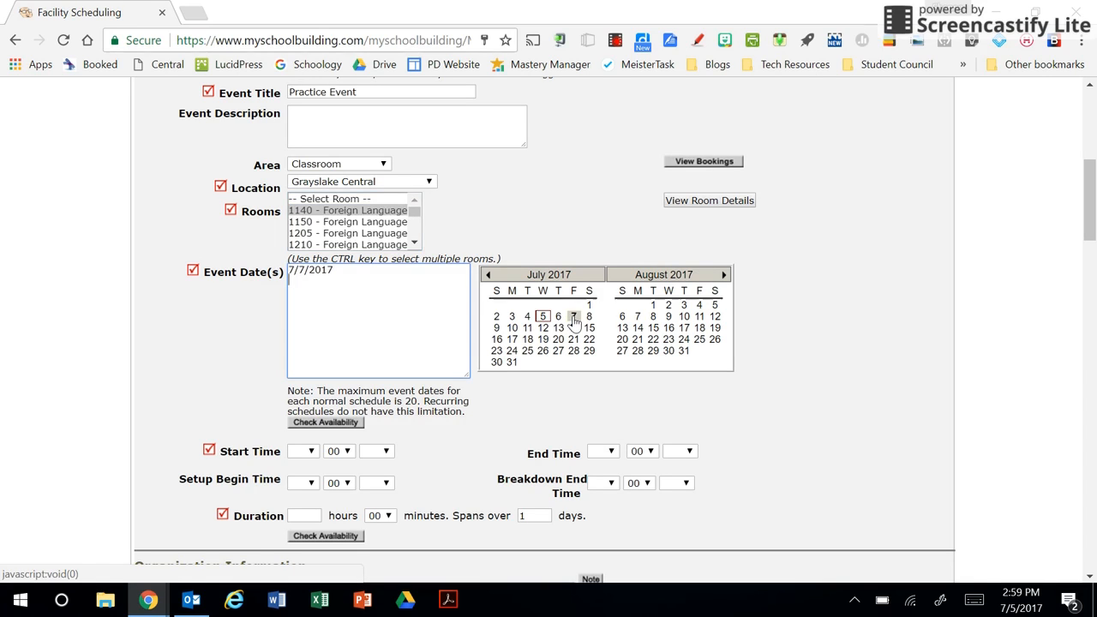
{"action": "left_click", "coordinate": [573, 315]}
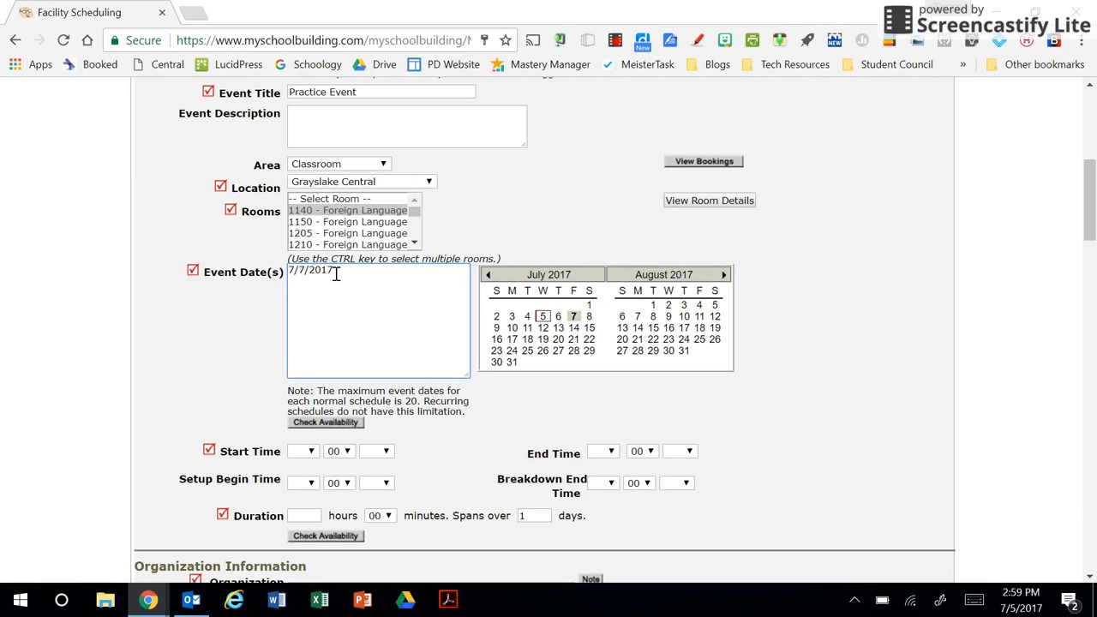
{"action": "mouse_move", "coordinate": [604, 329]}
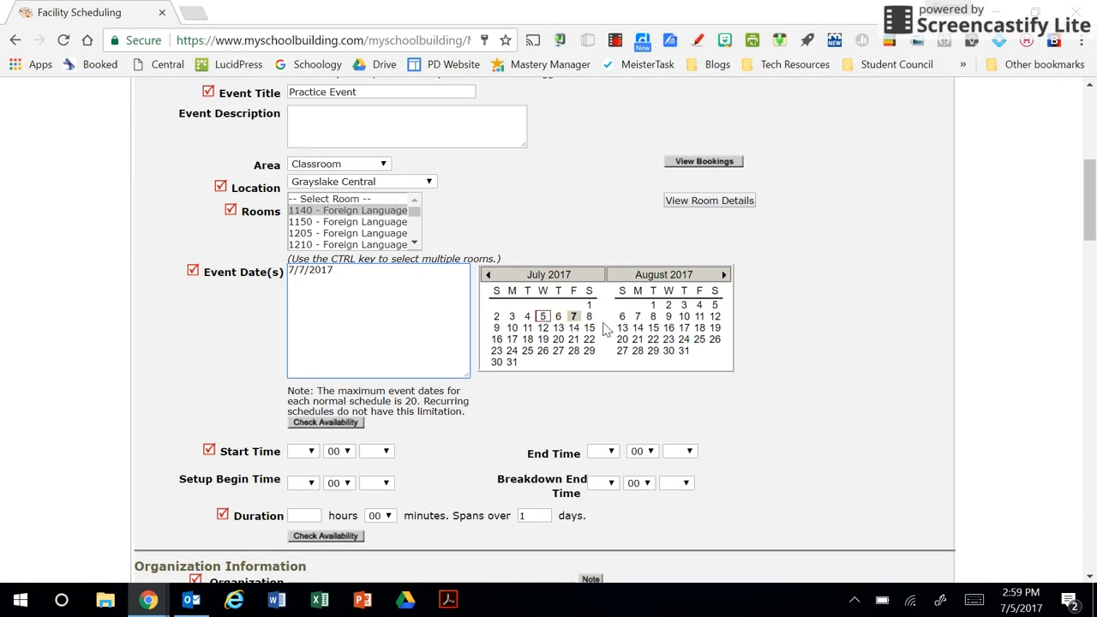
{"action": "mouse_move", "coordinate": [555, 382]}
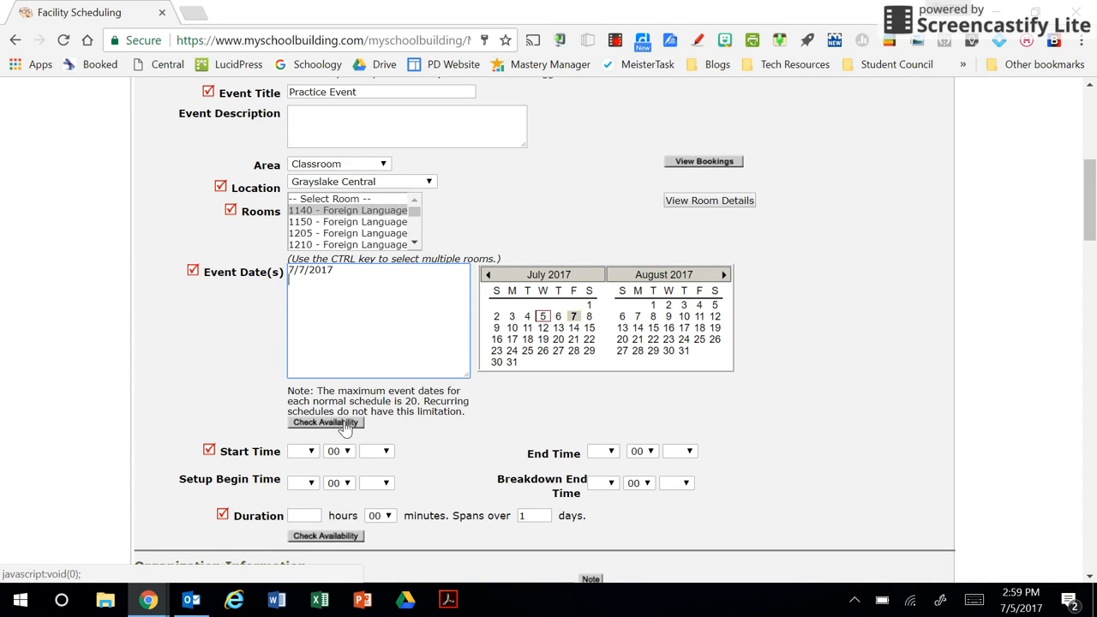
Run Check Availability and review room 1140's hourly booking grid for 7/7/2017
{"action": "left_click", "coordinate": [325, 421]}
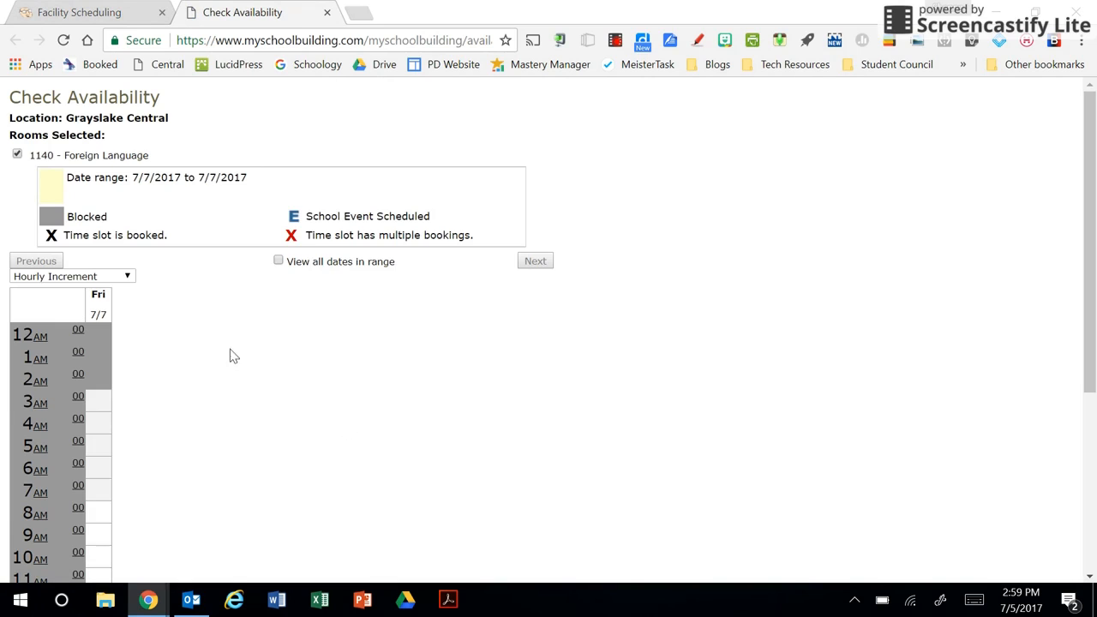
{"action": "mouse_move", "coordinate": [127, 152]}
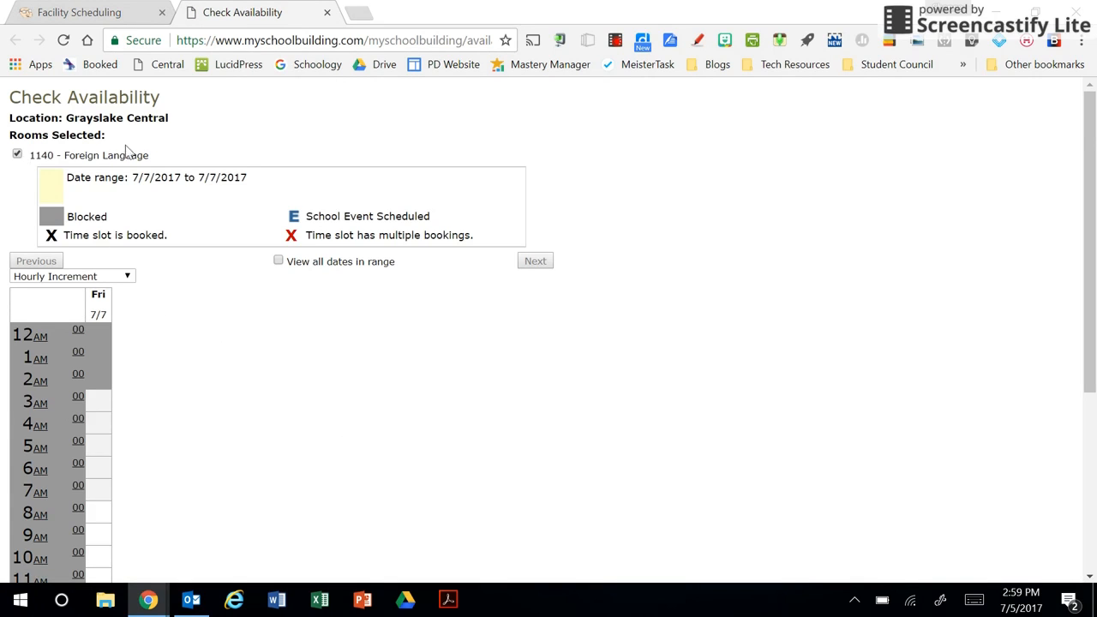
{"action": "scroll", "scroll_direction": "down", "scroll_amount": 3}
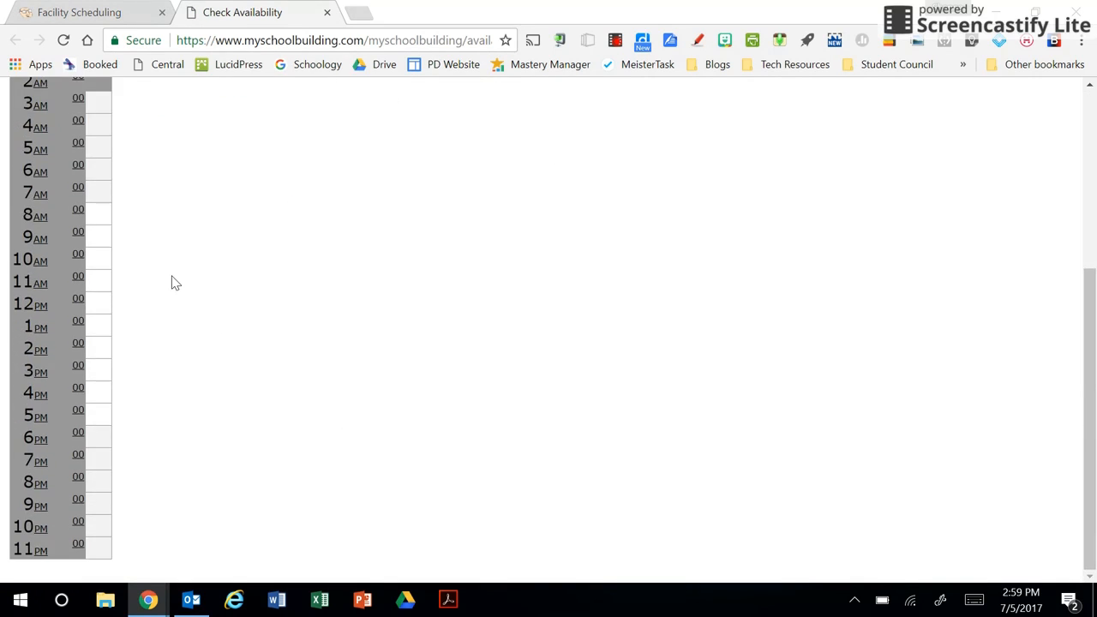
{"action": "scroll", "scroll_direction": "up", "scroll_amount": 3}
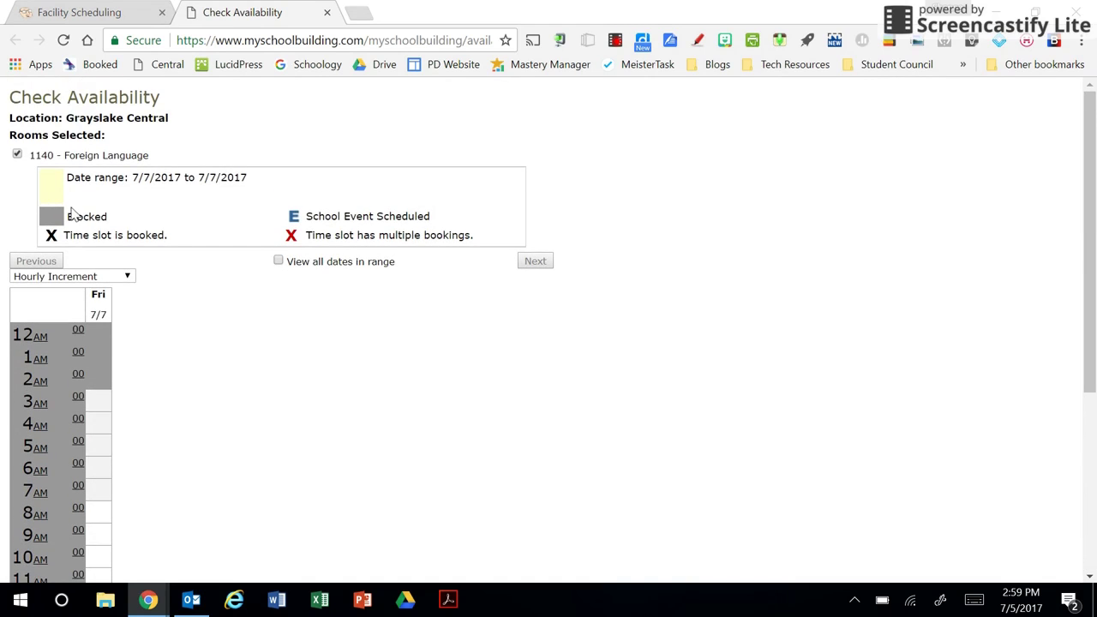
{"action": "scroll", "scroll_direction": "down", "scroll_amount": 3}
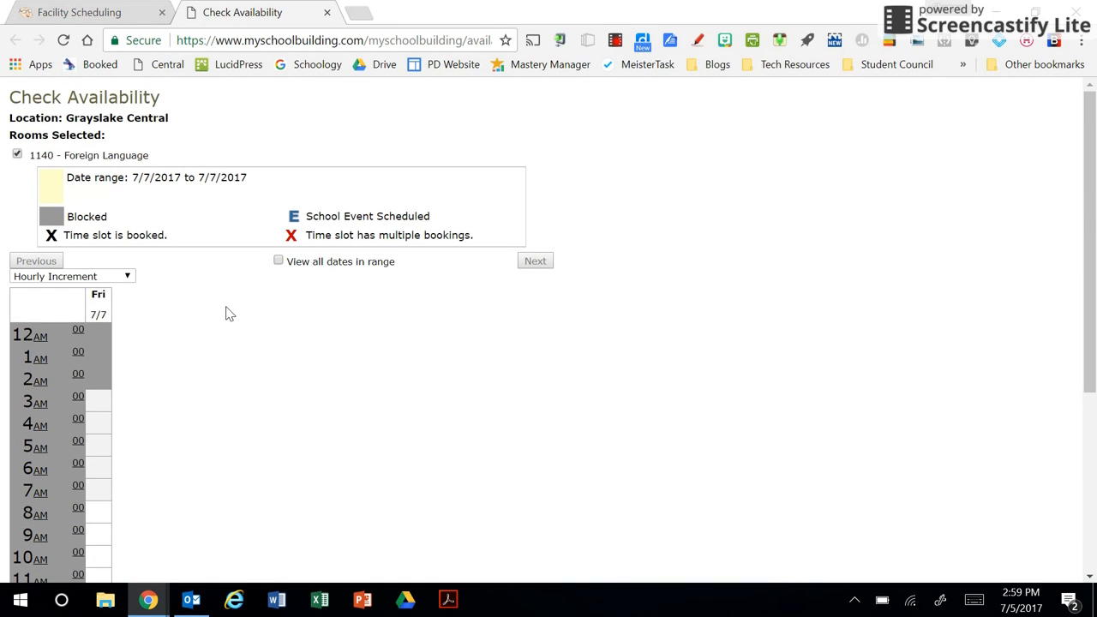
{"action": "mouse_move", "coordinate": [134, 175]}
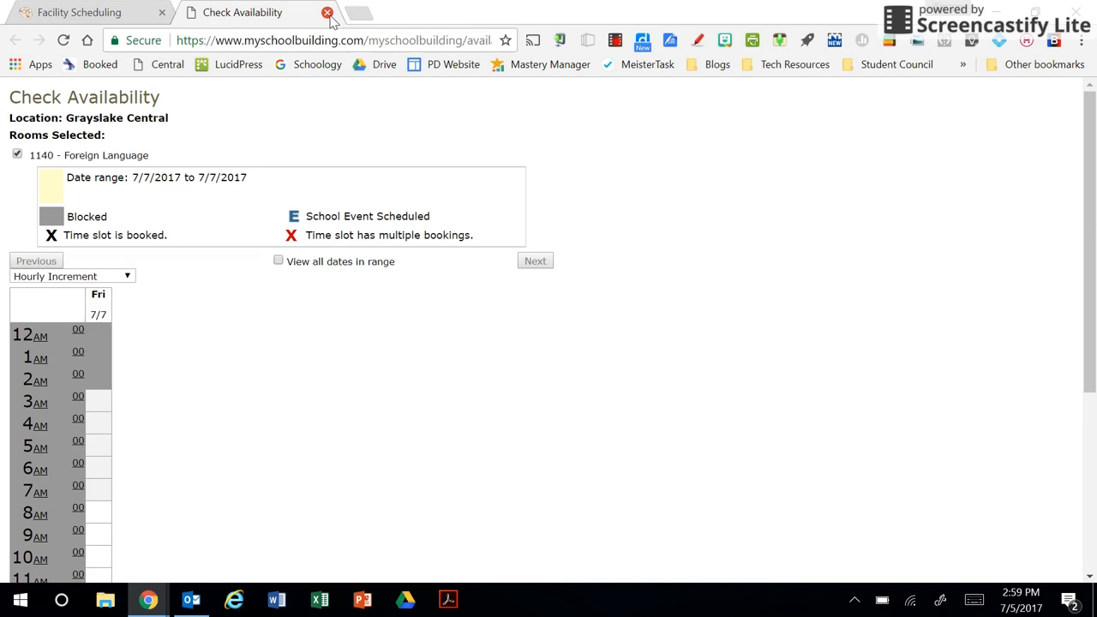
Return to the form, choose Transportation location and Activity Bus 3, and check its availability
{"action": "left_click", "coordinate": [326, 12]}
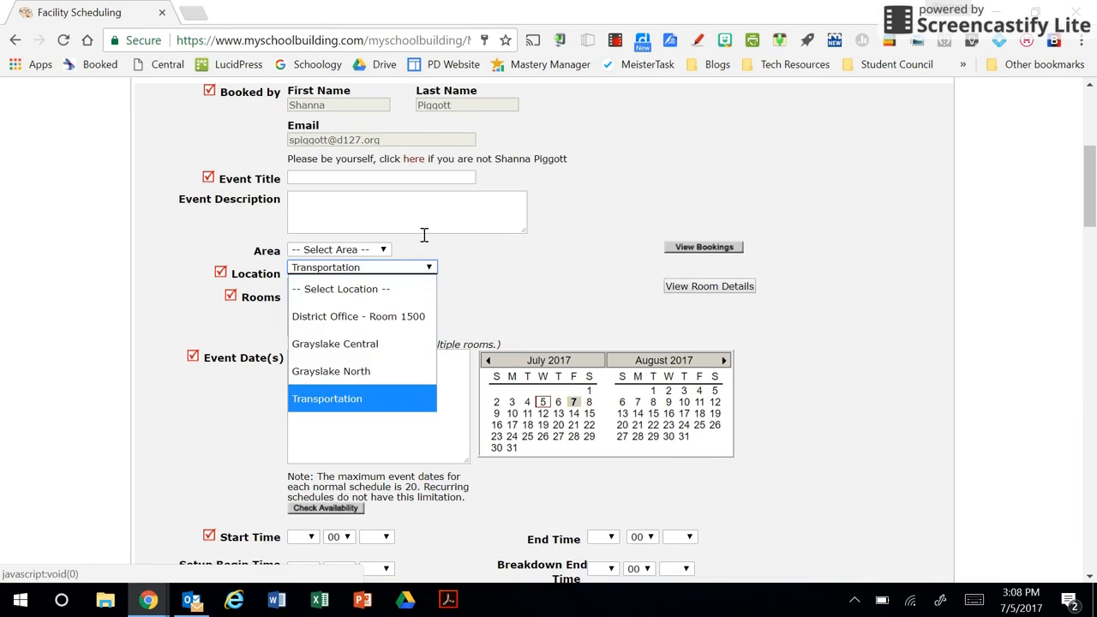
{"action": "left_click", "coordinate": [325, 398]}
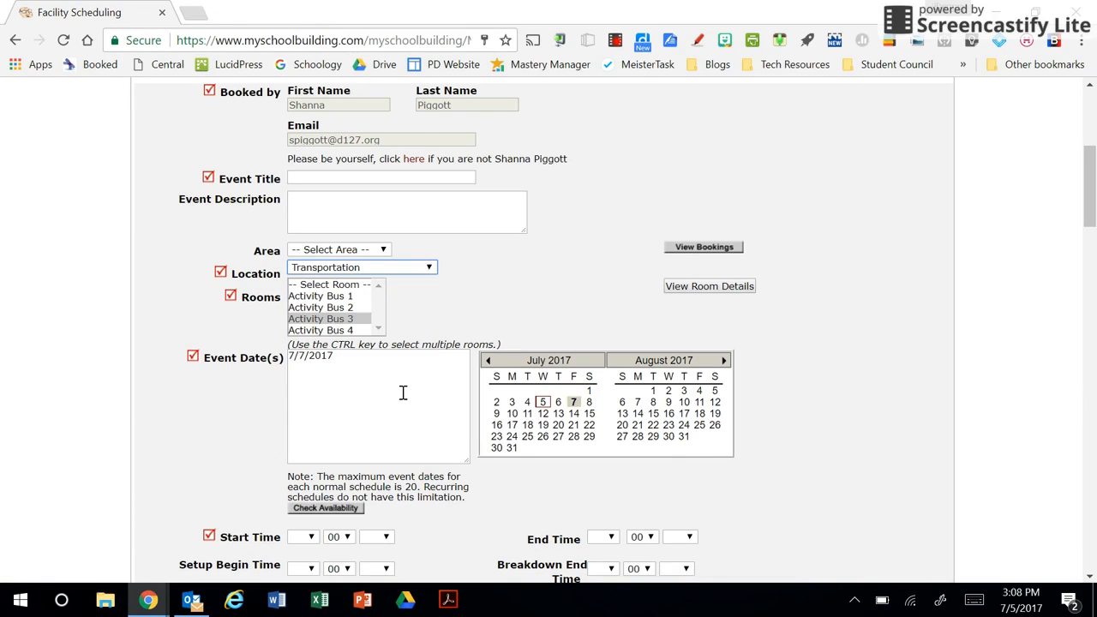
{"action": "mouse_move", "coordinate": [331, 338]}
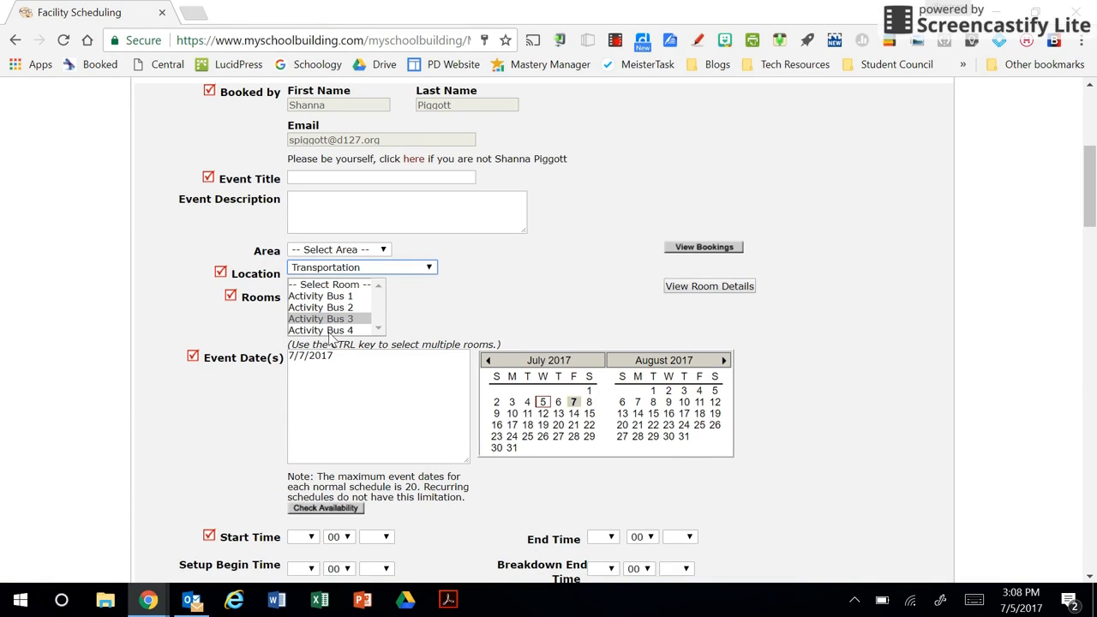
{"action": "left_click", "coordinate": [321, 319]}
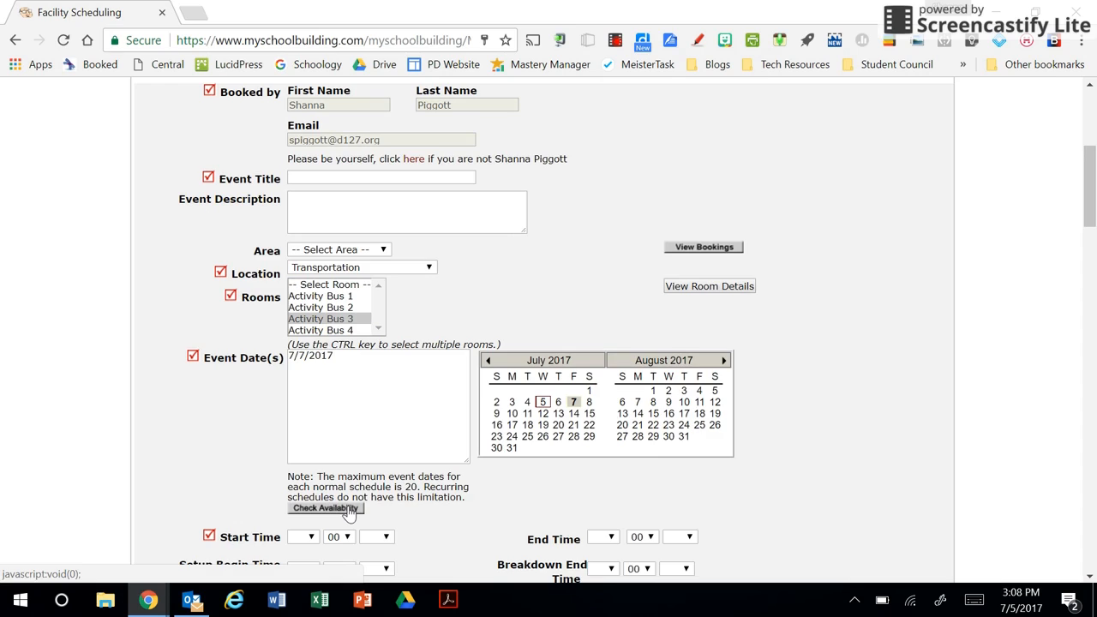
{"action": "left_click", "coordinate": [325, 507]}
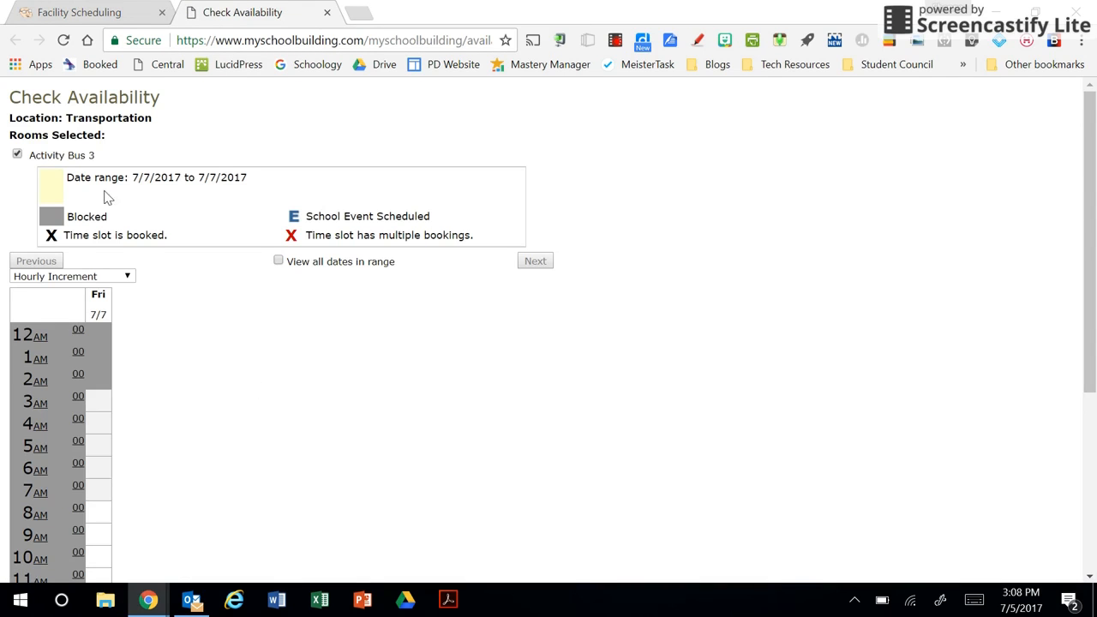
Review Activity Bus 3's hourly grid for Fri 7/7, noting only 12–3 AM blocked
{"action": "scroll", "scroll_direction": "down", "scroll_amount": 3}
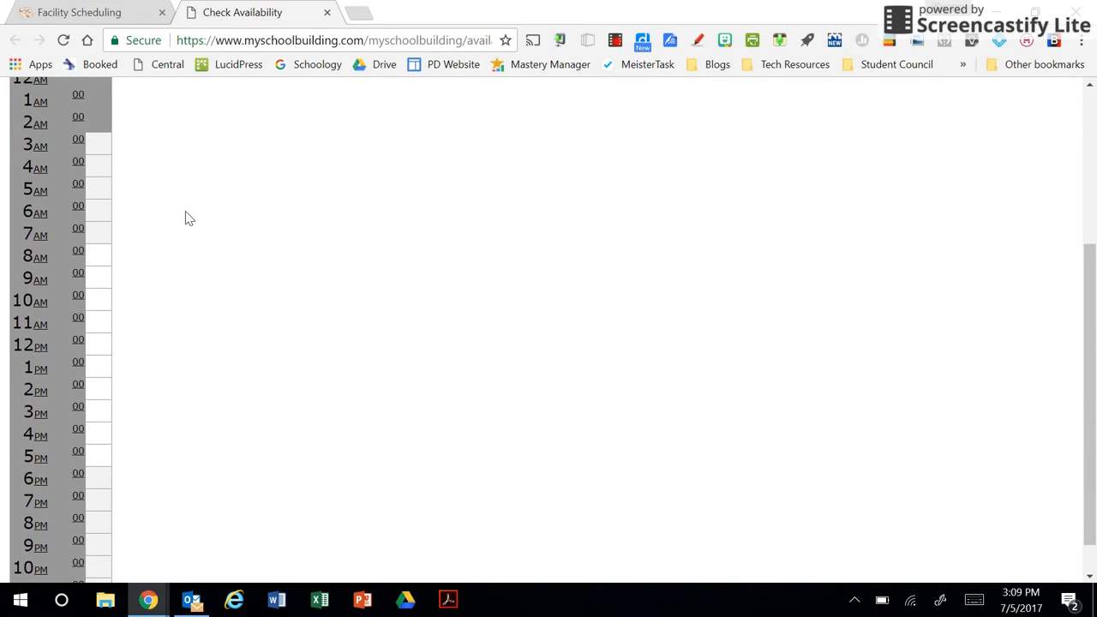
{"action": "scroll", "scroll_direction": "down", "scroll_amount": 3}
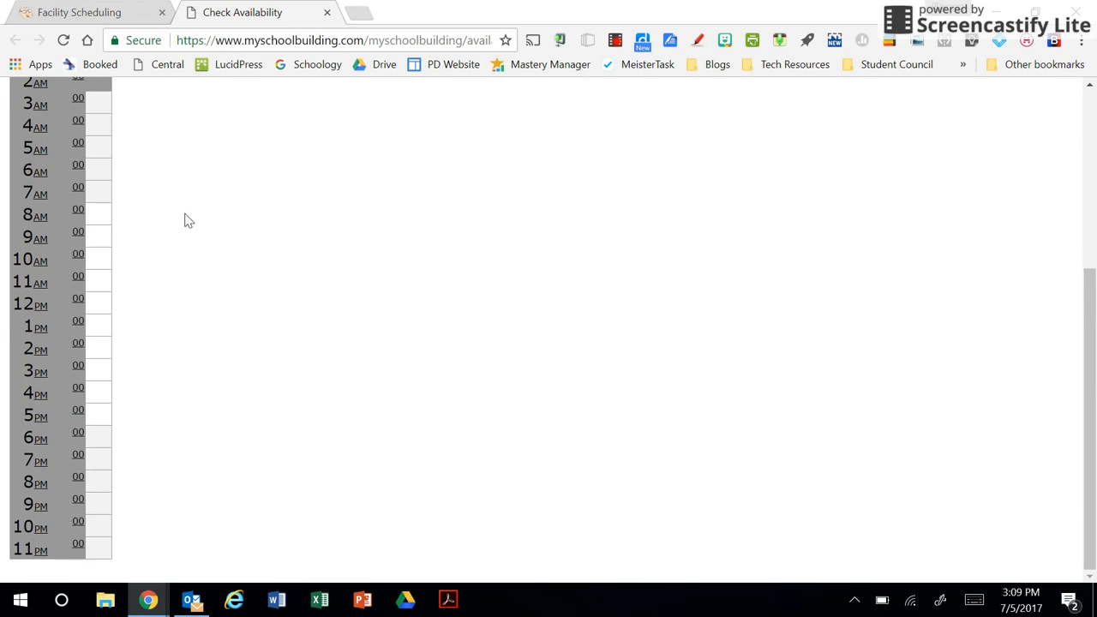
{"action": "mouse_move", "coordinate": [168, 407]}
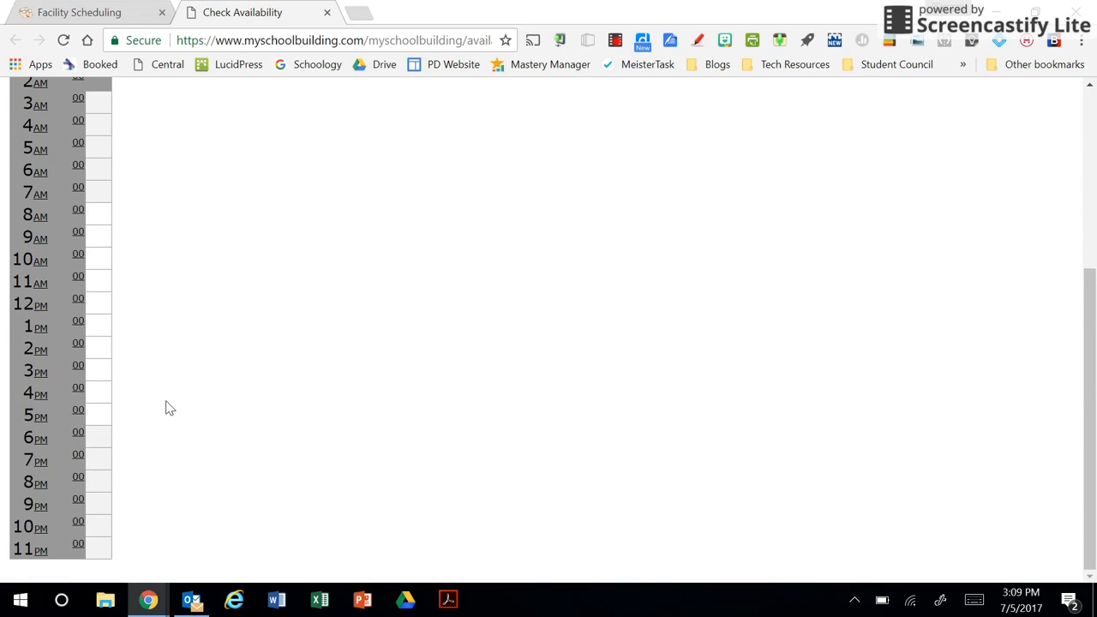
{"action": "scroll", "scroll_direction": "up", "scroll_amount": 3}
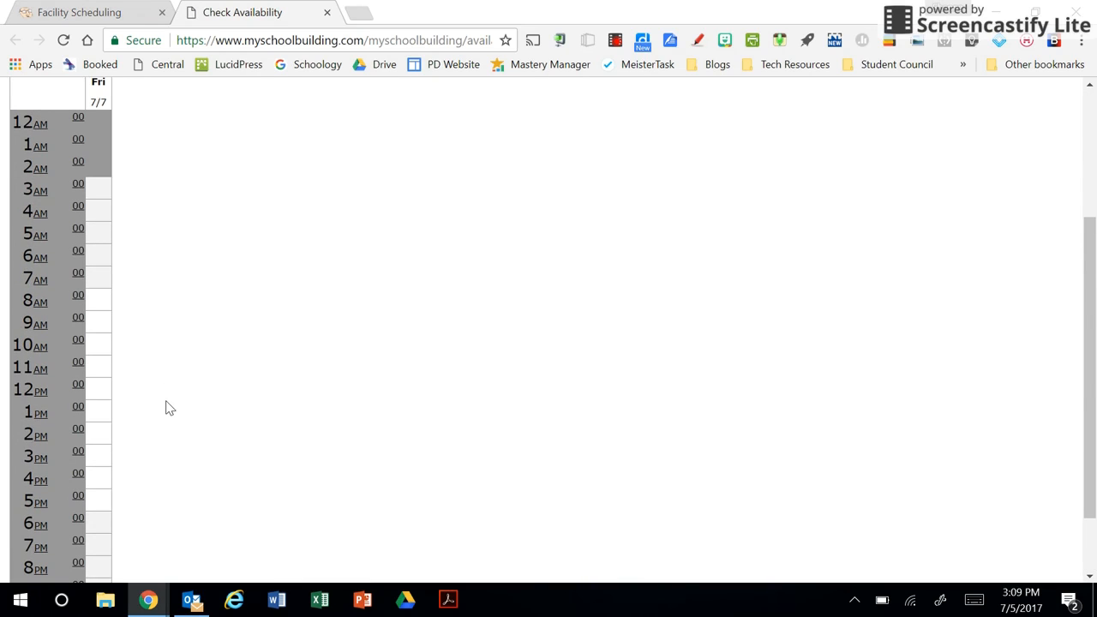
{"action": "scroll", "scroll_direction": "up", "scroll_amount": 3}
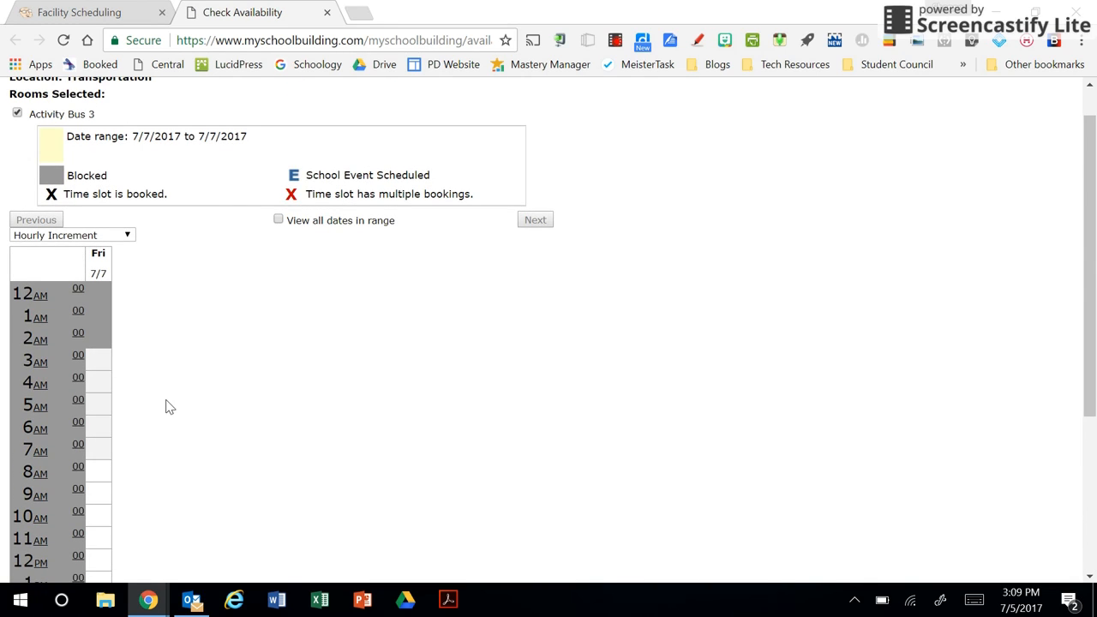
Set Start Time to 7:00 AM and End Time hour to 10 for a 3-hour event
{"action": "left_click", "coordinate": [325, 12]}
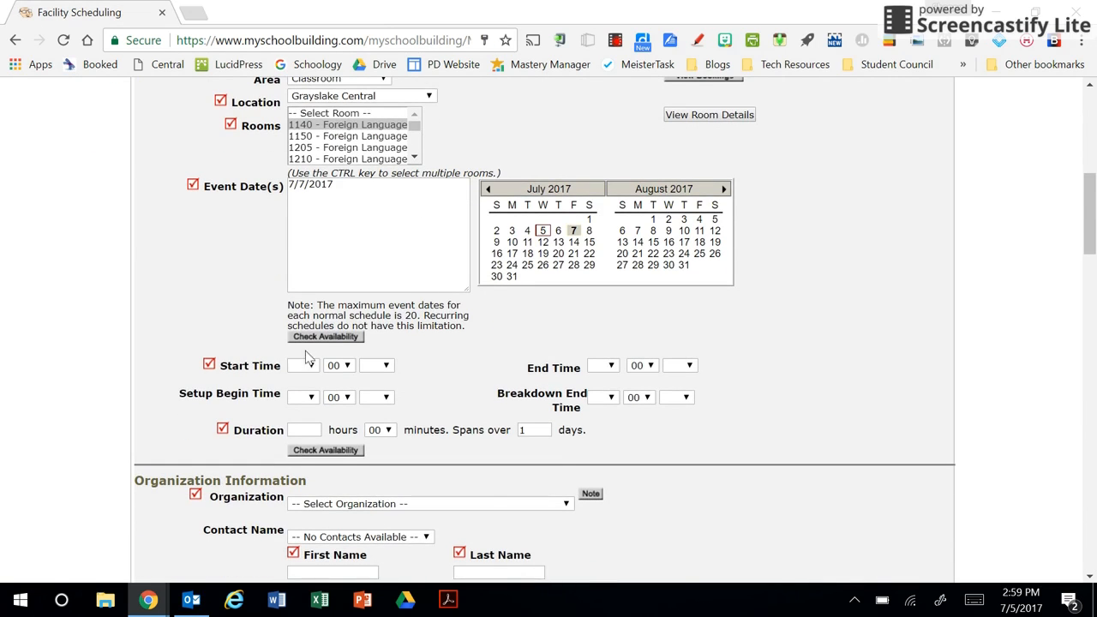
{"action": "left_click", "coordinate": [302, 365]}
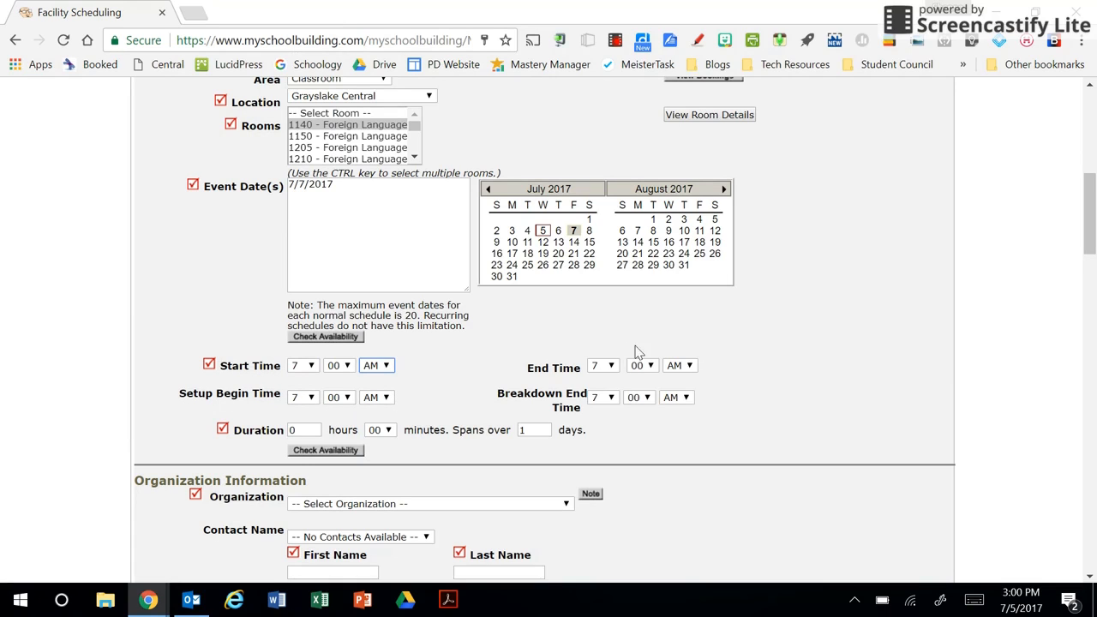
{"action": "left_click", "coordinate": [610, 365]}
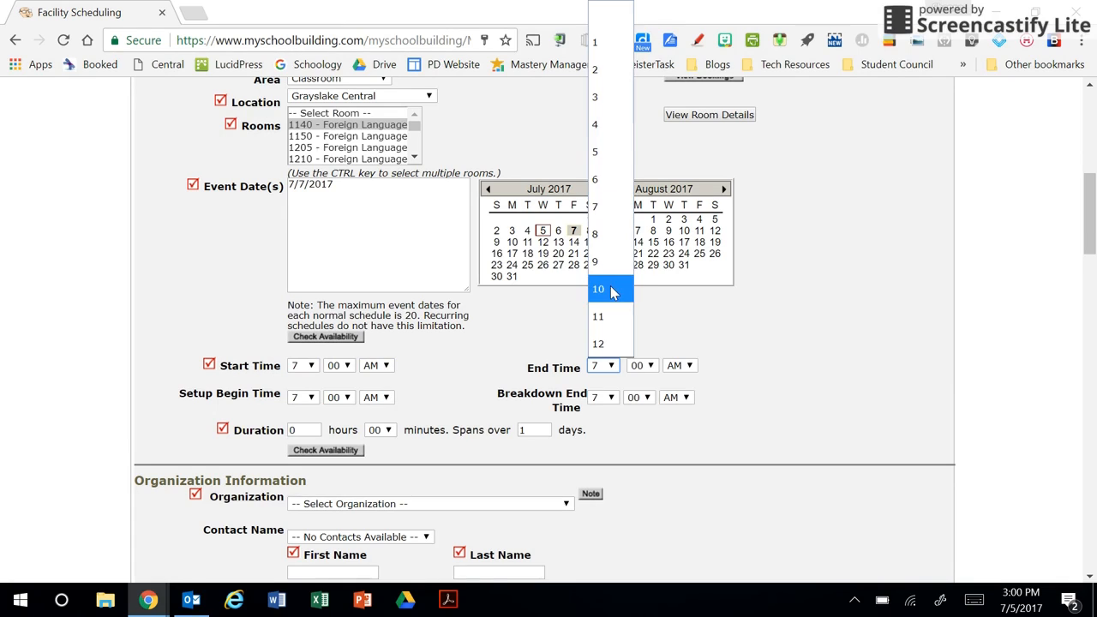
{"action": "left_click", "coordinate": [598, 287]}
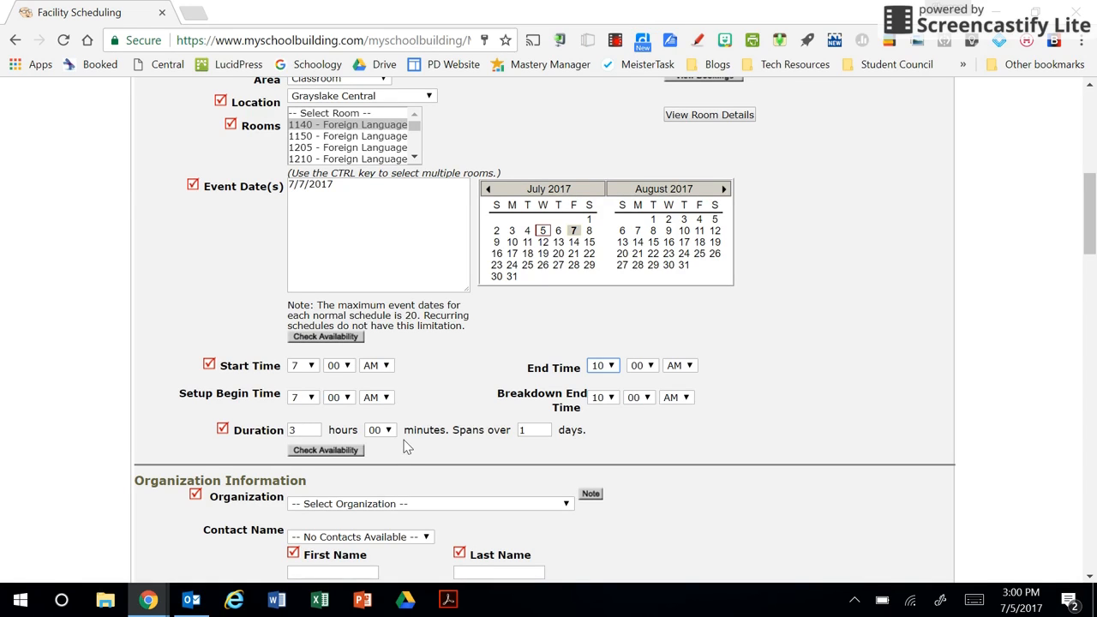
{"action": "scroll", "scroll_direction": "down", "scroll_amount": 3}
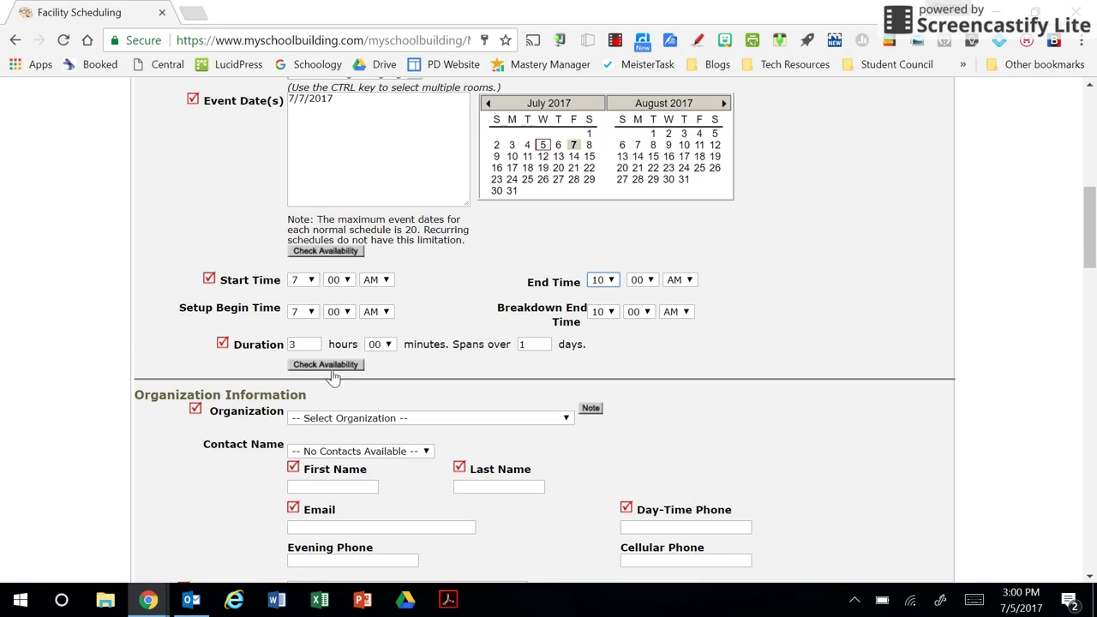
{"action": "mouse_move", "coordinate": [456, 290]}
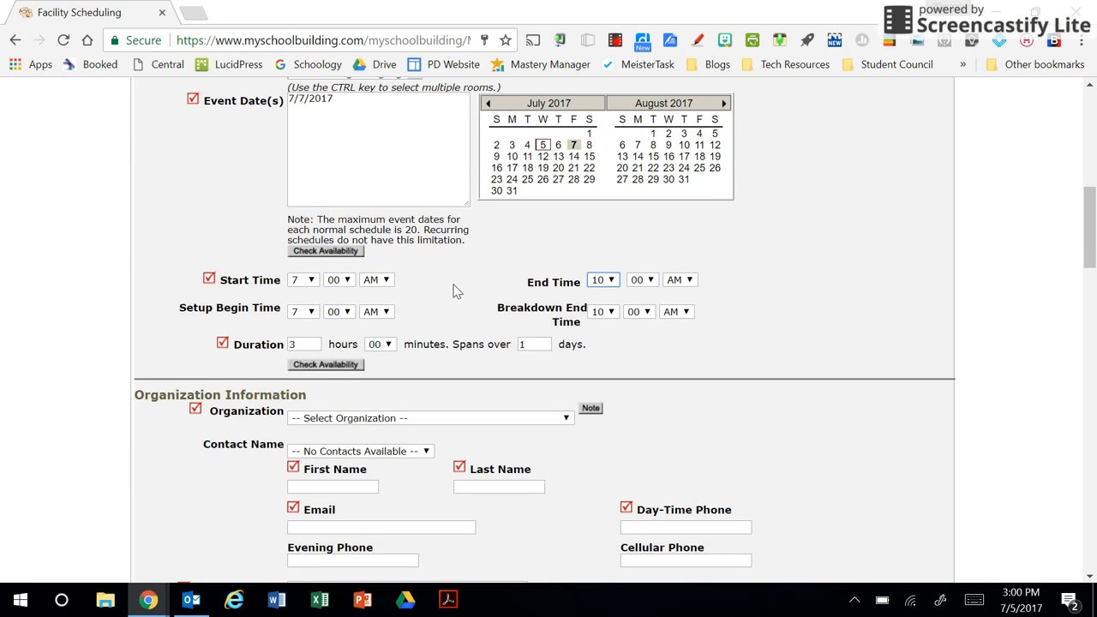
{"action": "scroll", "scroll_direction": "down", "scroll_amount": 3}
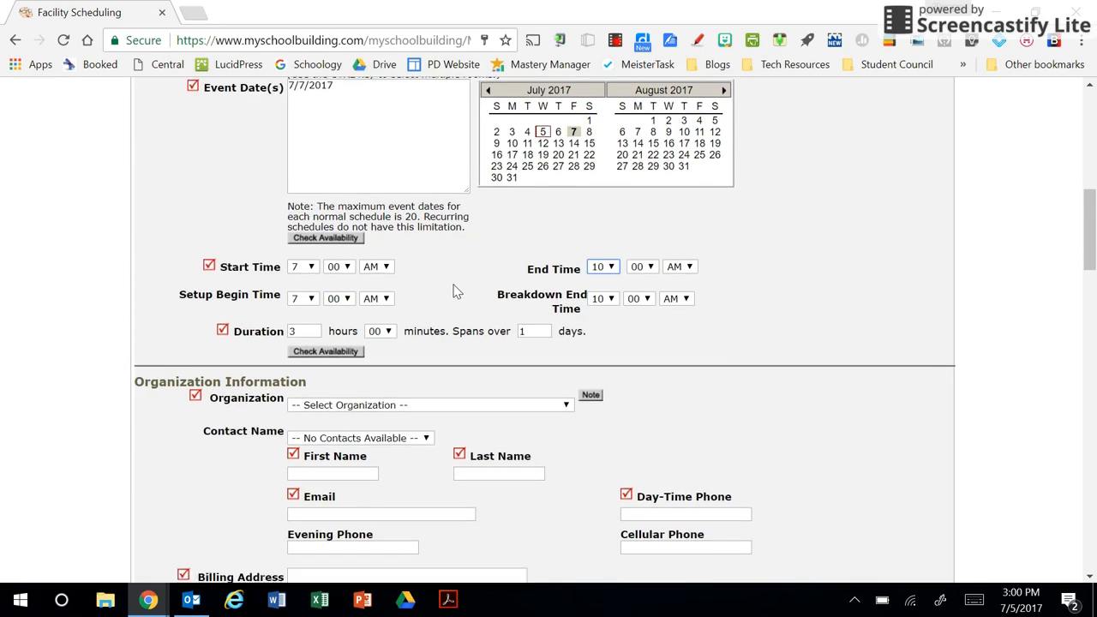
Select Student Activities - Central as the organization, filling Grayslake Central billing address
{"action": "scroll", "scroll_direction": "down", "scroll_amount": 3}
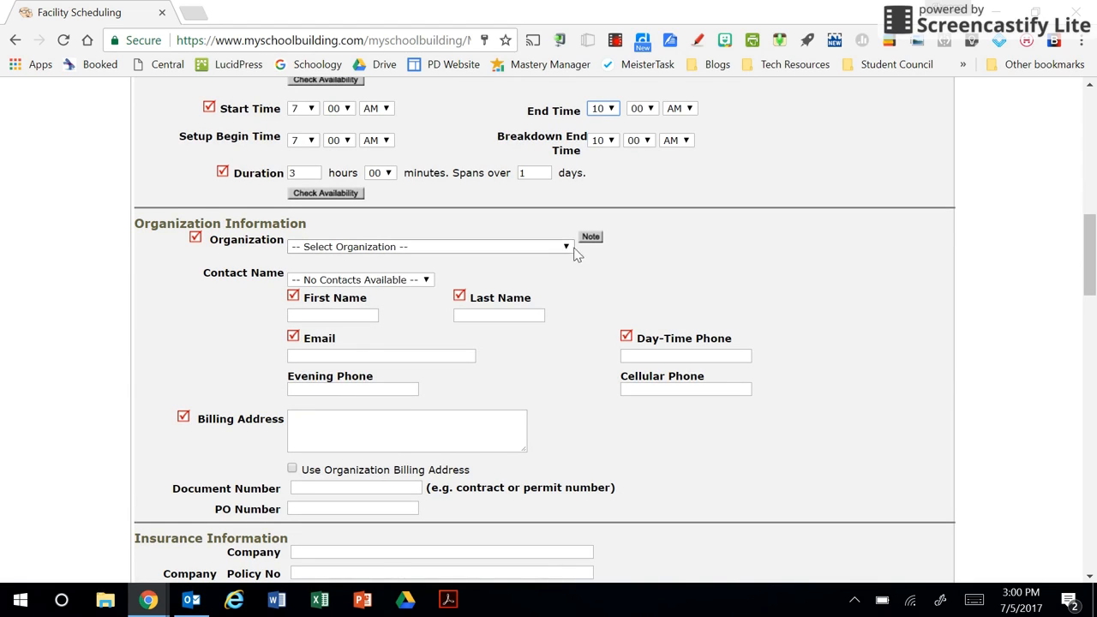
{"action": "left_click", "coordinate": [428, 247]}
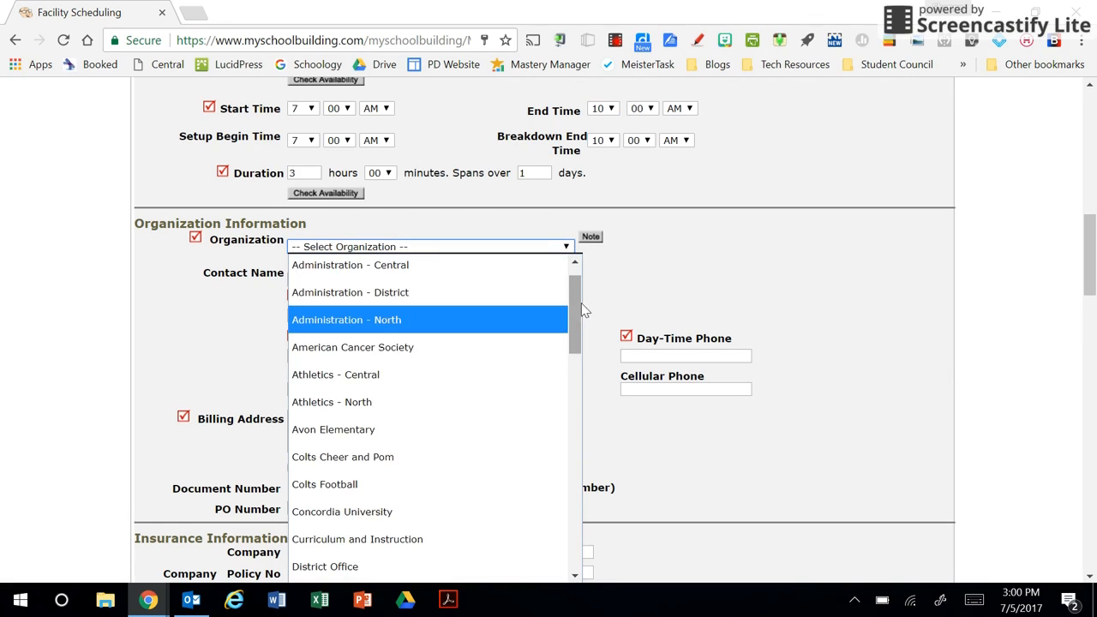
{"action": "scroll", "scroll_direction": "down", "scroll_amount": 3}
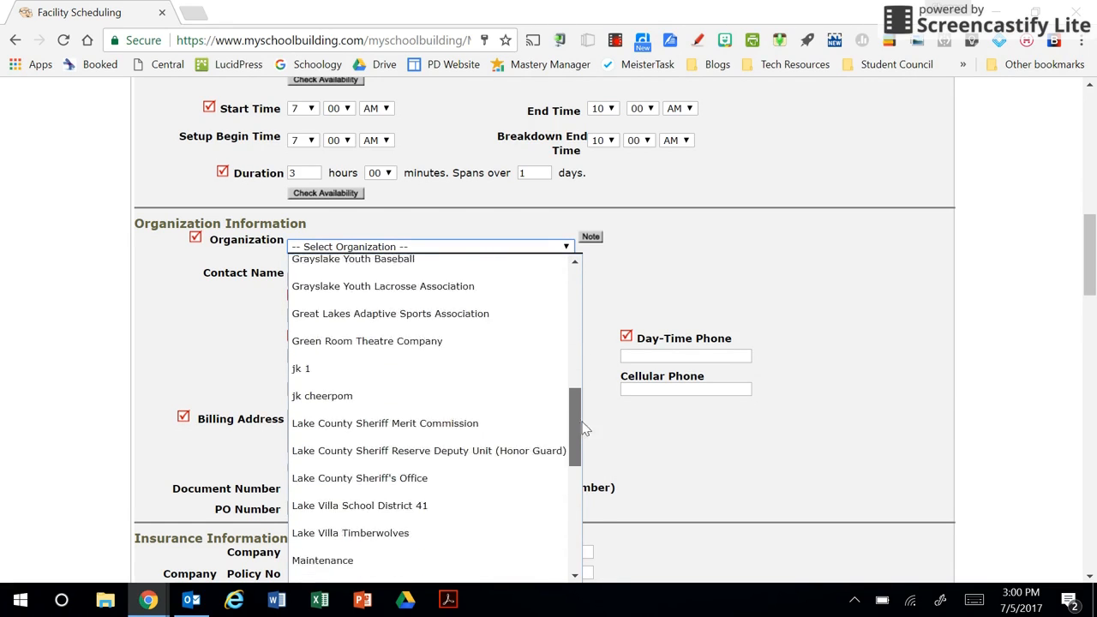
{"action": "scroll", "scroll_direction": "down", "scroll_amount": 3}
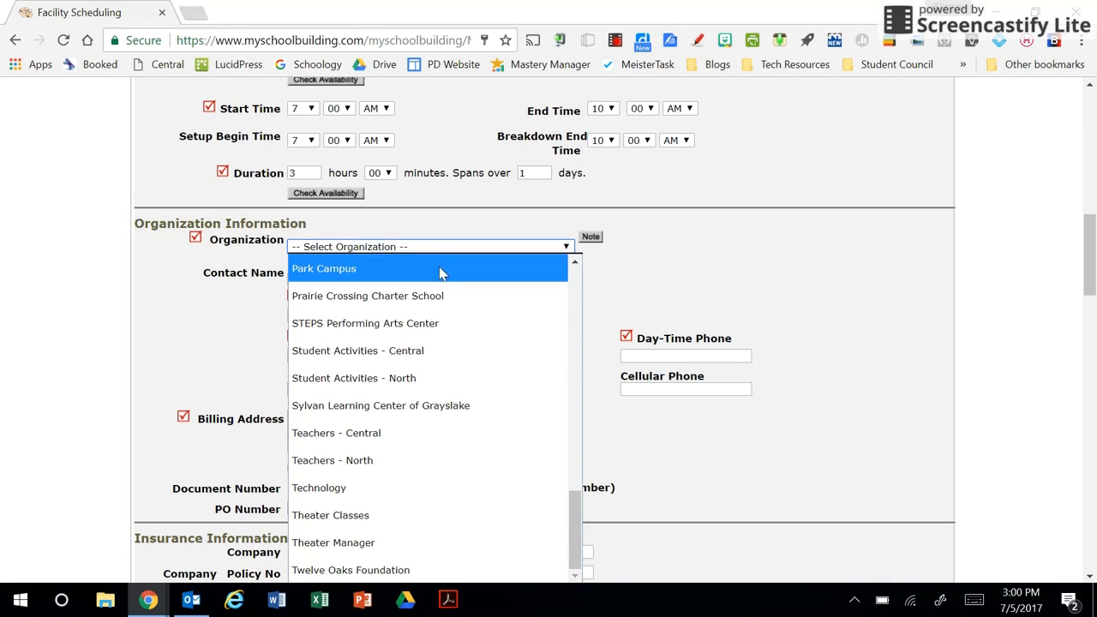
{"action": "mouse_move", "coordinate": [454, 350]}
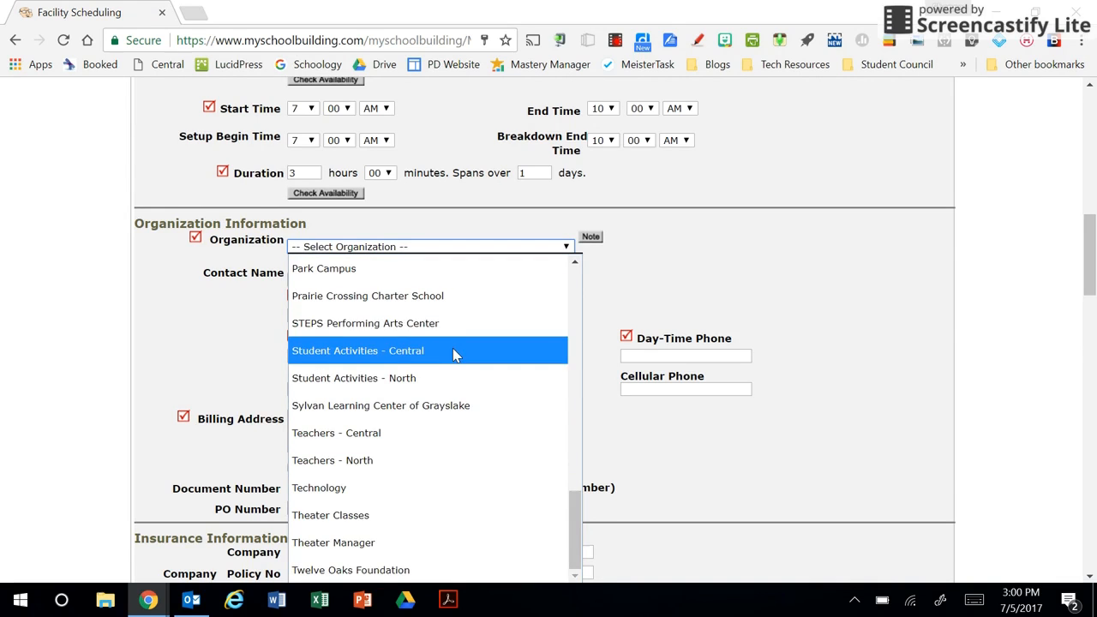
{"action": "left_click", "coordinate": [357, 350]}
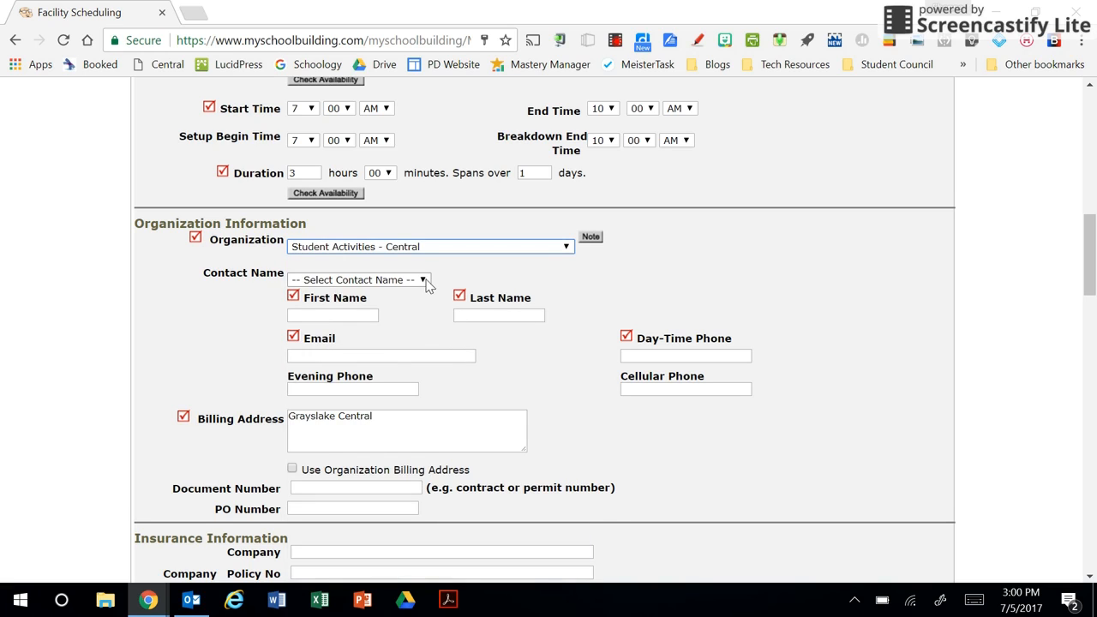
{"action": "left_click", "coordinate": [356, 279]}
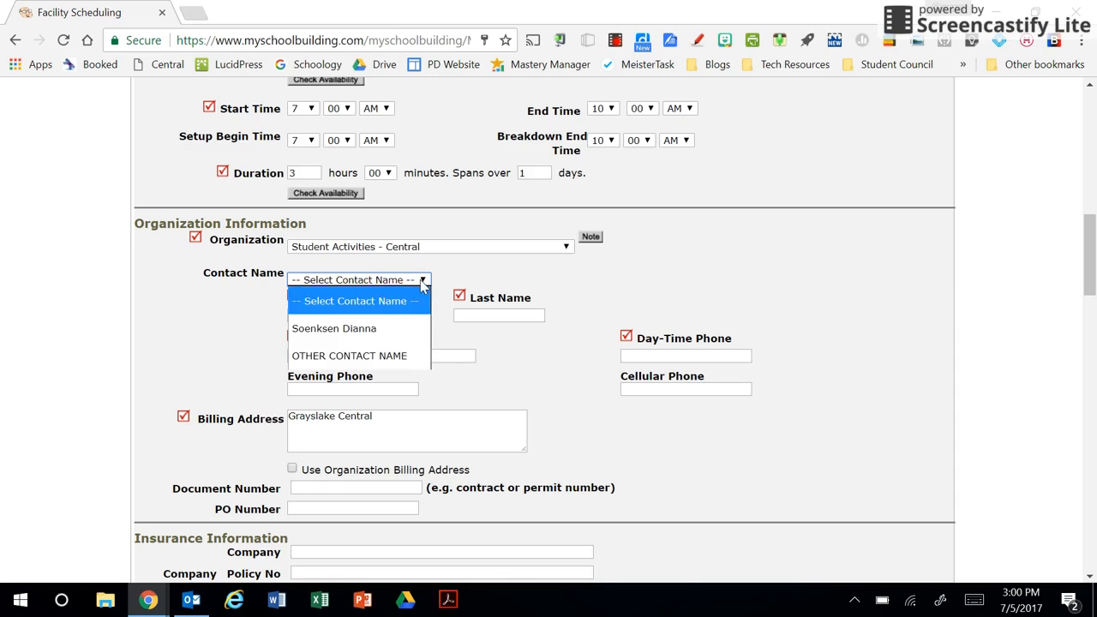
{"action": "left_click", "coordinate": [350, 355]}
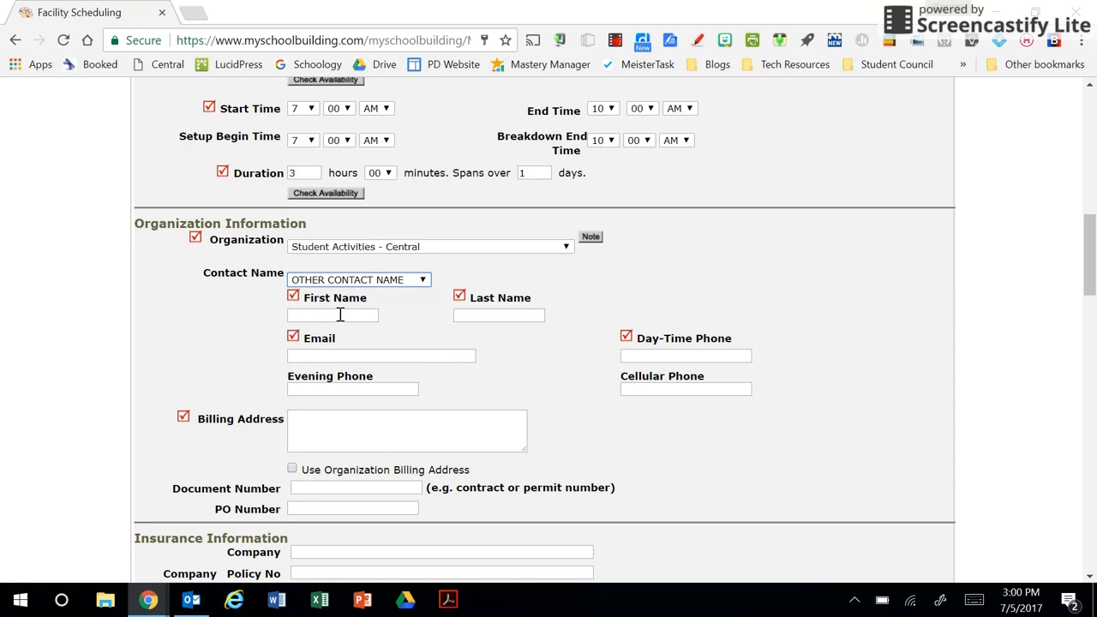
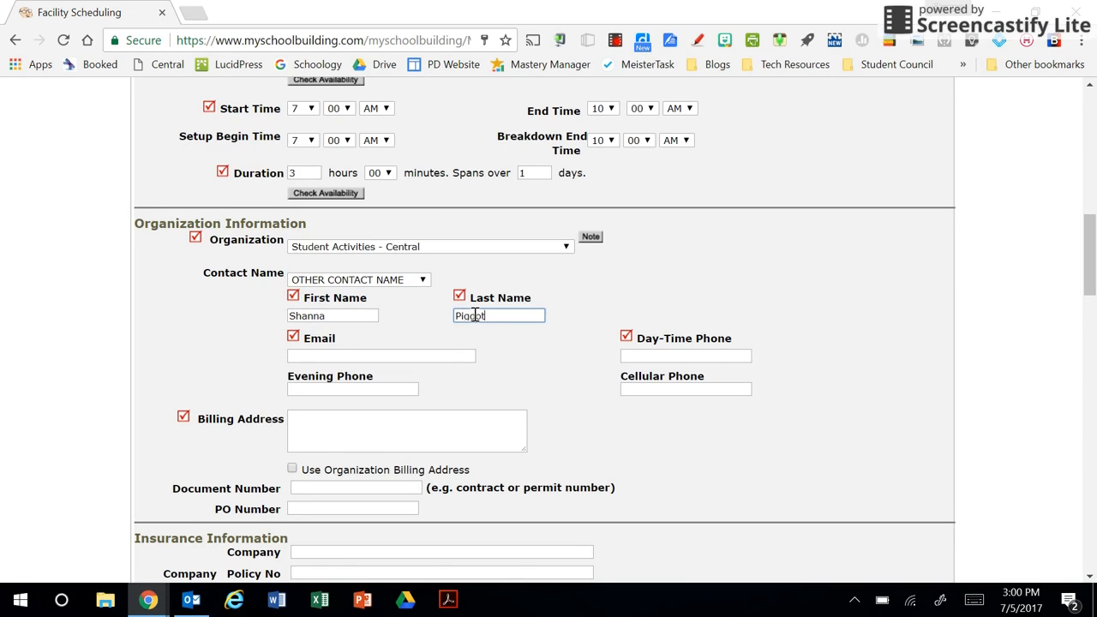
{"action": "left_click", "coordinate": [380, 355]}
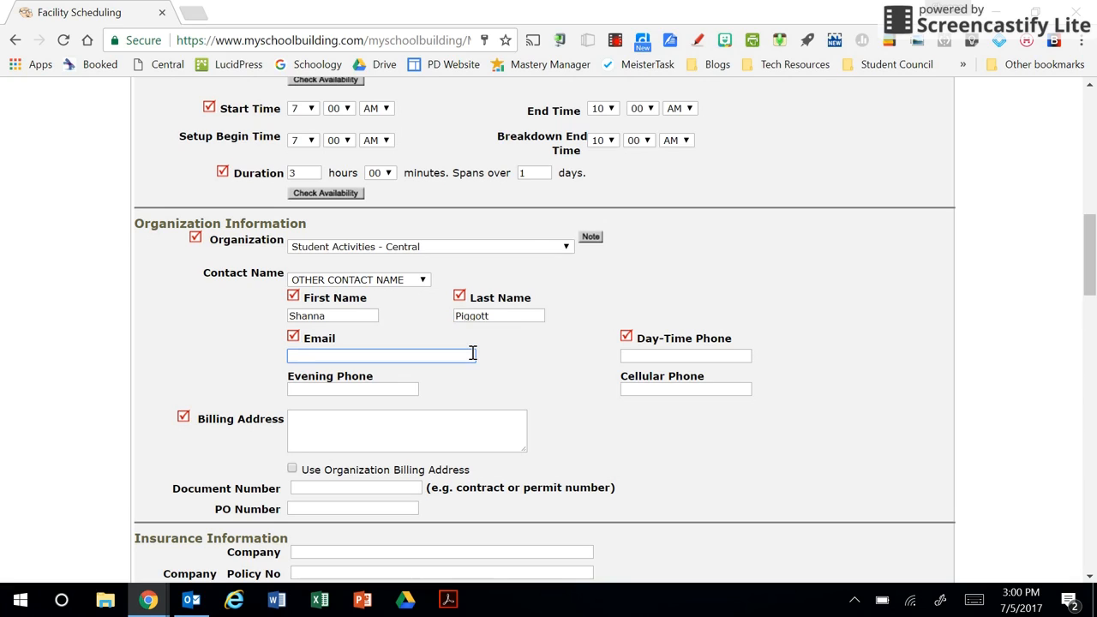
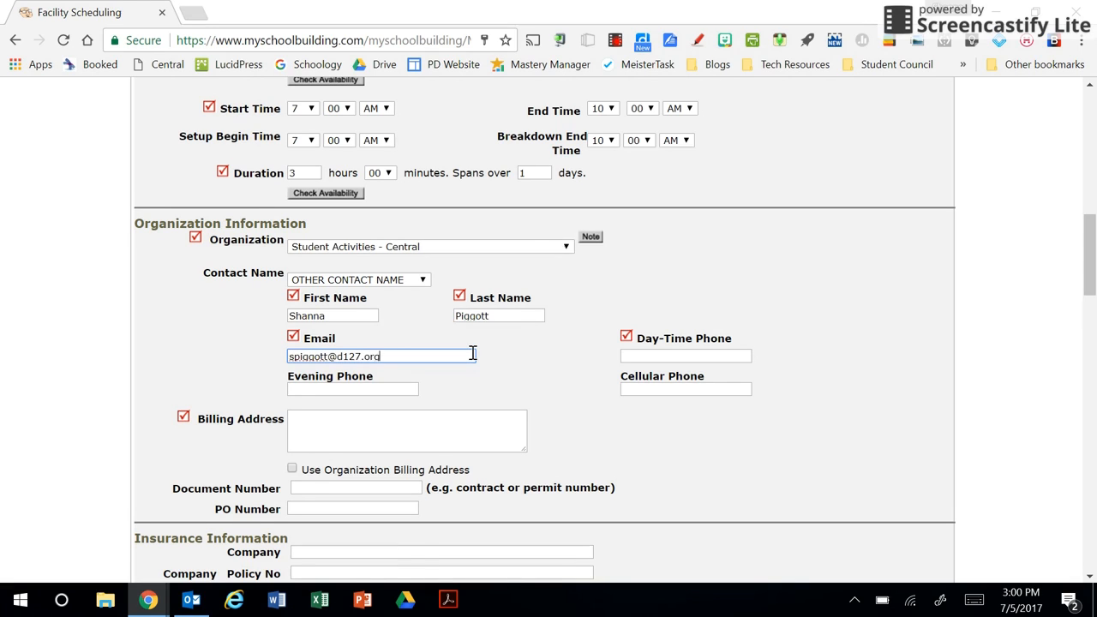
{"action": "left_click", "coordinate": [686, 355]}
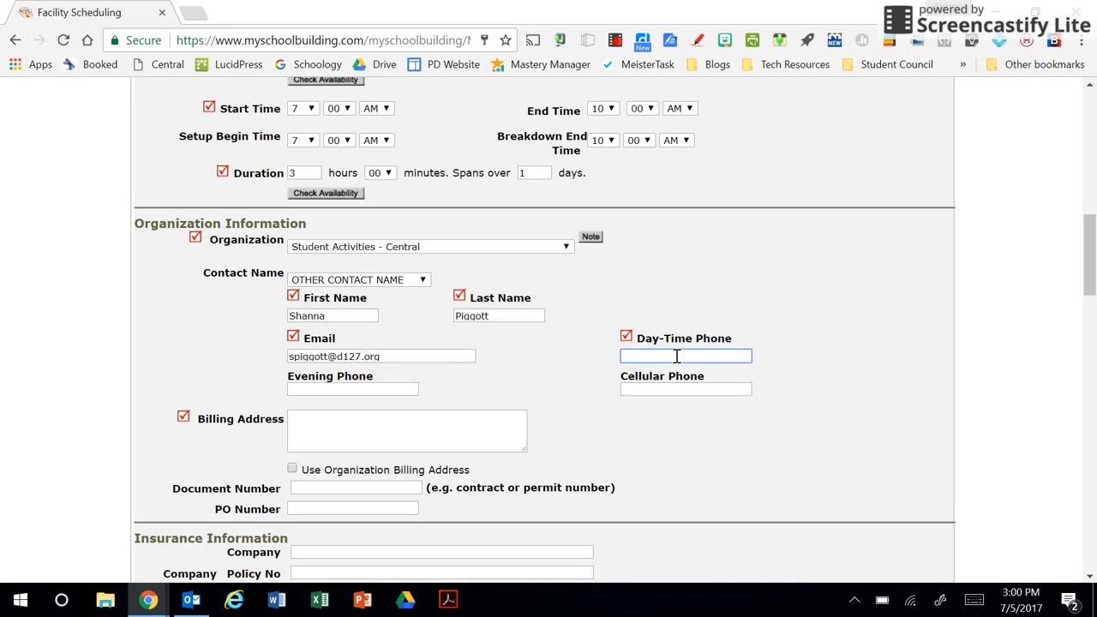
{"action": "type", "text": "d"}
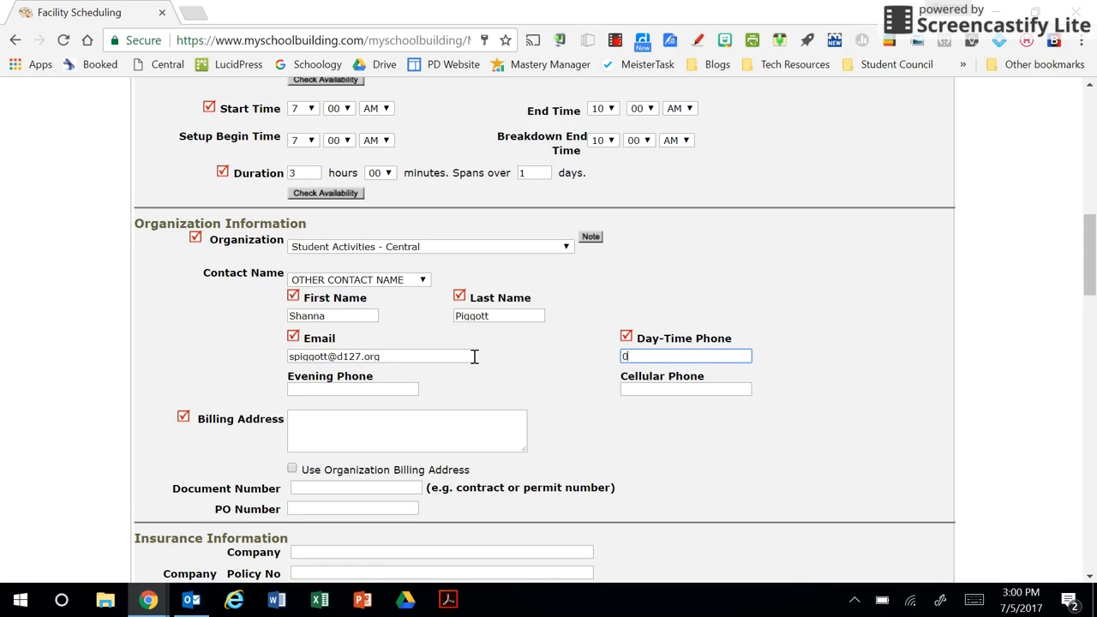
{"action": "scroll", "scroll_direction": "down", "scroll_amount": 3}
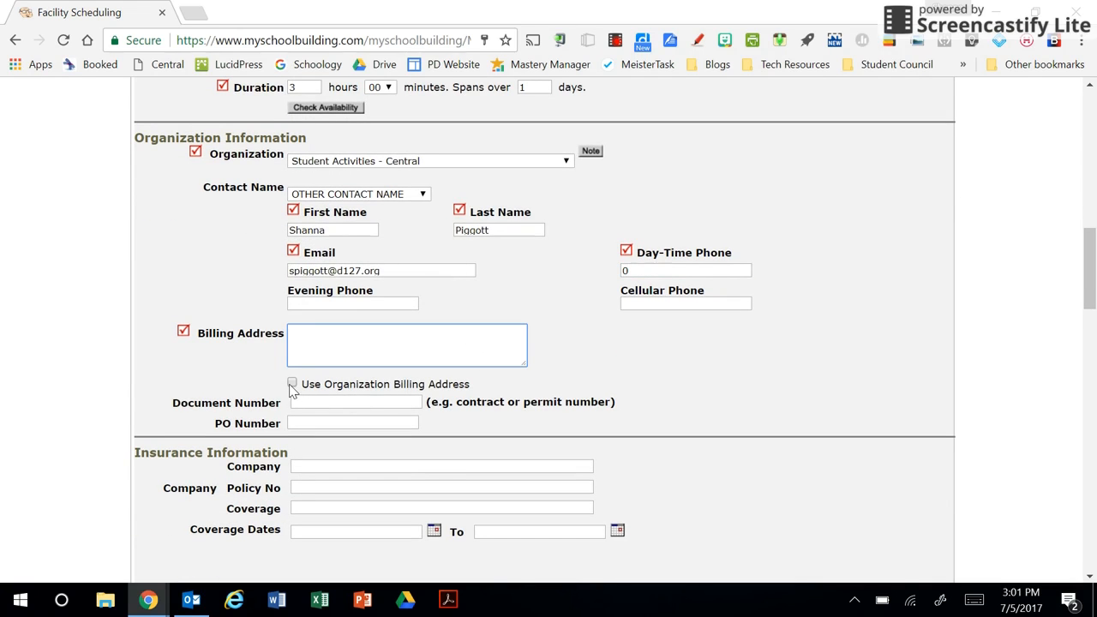
{"action": "left_click", "coordinate": [291, 384]}
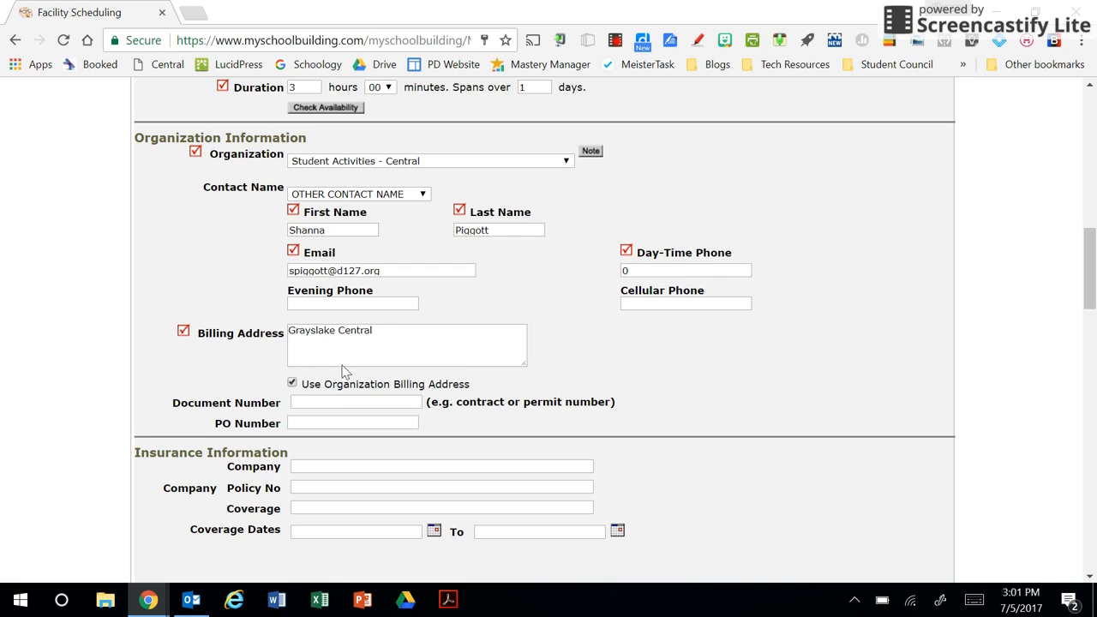
{"action": "mouse_move", "coordinate": [587, 355]}
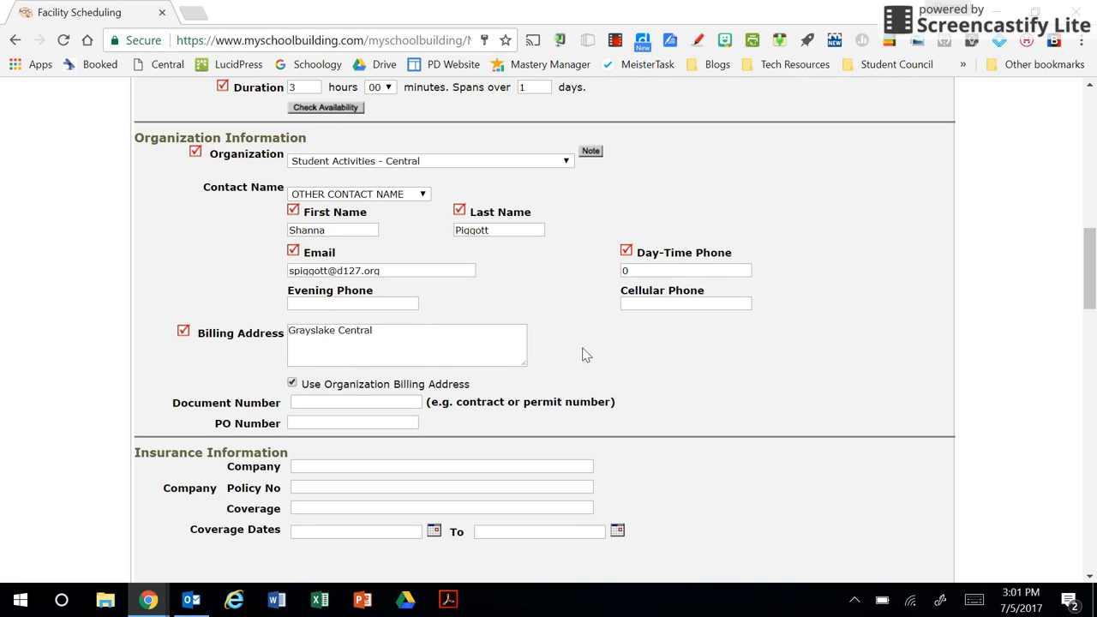
{"action": "mouse_move", "coordinate": [556, 396]}
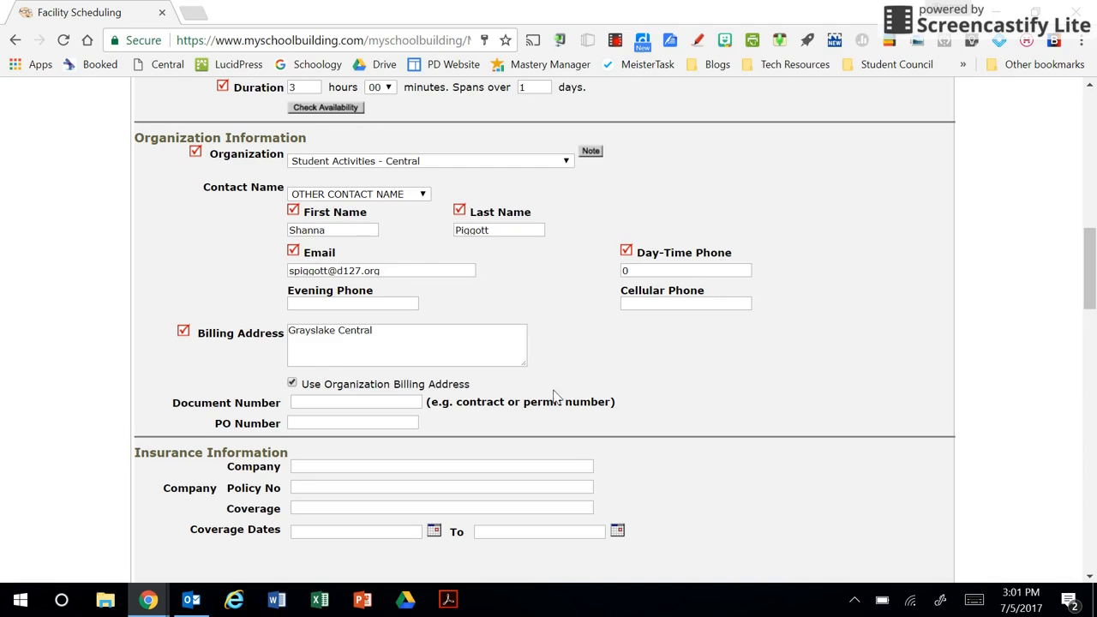
{"action": "mouse_move", "coordinate": [620, 425]}
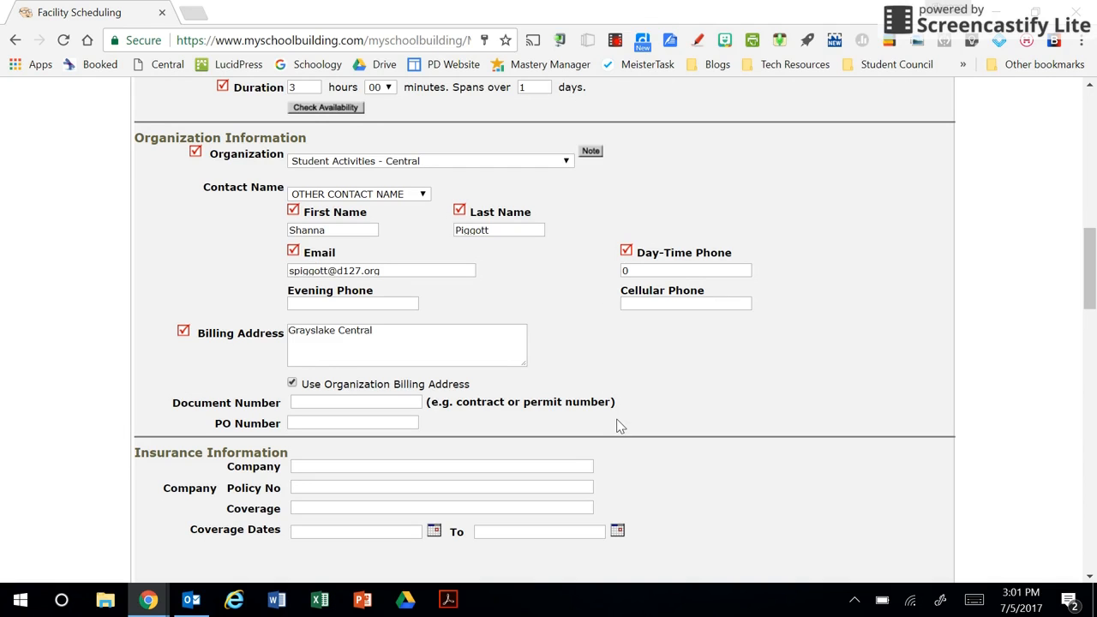
{"action": "scroll", "scroll_direction": "down", "scroll_amount": 3}
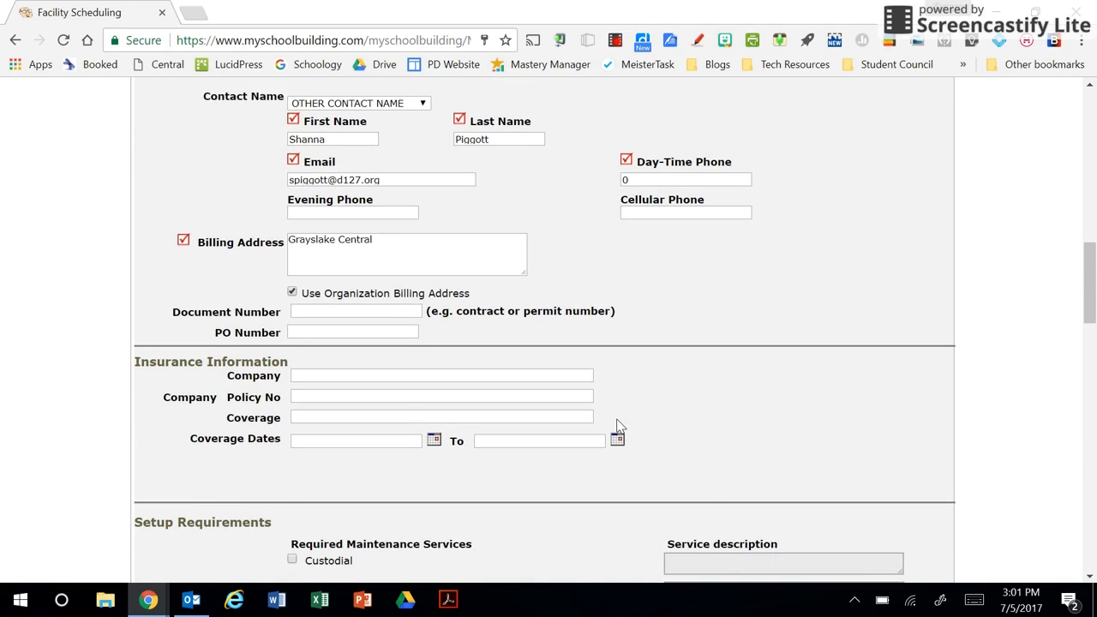
{"action": "scroll", "scroll_direction": "down", "scroll_amount": 3}
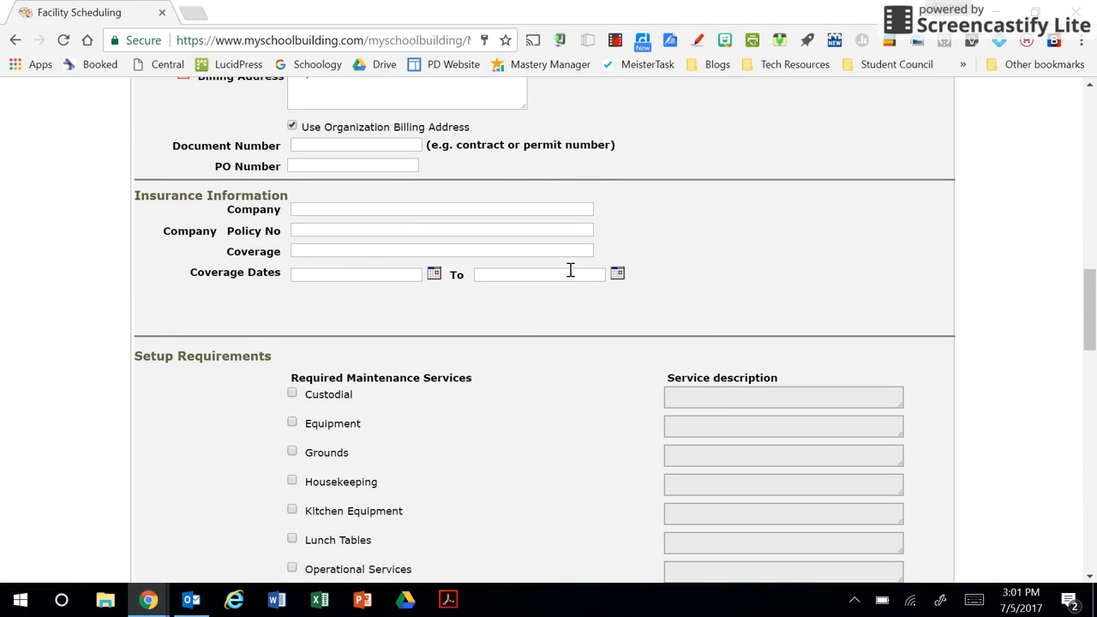
{"action": "scroll", "scroll_direction": "down", "scroll_amount": 3}
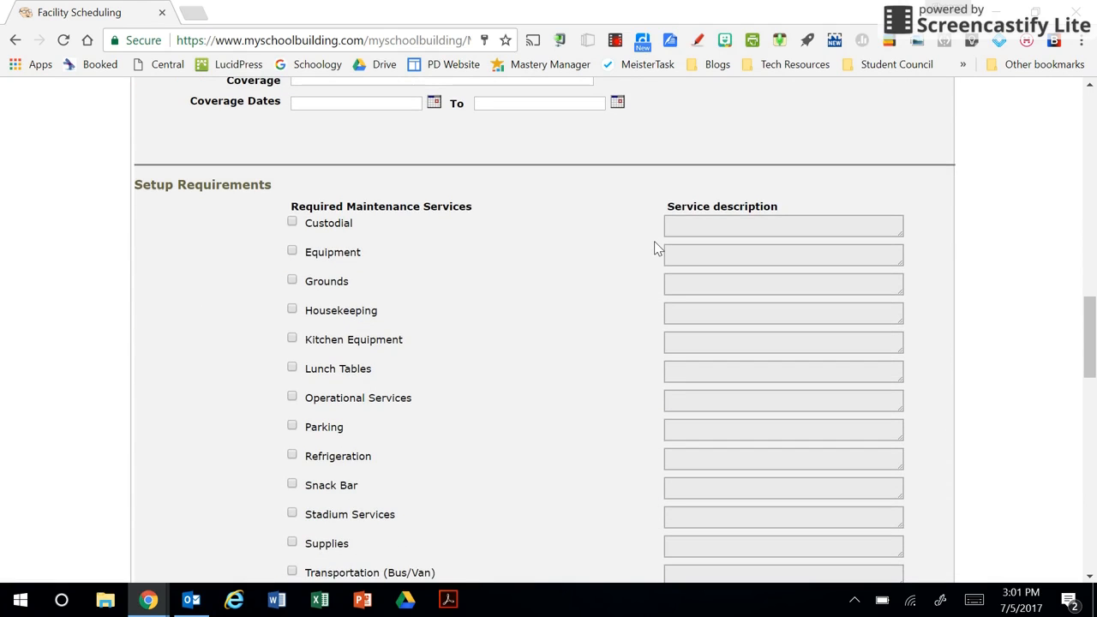
{"action": "scroll", "scroll_direction": "down", "scroll_amount": 3}
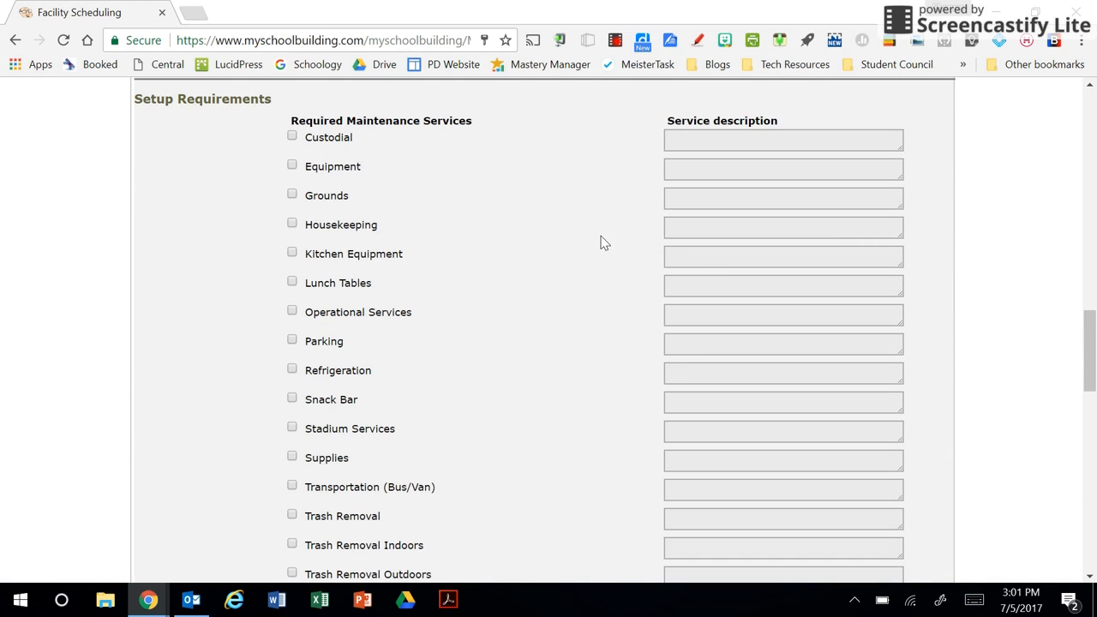
{"action": "mouse_move", "coordinate": [367, 442]}
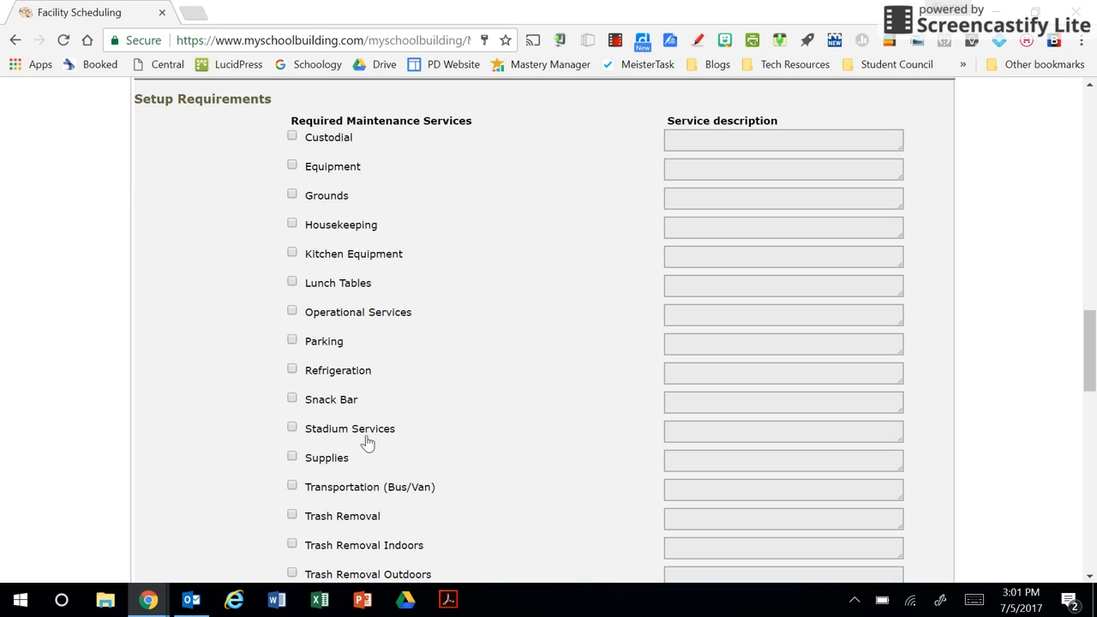
{"action": "mouse_move", "coordinate": [490, 155]}
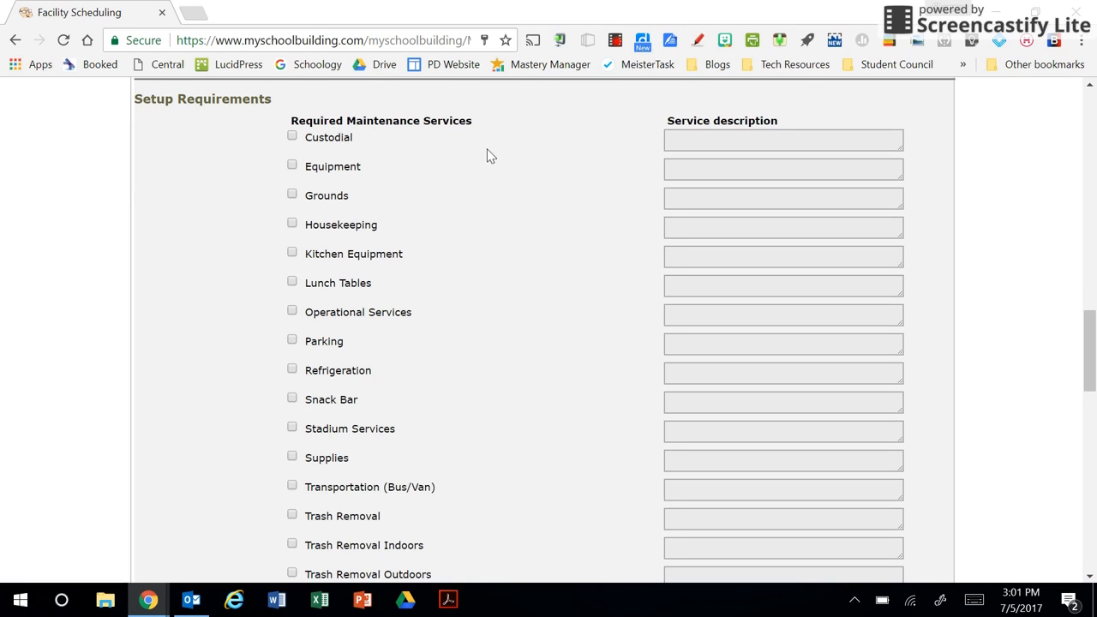
{"action": "scroll", "scroll_direction": "down", "scroll_amount": 3}
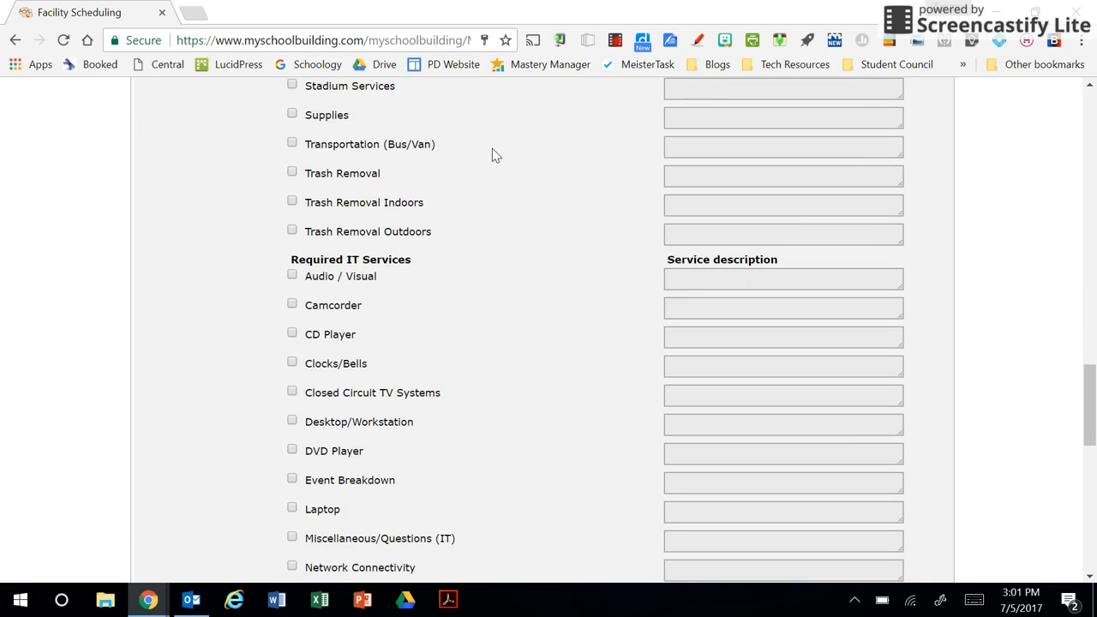
{"action": "scroll", "scroll_direction": "down", "scroll_amount": 3}
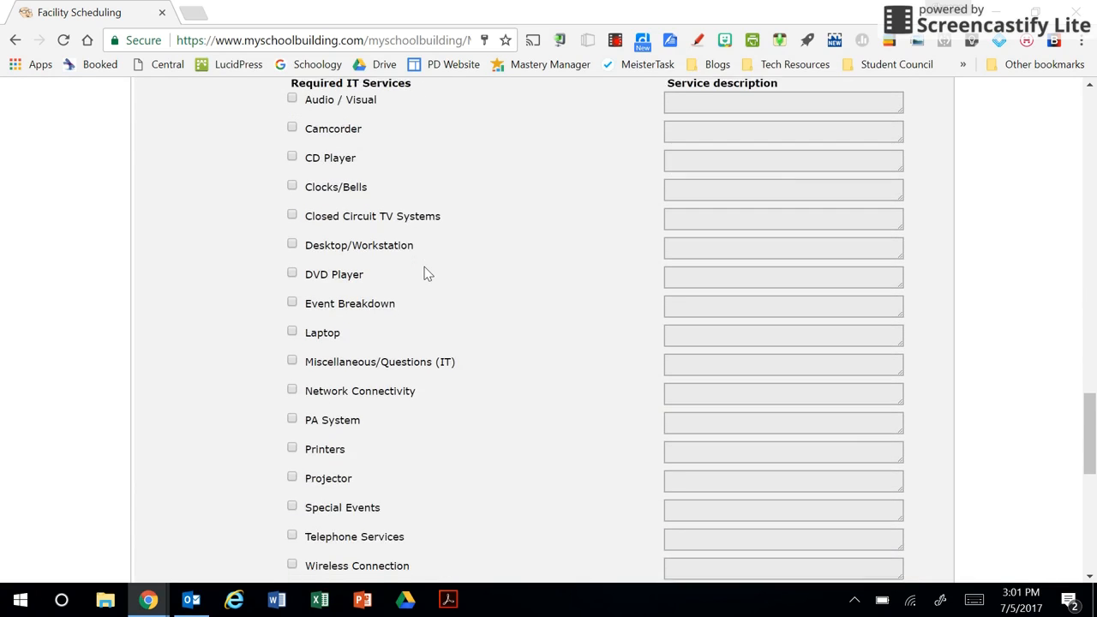
{"action": "scroll", "scroll_direction": "up", "scroll_amount": 3}
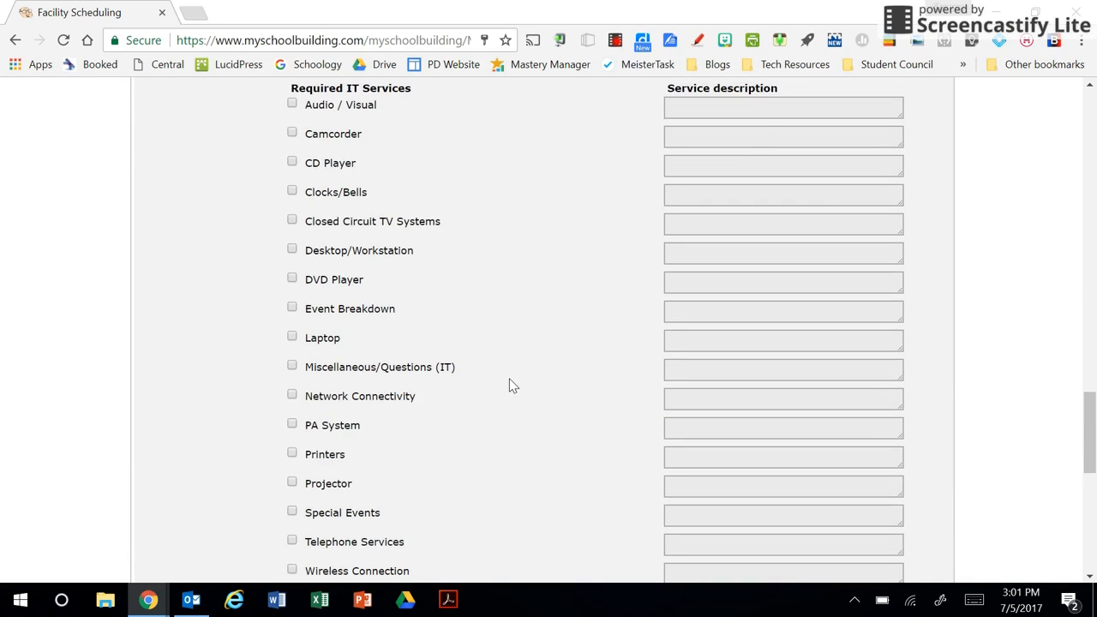
{"action": "scroll", "scroll_direction": "up", "scroll_amount": 3}
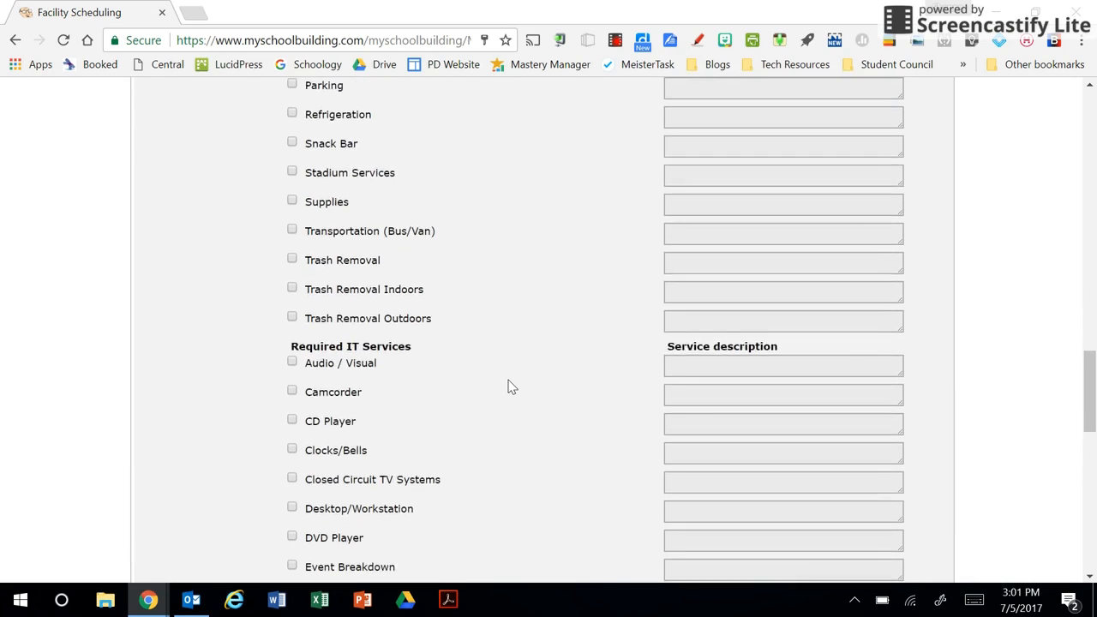
{"action": "scroll", "scroll_direction": "up", "scroll_amount": 3}
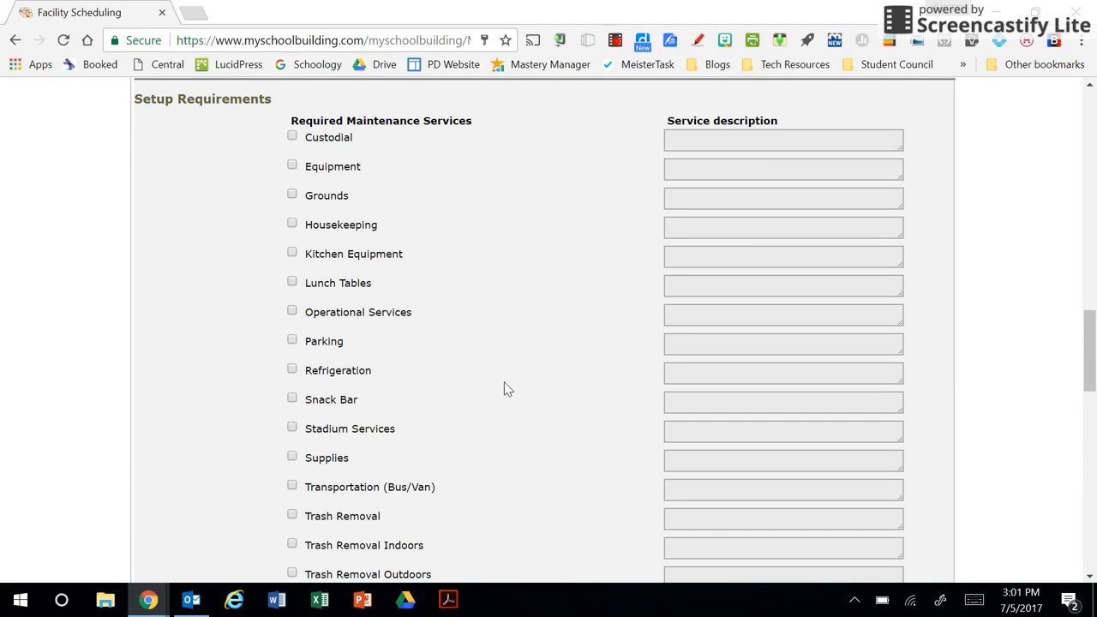
{"action": "left_click", "coordinate": [291, 281]}
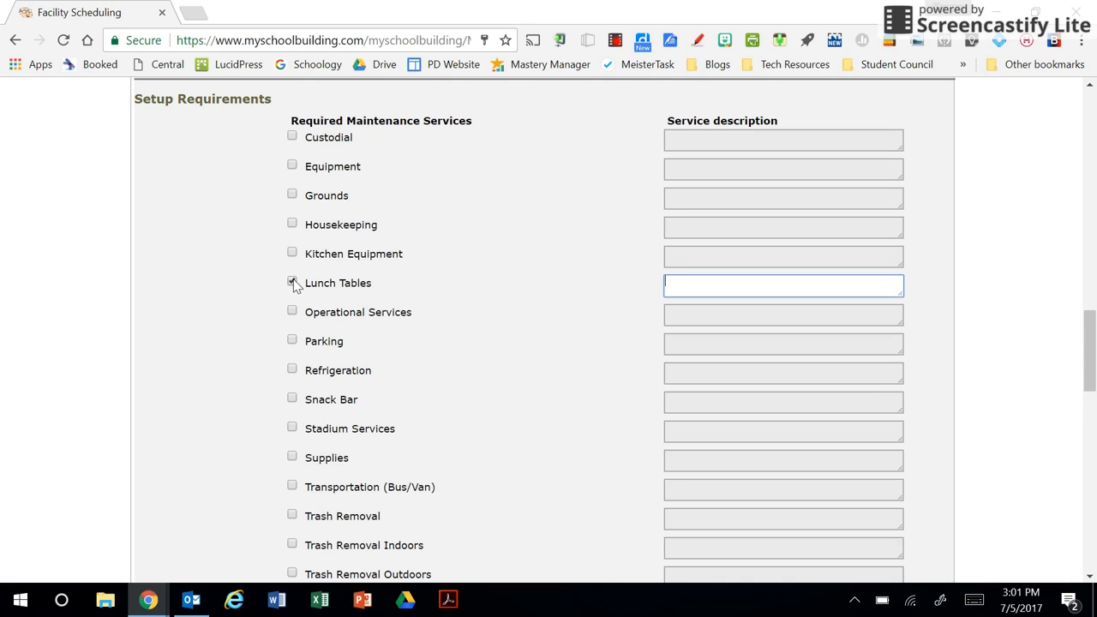
{"action": "left_click", "coordinate": [291, 281]}
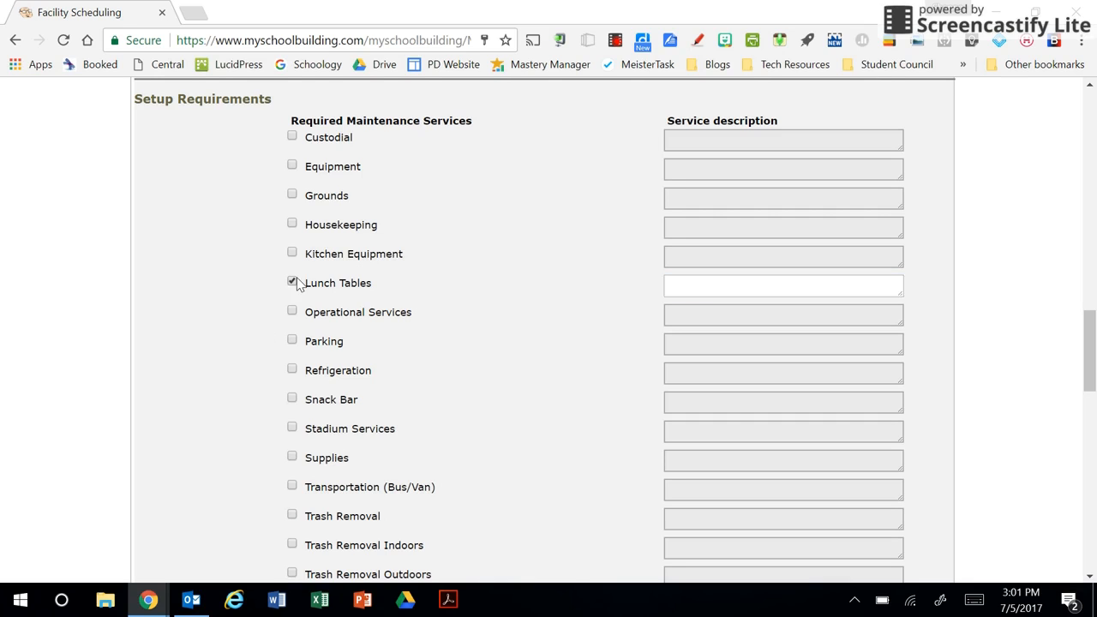
{"action": "left_click", "coordinate": [291, 281]}
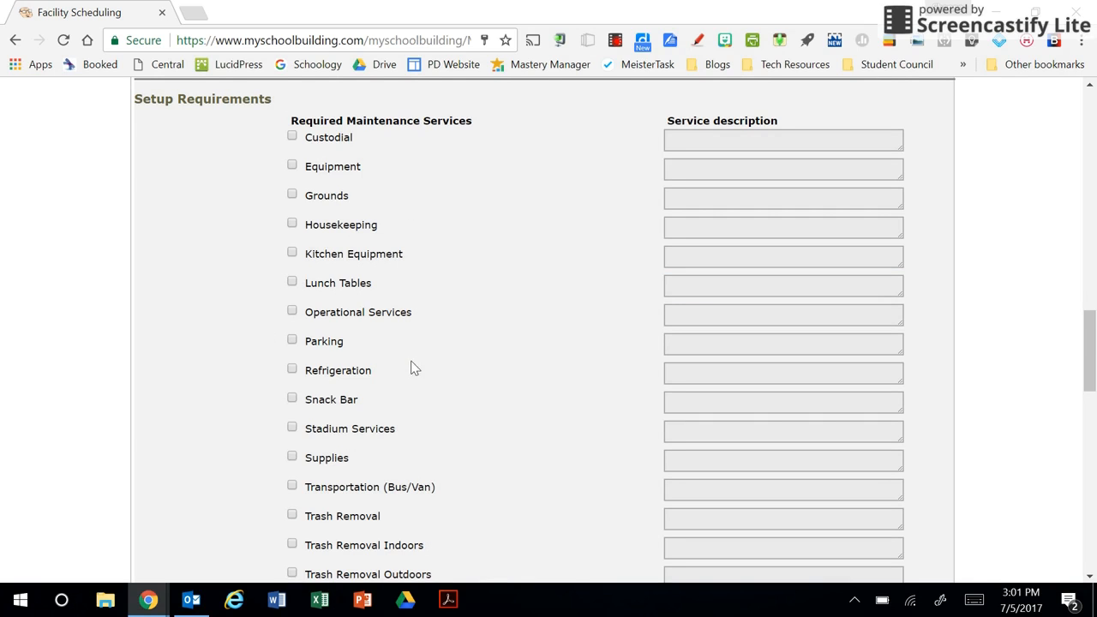
{"action": "scroll", "scroll_direction": "down", "scroll_amount": 3}
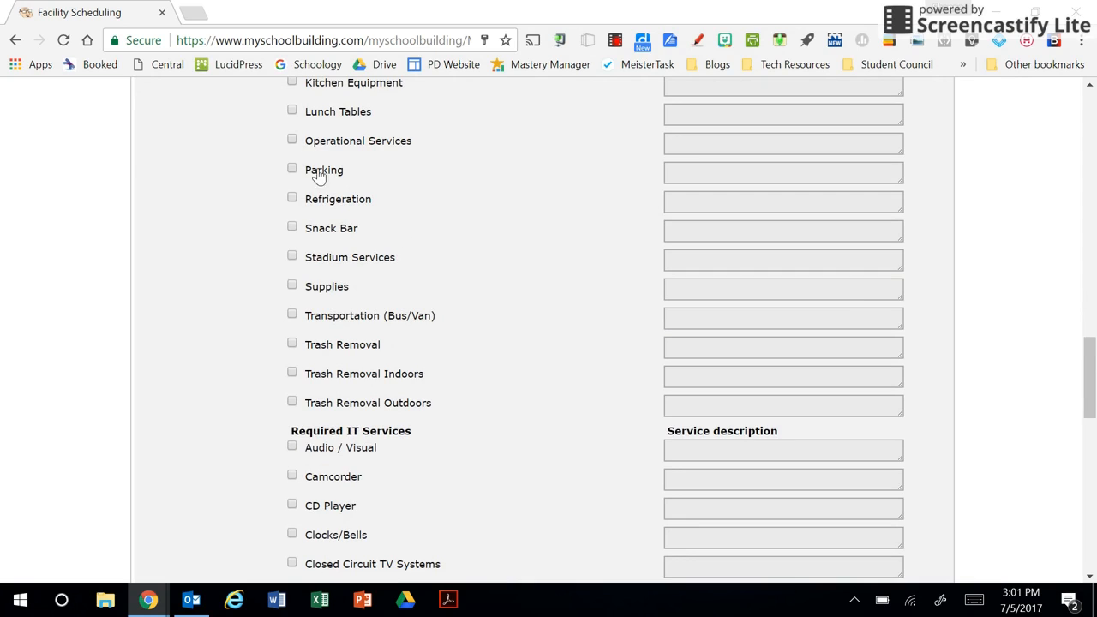
{"action": "scroll", "scroll_direction": "up", "scroll_amount": 3}
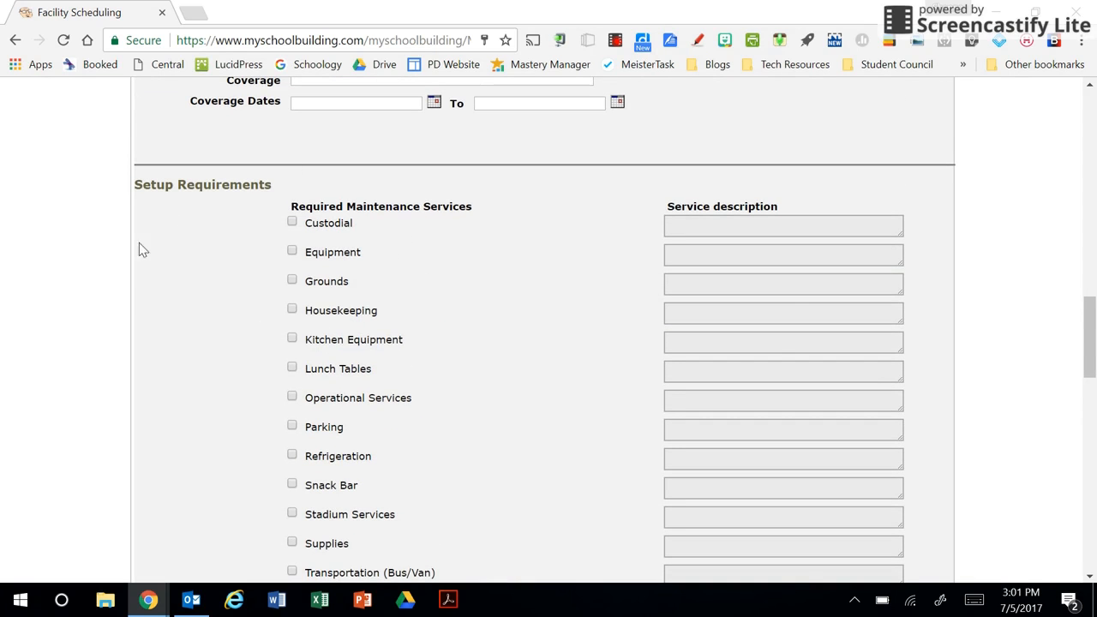
{"action": "mouse_move", "coordinate": [596, 392]}
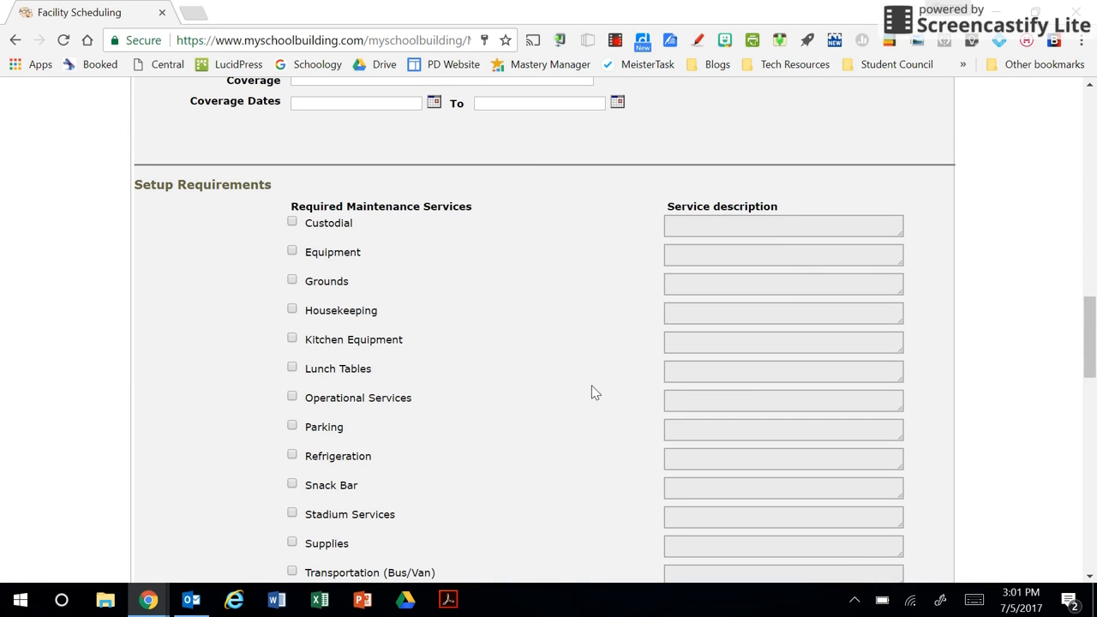
{"action": "mouse_move", "coordinate": [398, 384]}
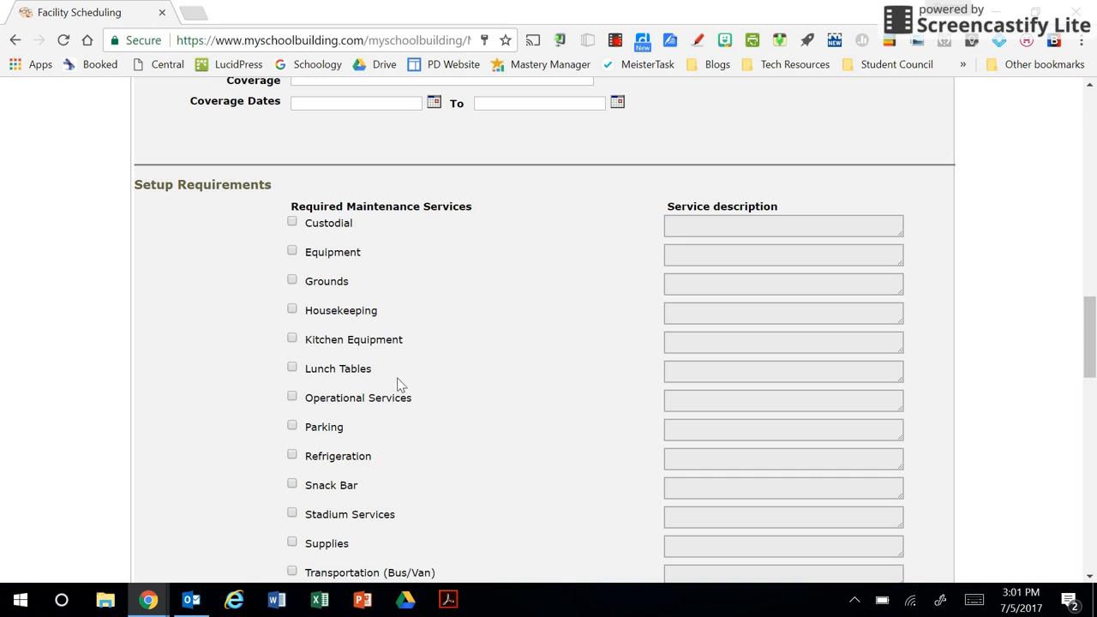
{"action": "scroll", "scroll_direction": "down", "scroll_amount": 3}
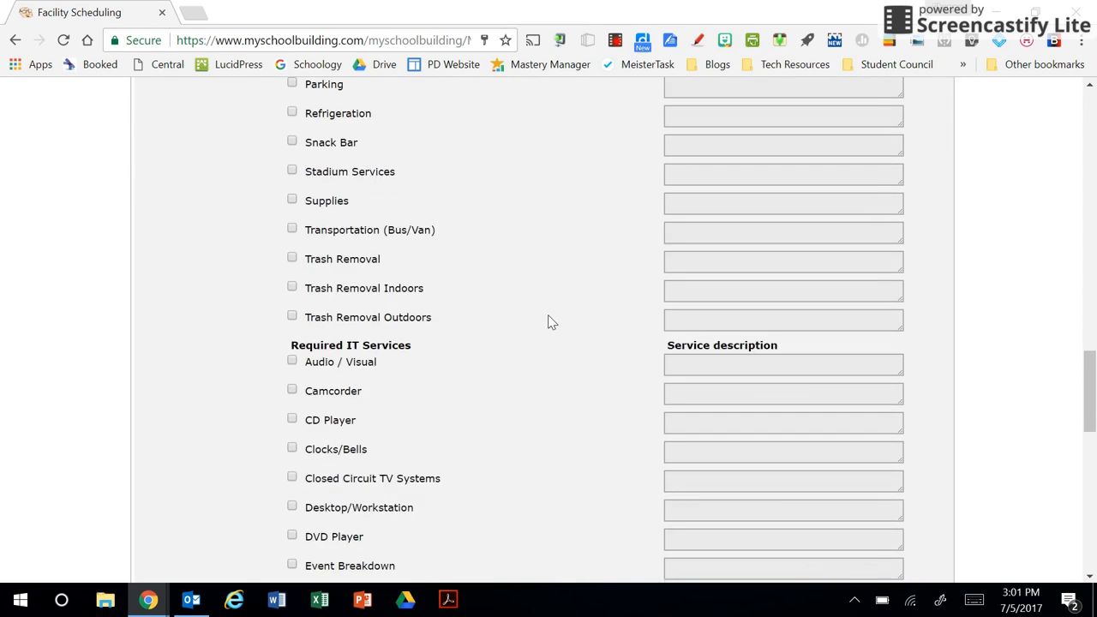
{"action": "scroll", "scroll_direction": "down", "scroll_amount": 3}
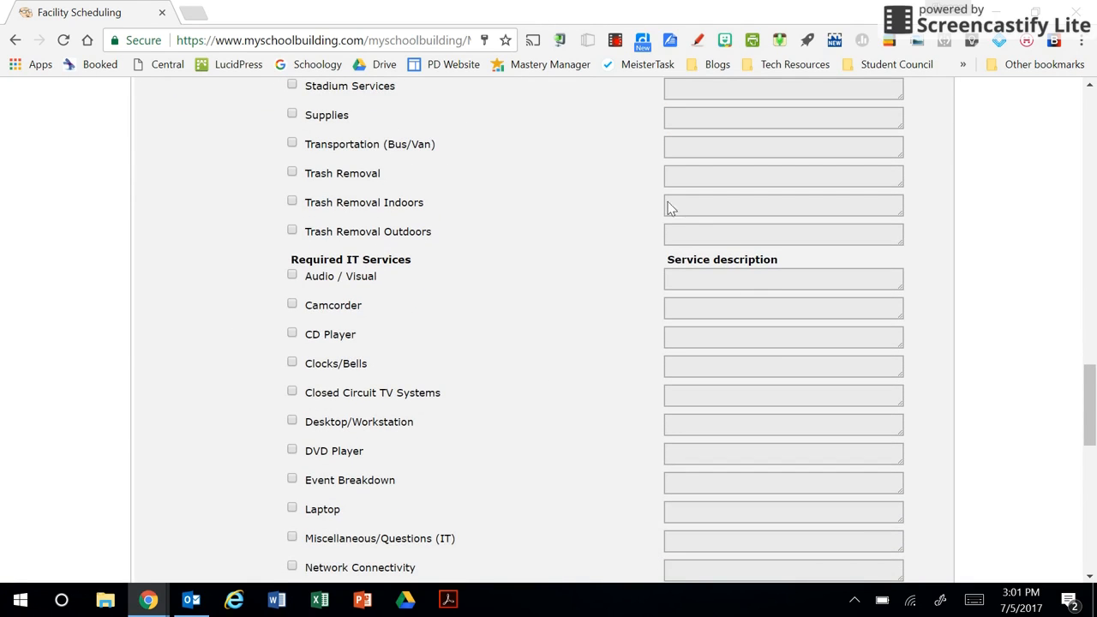
{"action": "mouse_move", "coordinate": [501, 321]}
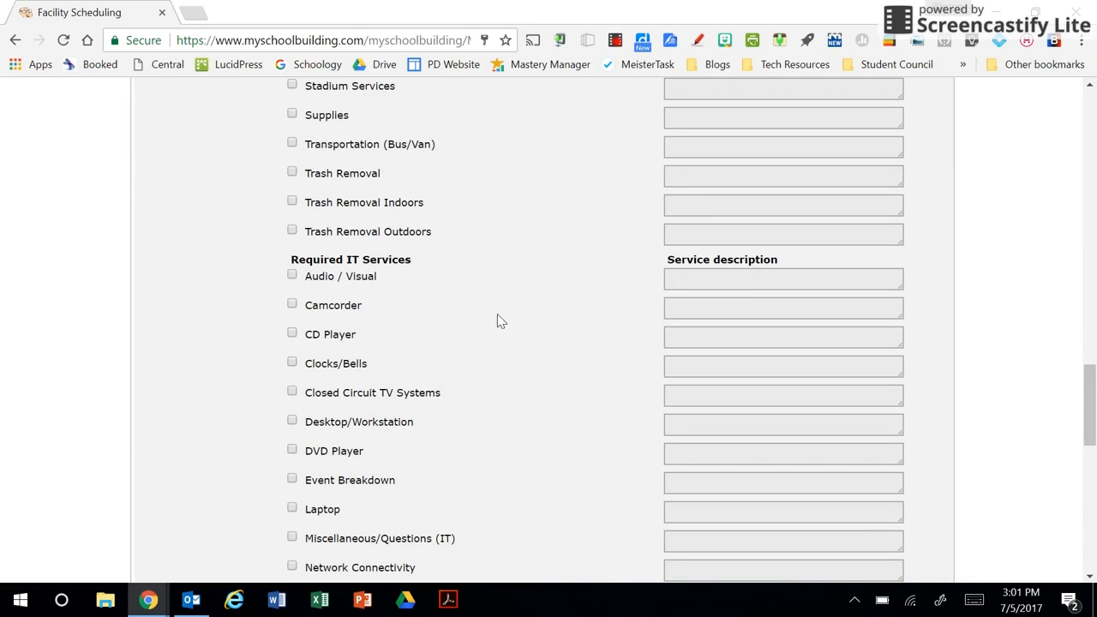
{"action": "scroll", "scroll_direction": "down", "scroll_amount": 3}
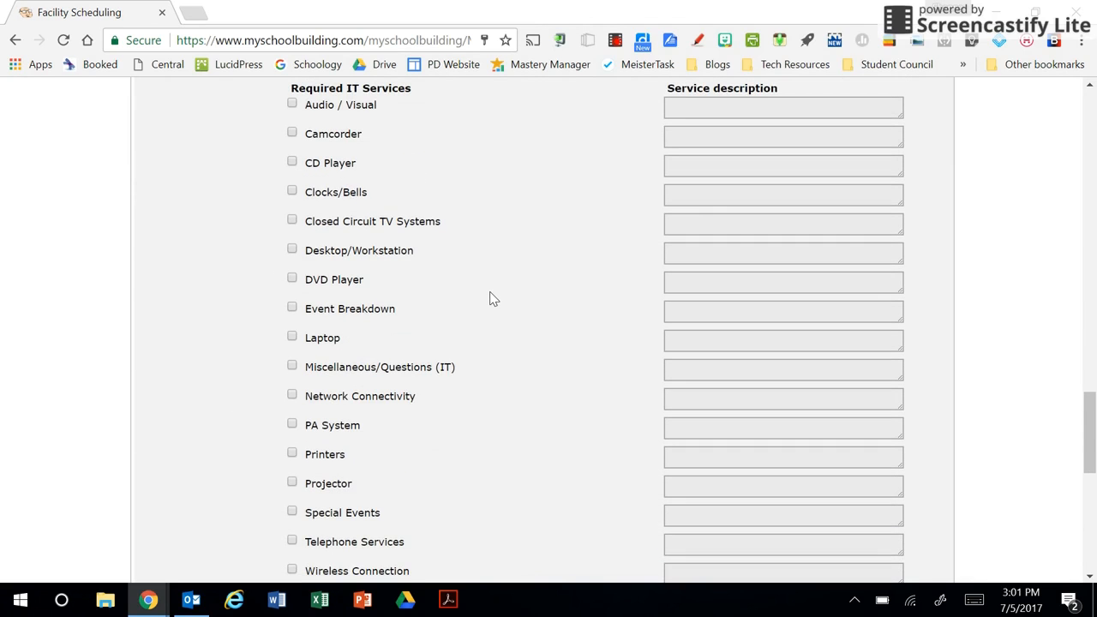
{"action": "scroll", "scroll_direction": "down", "scroll_amount": 3}
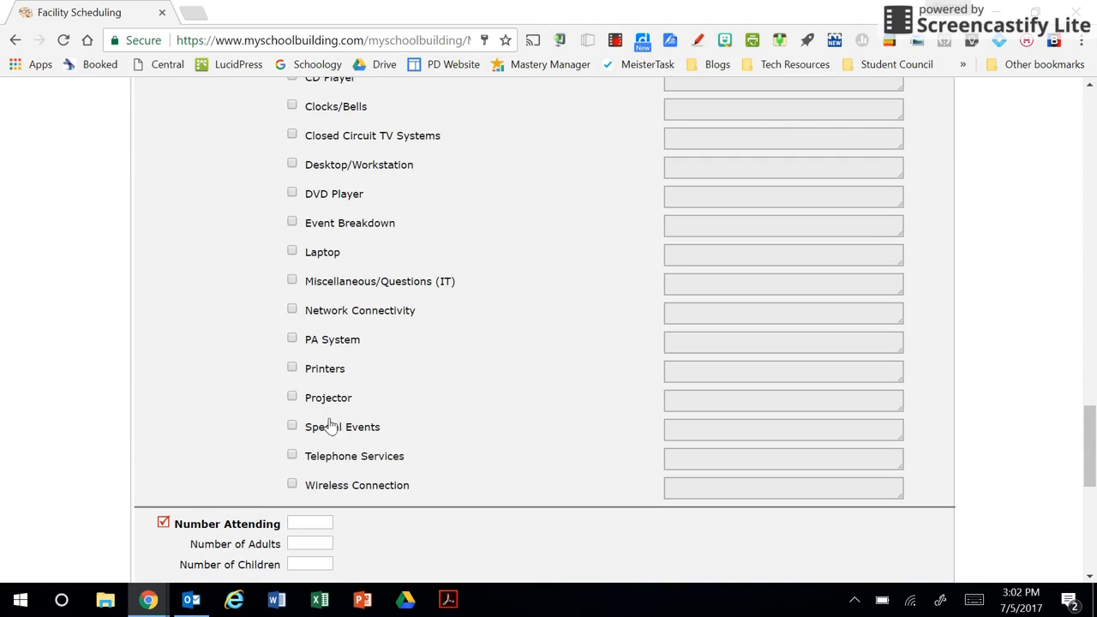
{"action": "mouse_move", "coordinate": [764, 91]}
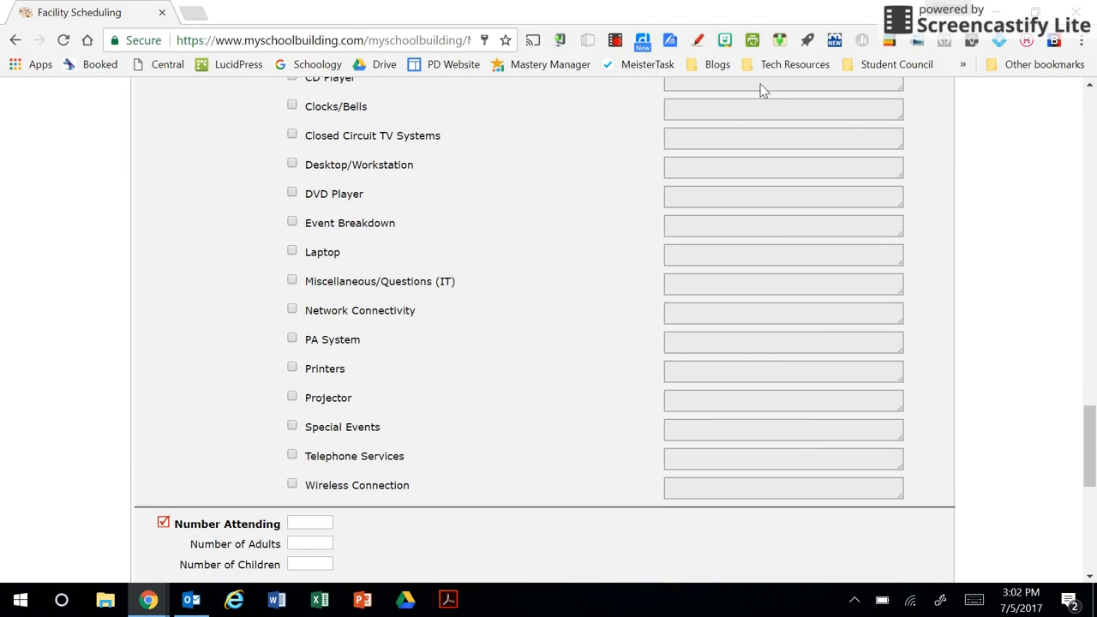
{"action": "mouse_move", "coordinate": [446, 233]}
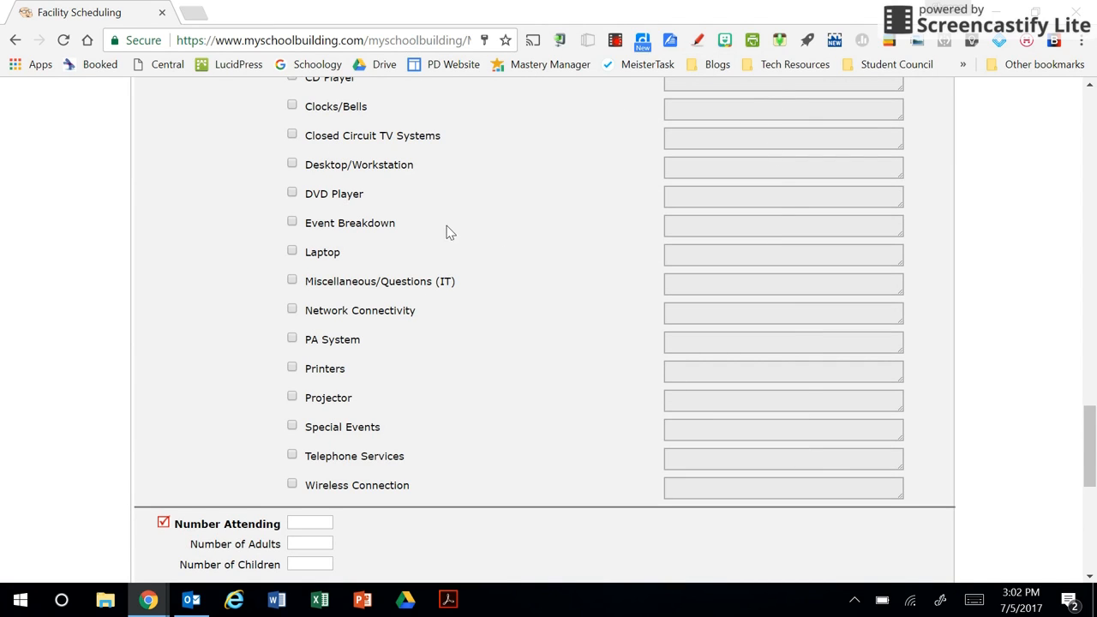
{"action": "scroll", "scroll_direction": "down", "scroll_amount": 3}
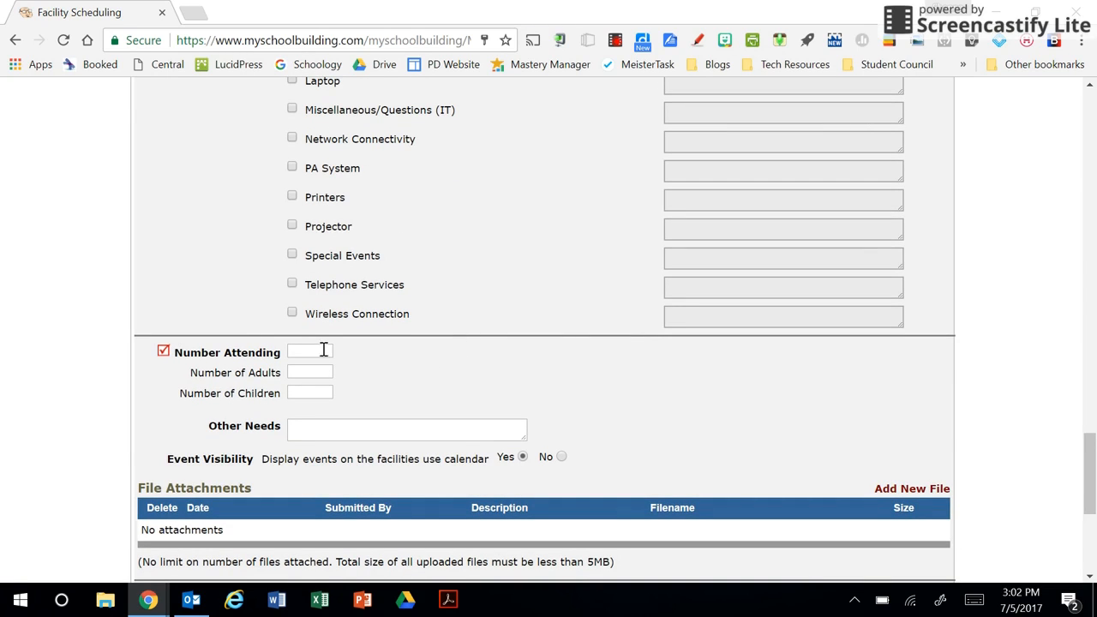
Enter attendance counts: 25 attending, 1 adult and 24 children
{"action": "type", "text": "1"}
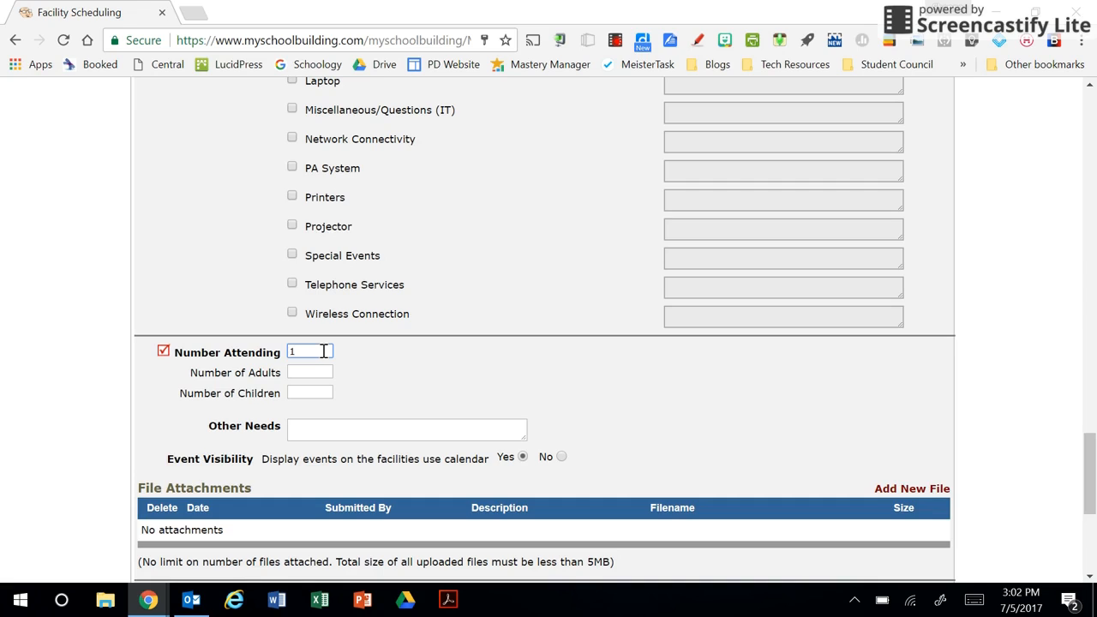
{"action": "type", "text": "25"}
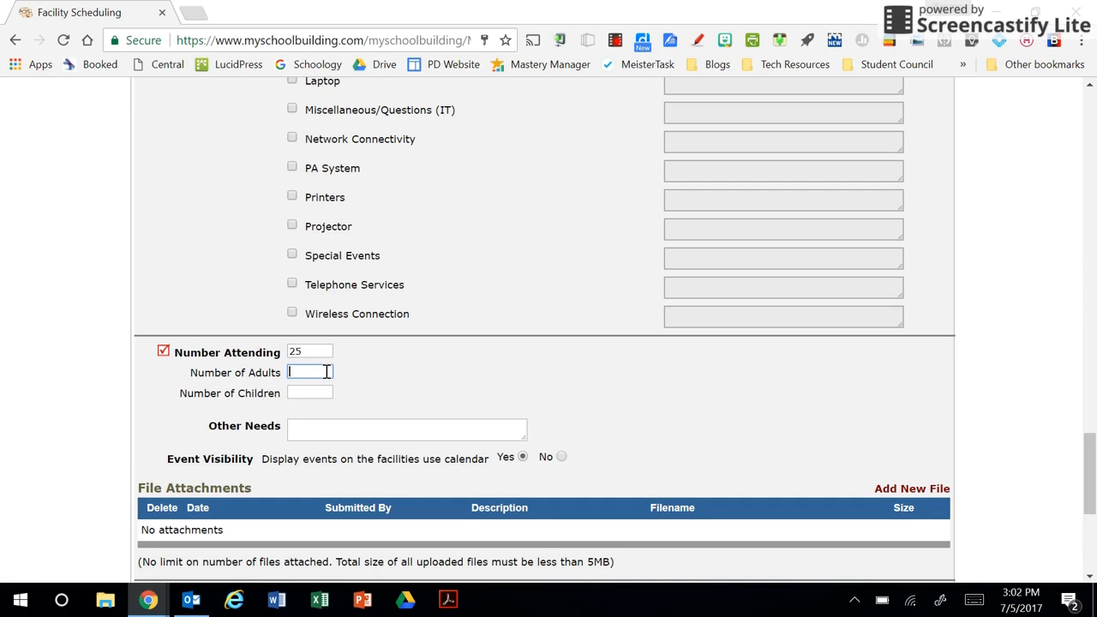
{"action": "type", "text": "1"}
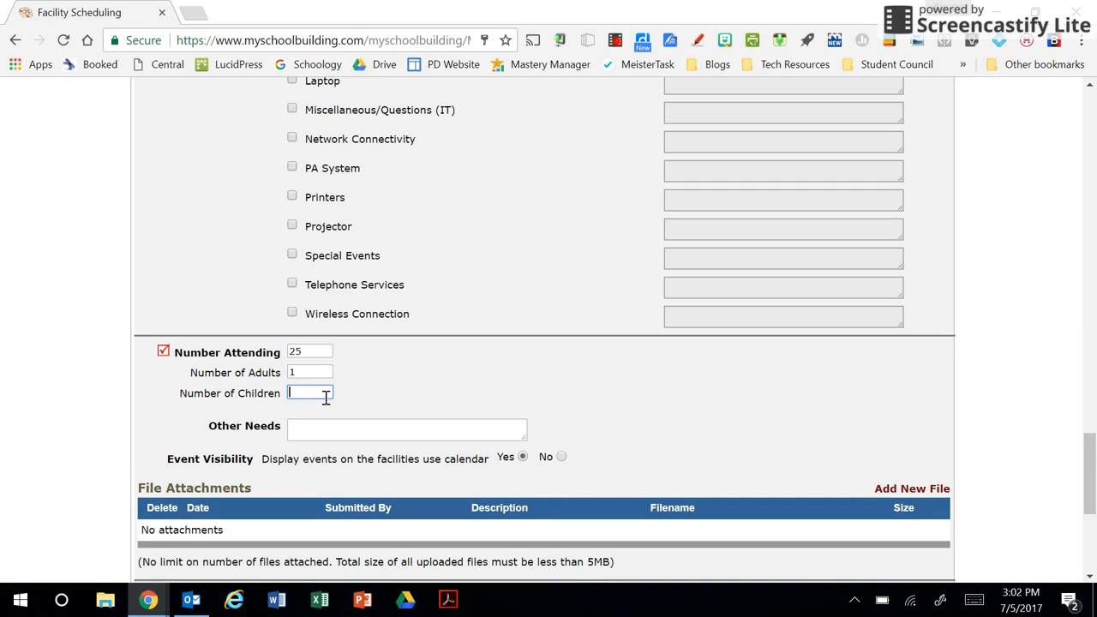
{"action": "type", "text": "24"}
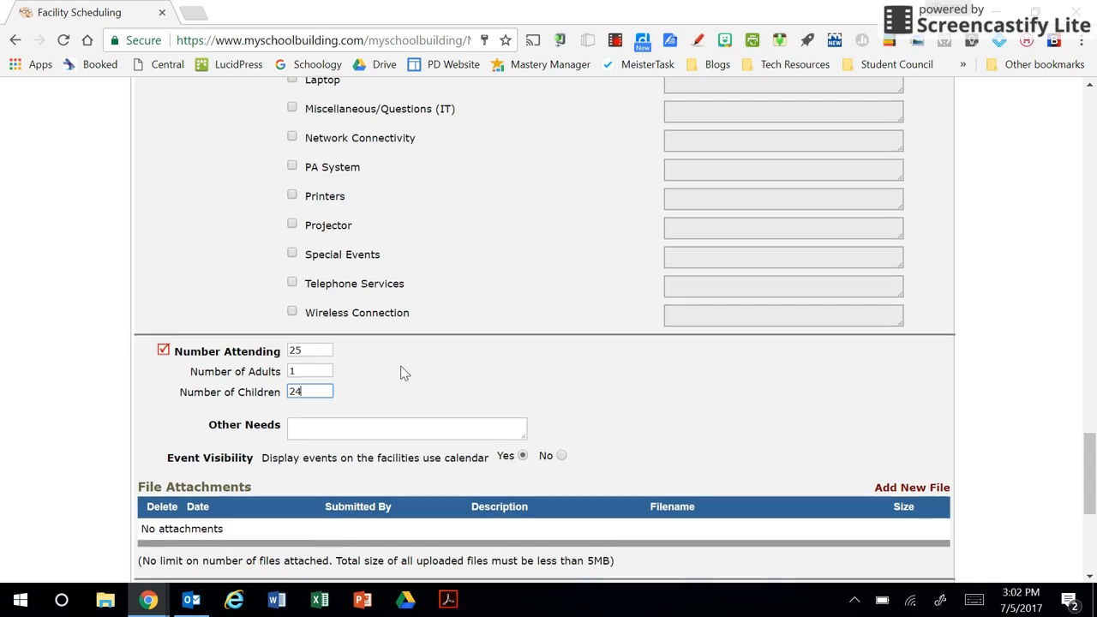
{"action": "scroll", "scroll_direction": "down", "scroll_amount": 3}
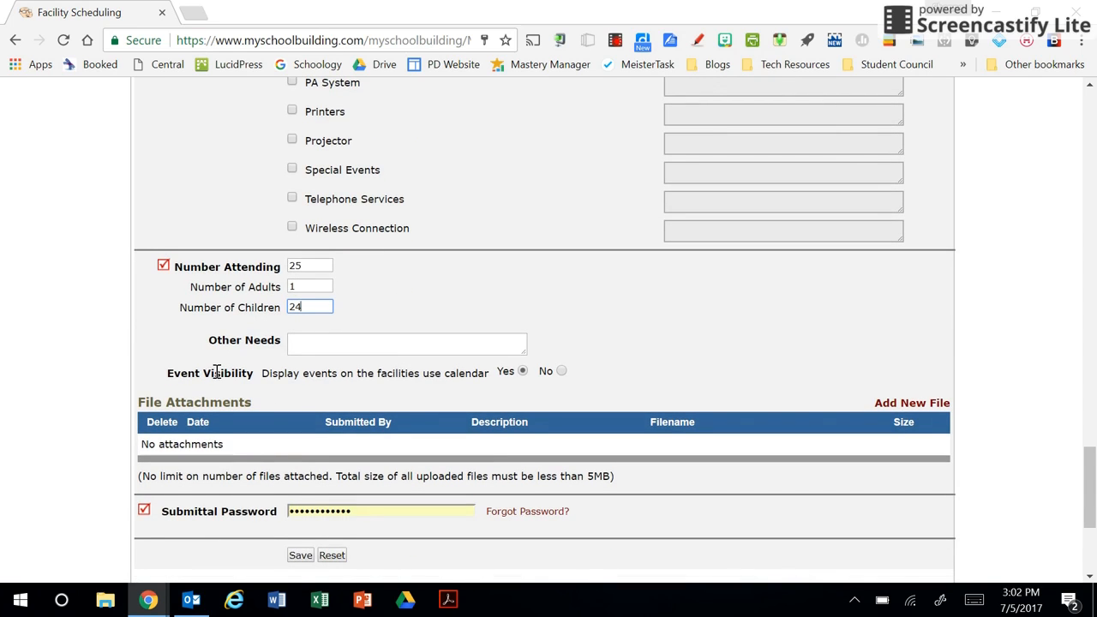
{"action": "mouse_move", "coordinate": [651, 315]}
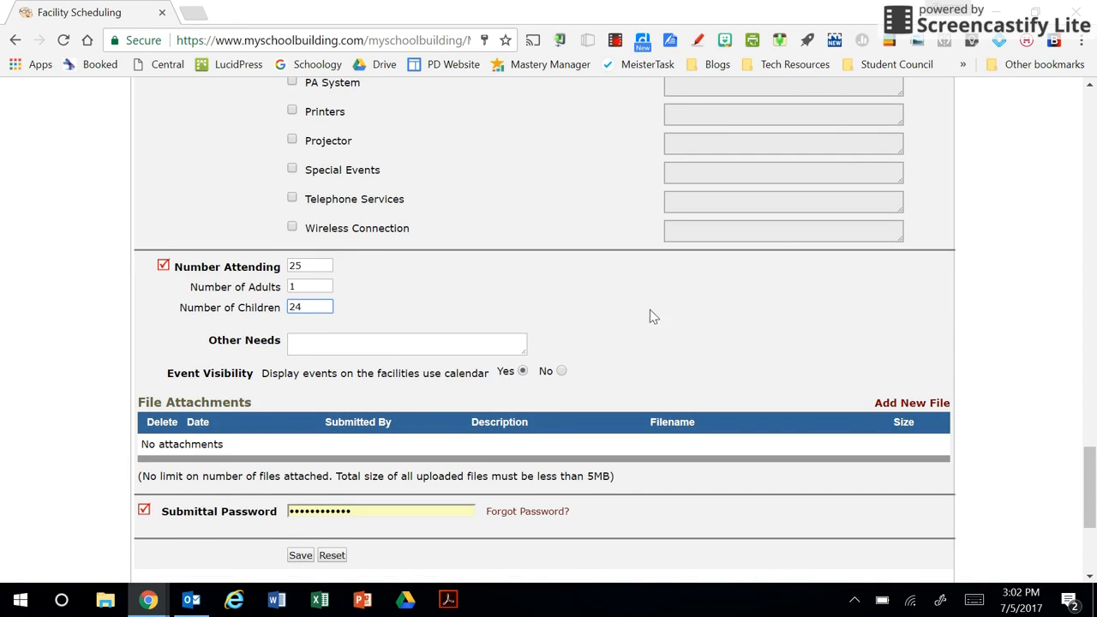
{"action": "scroll", "scroll_direction": "down", "scroll_amount": 3}
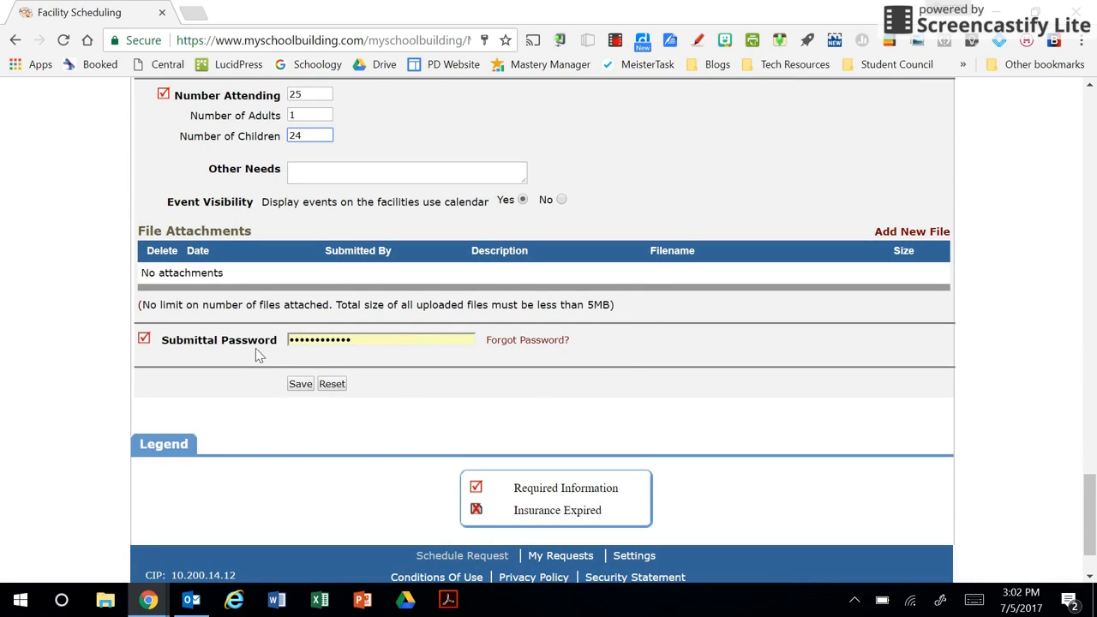
{"action": "mouse_move", "coordinate": [436, 332]}
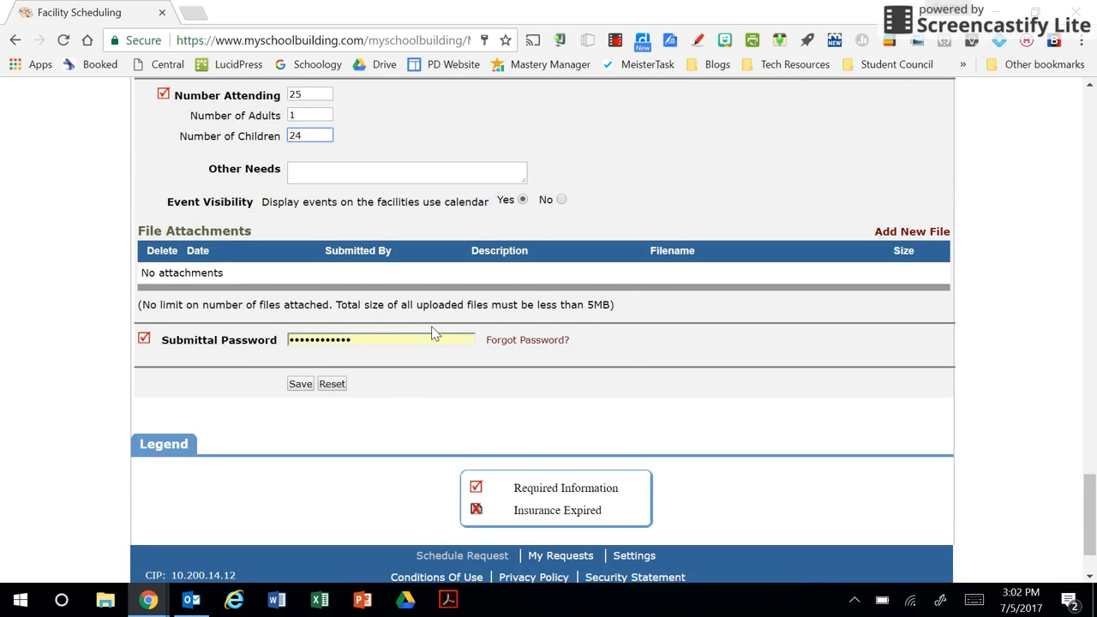
{"action": "mouse_move", "coordinate": [278, 363]}
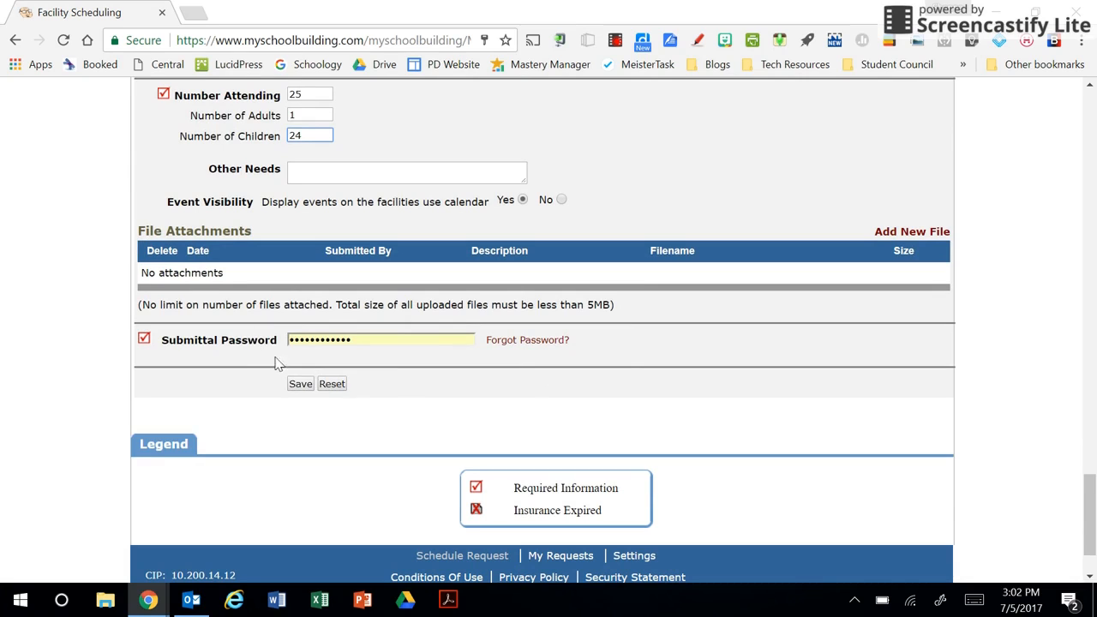
{"action": "mouse_move", "coordinate": [440, 374]}
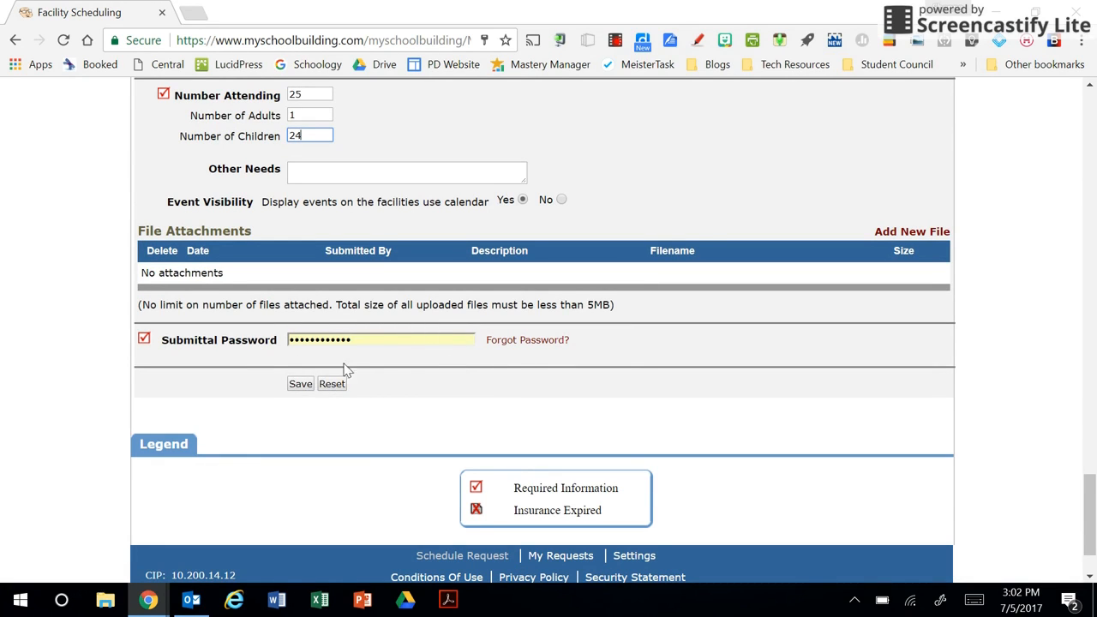
{"action": "mouse_move", "coordinate": [333, 387]}
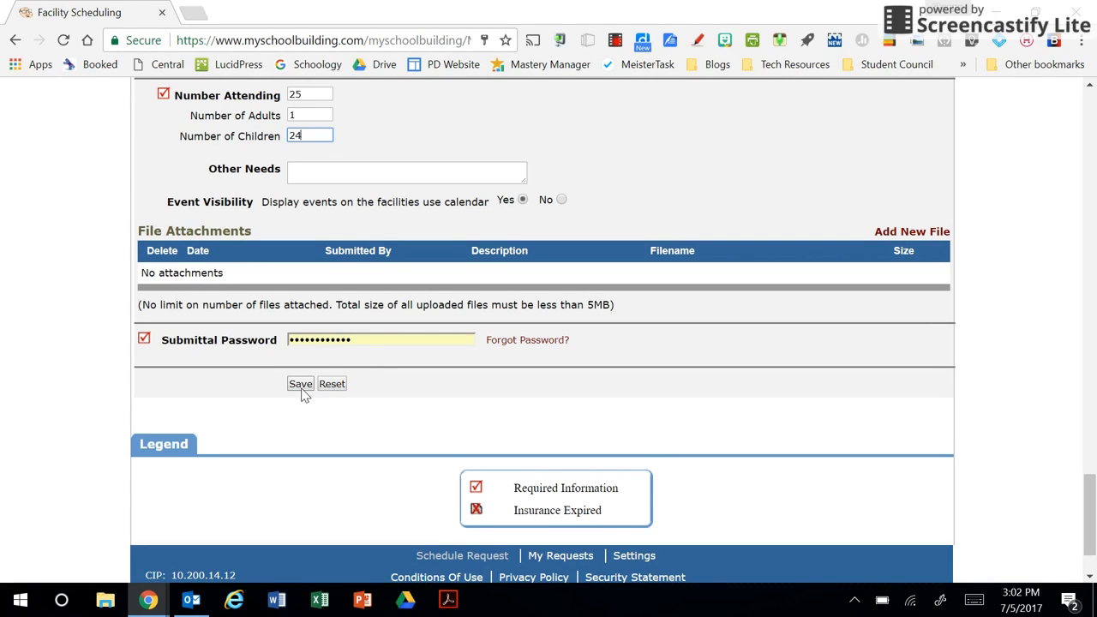
Save the completed schedule request so it confirms "Schedule has been saved"
{"action": "left_click", "coordinate": [300, 384]}
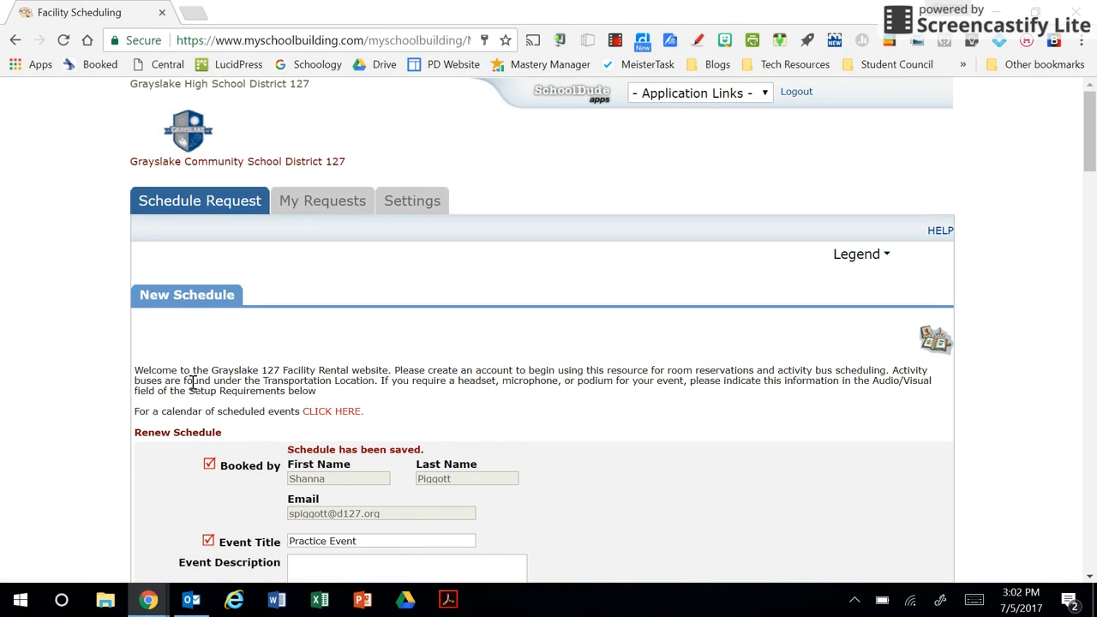
{"action": "mouse_move", "coordinate": [302, 227]}
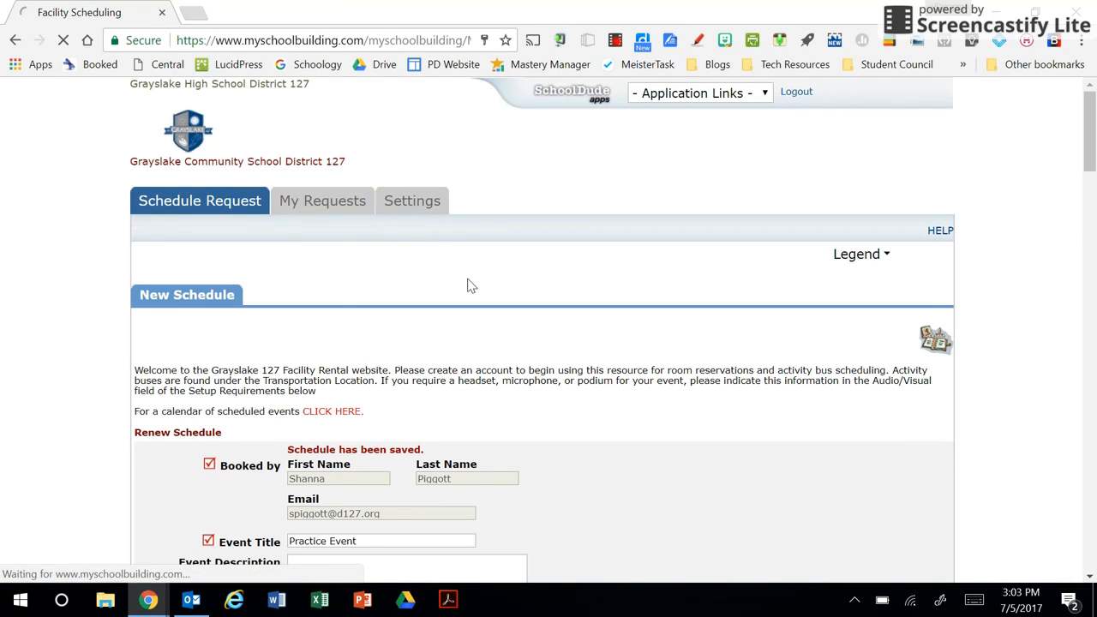
Show My Requests with the Practice Event for 7/7/2017, room 1140, listed as Submitted
{"action": "left_click", "coordinate": [322, 201]}
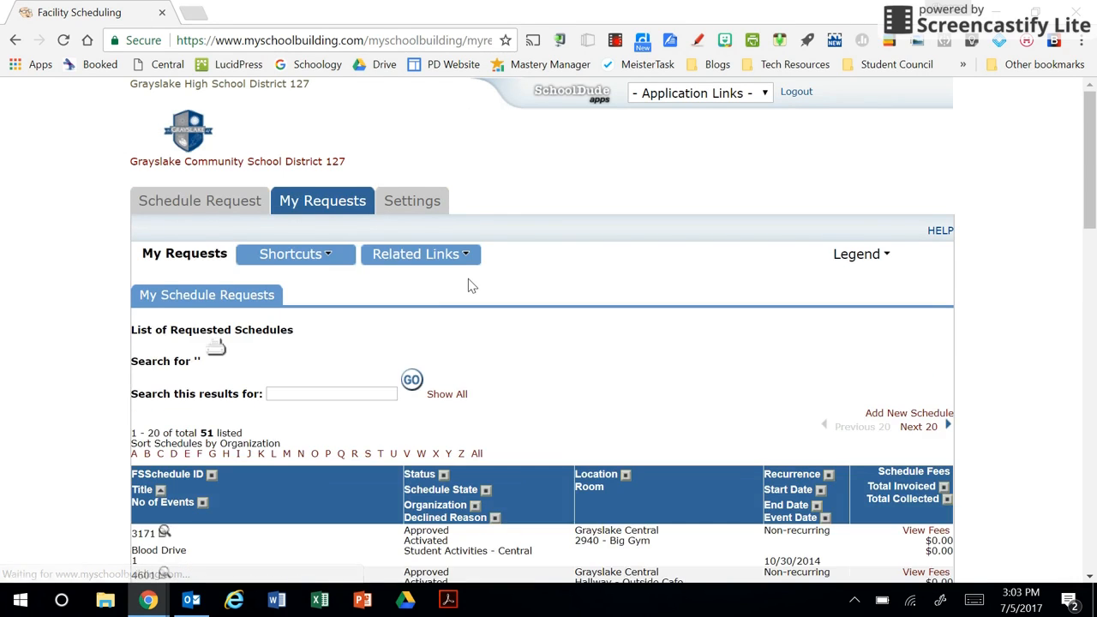
{"action": "scroll", "scroll_direction": "down", "scroll_amount": 3}
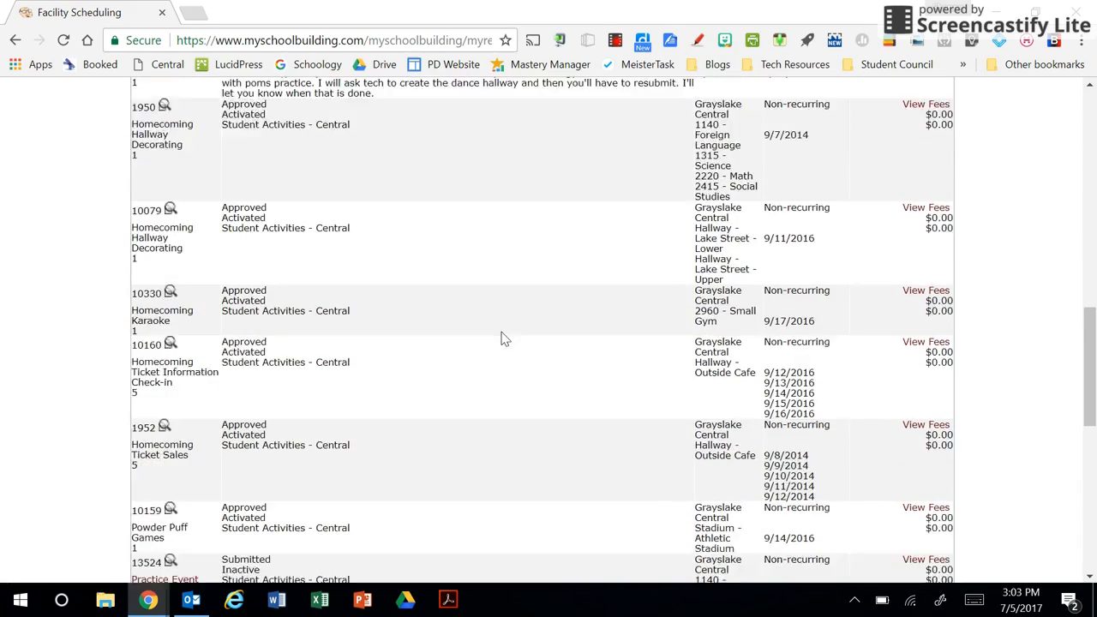
{"action": "scroll", "scroll_direction": "down", "scroll_amount": 3}
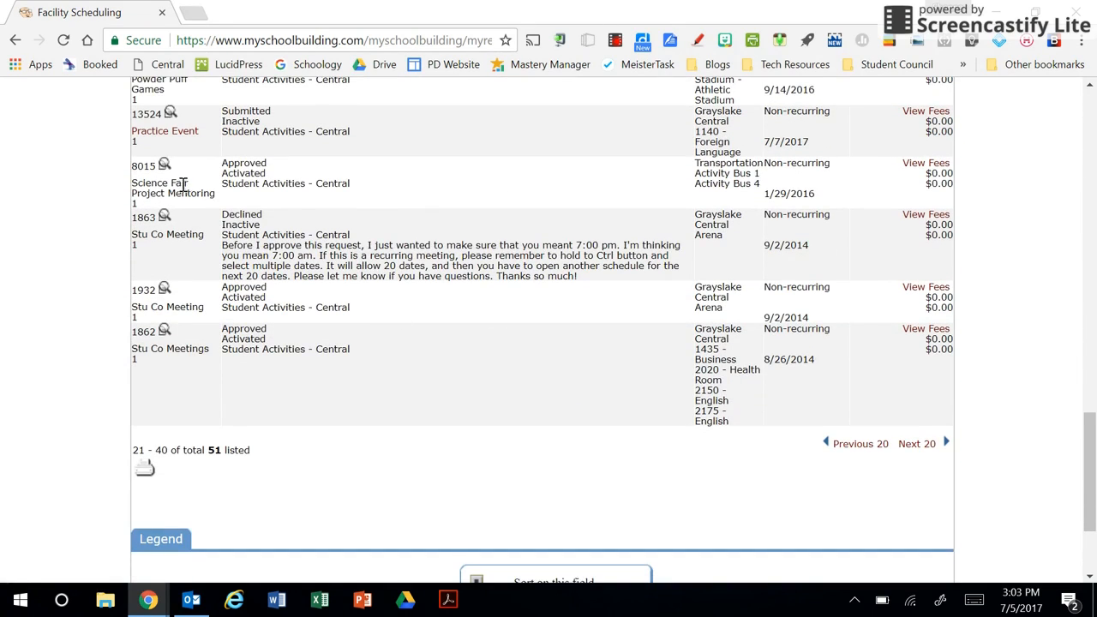
{"action": "mouse_move", "coordinate": [278, 120]}
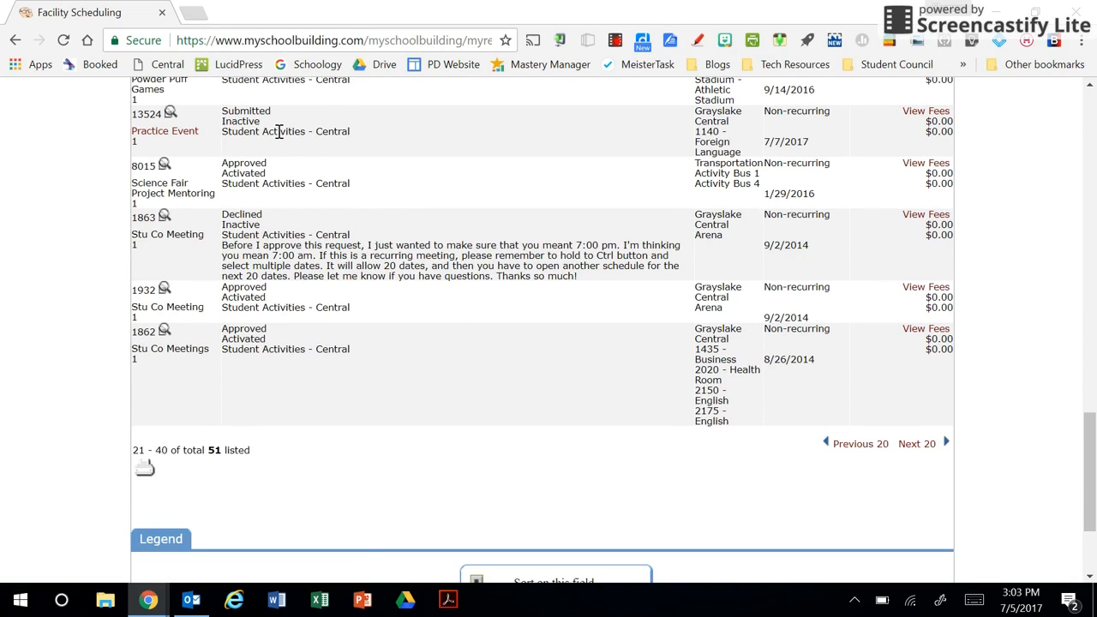
{"action": "mouse_move", "coordinate": [791, 146]}
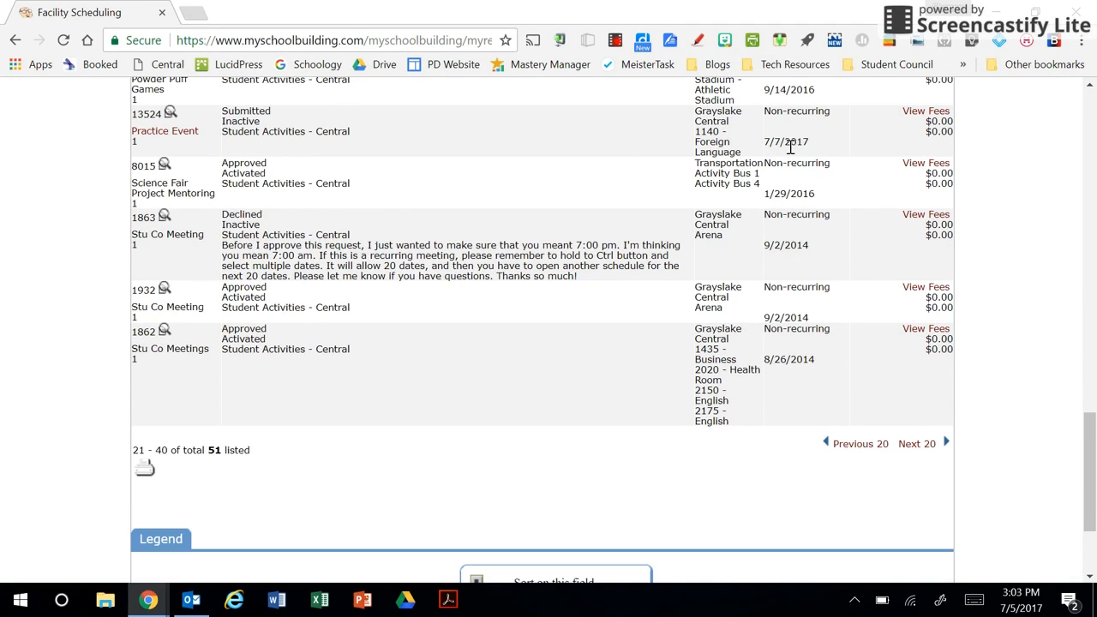
{"action": "mouse_move", "coordinate": [164, 130]}
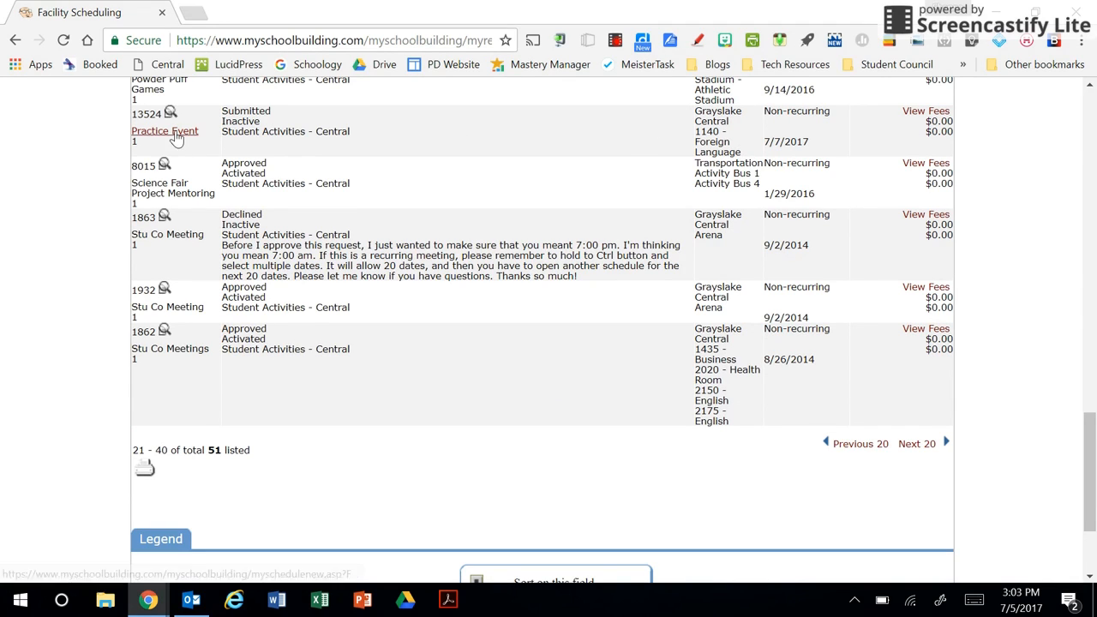
Reopen the Practice Event request and review room 1140, 7/7/2017, 7–10 AM, 25 attending
{"action": "left_click", "coordinate": [165, 130]}
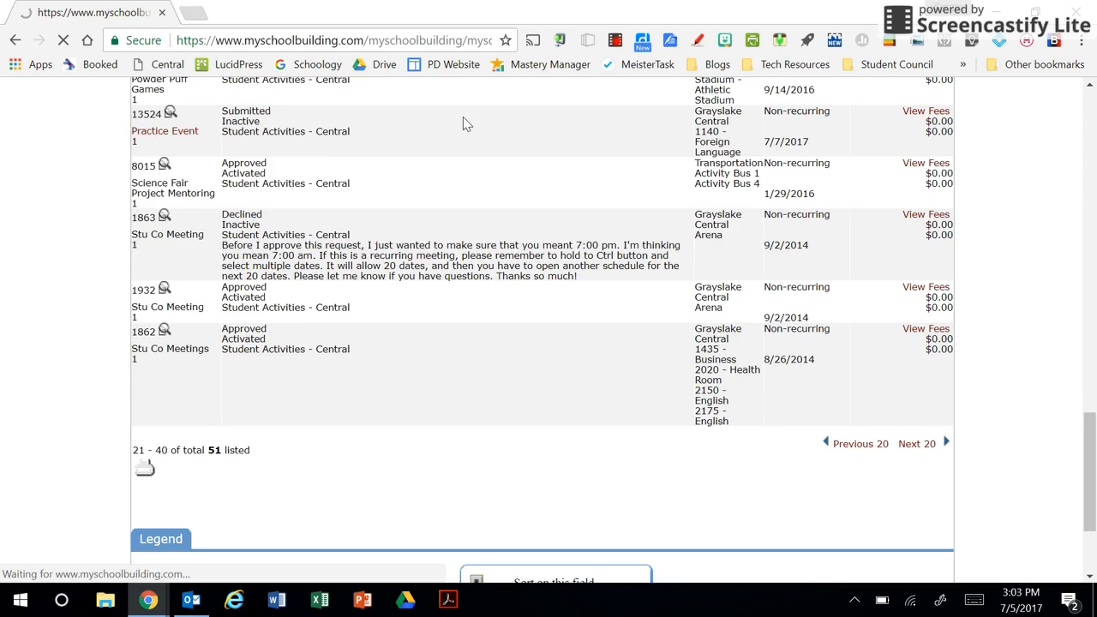
{"action": "left_click", "coordinate": [164, 130]}
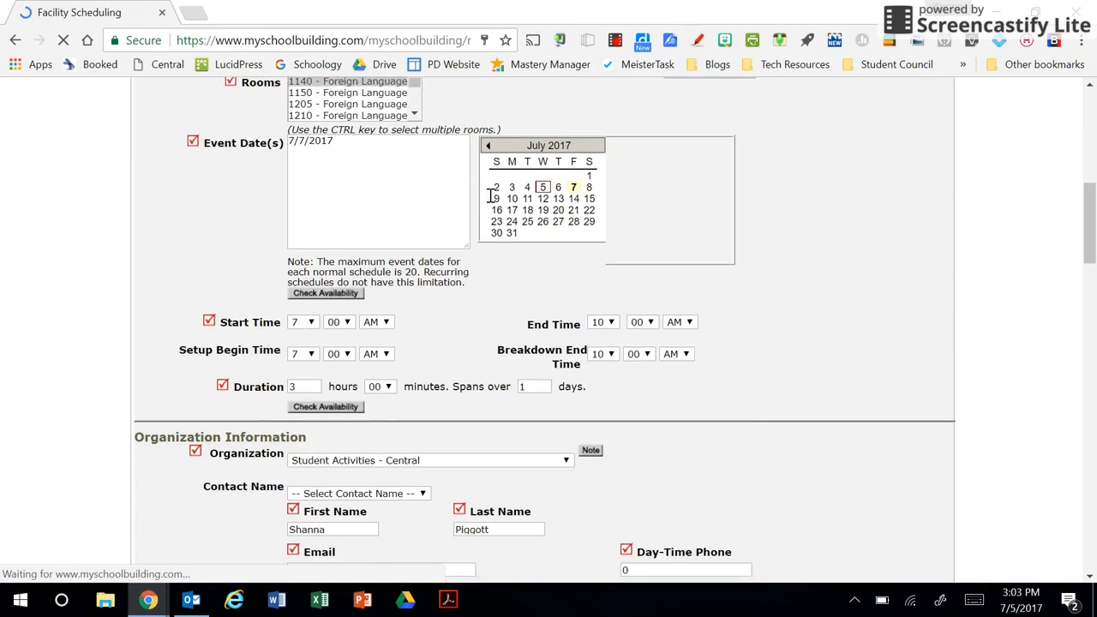
{"action": "scroll", "scroll_direction": "down", "scroll_amount": 3}
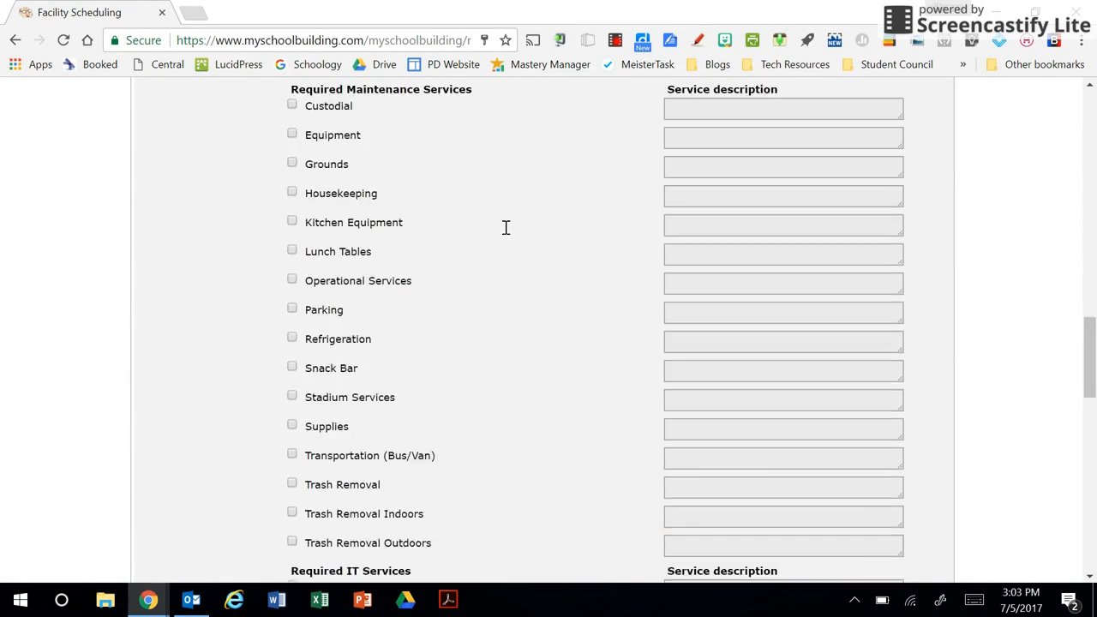
{"action": "scroll", "scroll_direction": "down", "scroll_amount": 3}
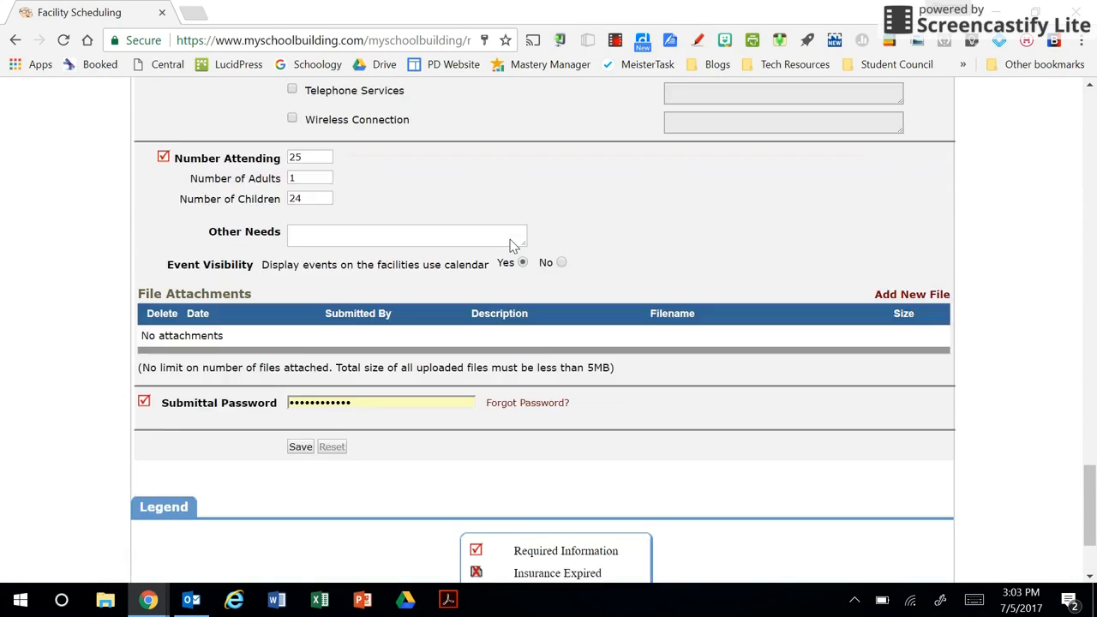